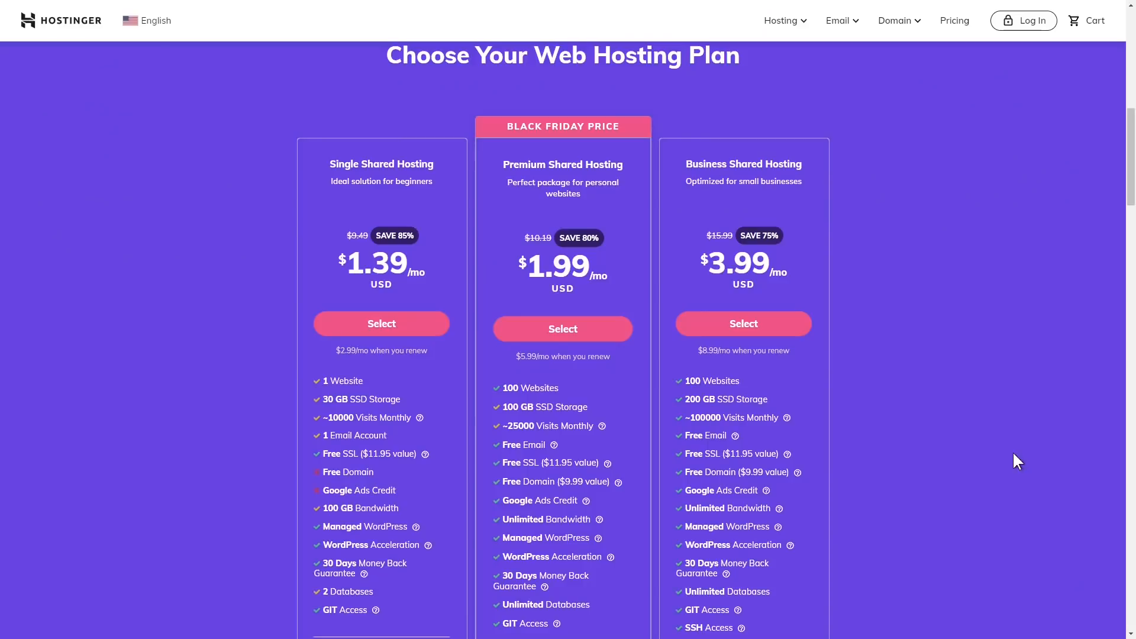
mouse_move(533, 264)
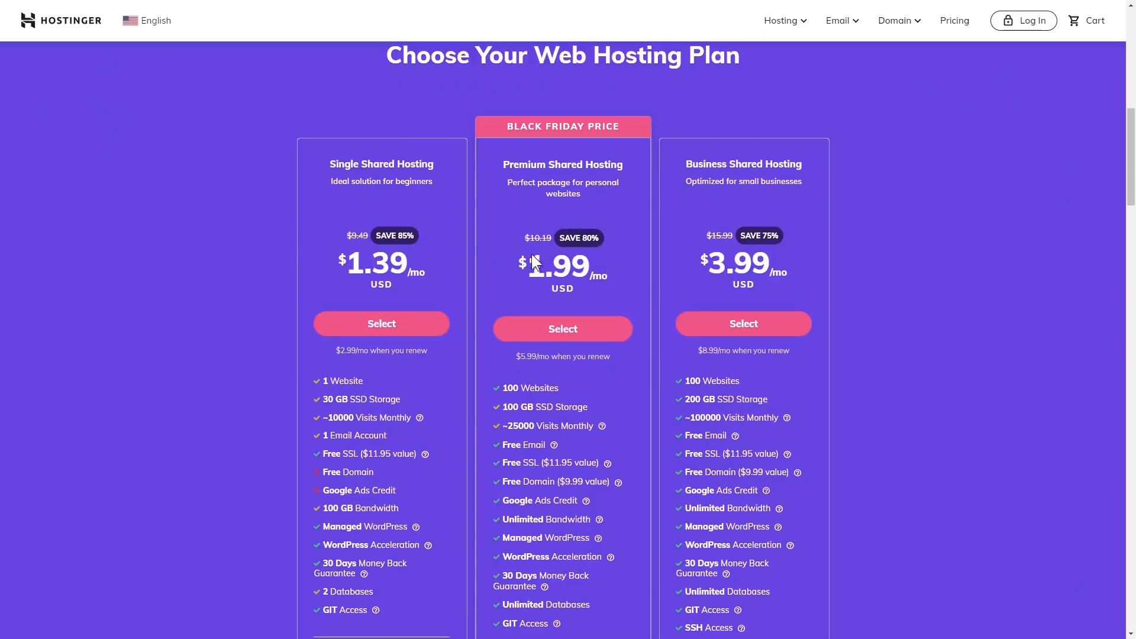
mouse_move(582, 306)
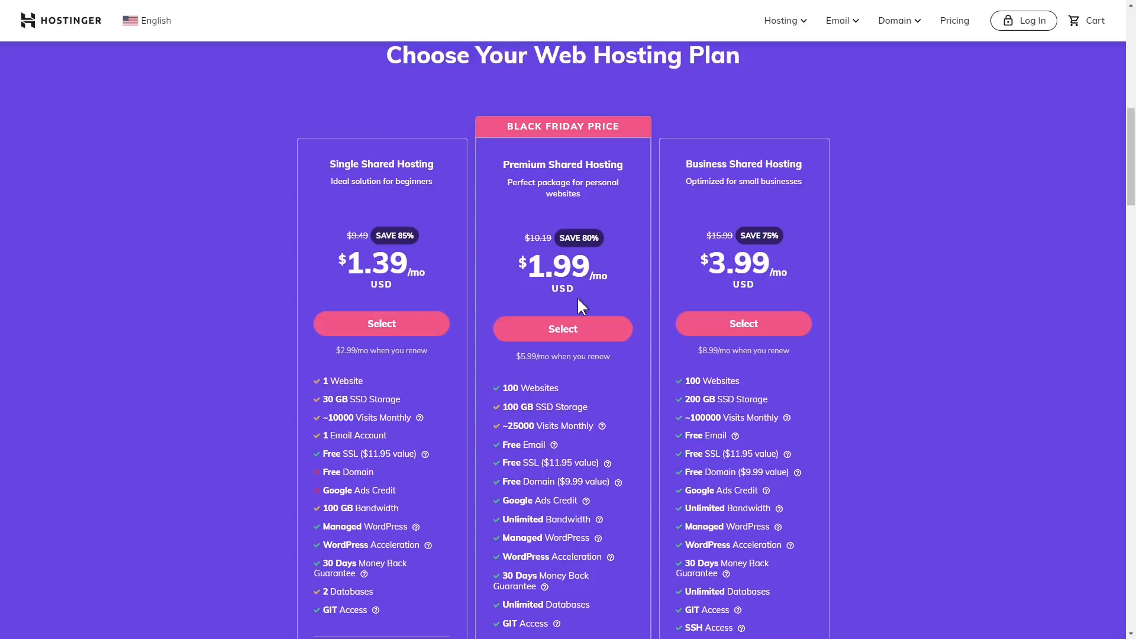
mouse_move(611, 499)
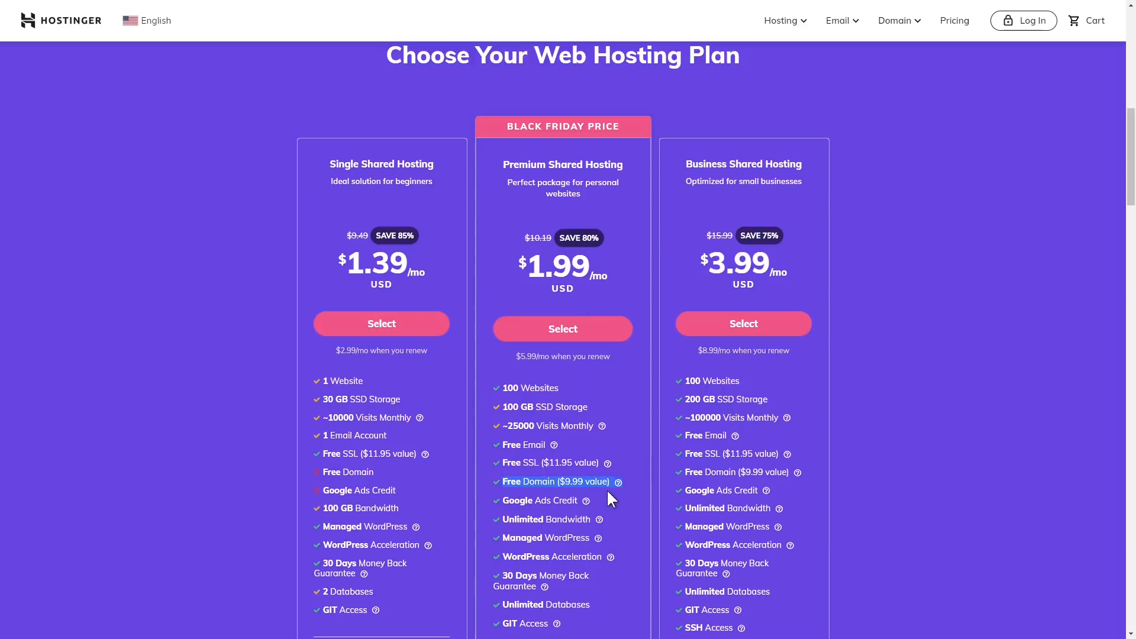
Apply the MCODING coupon to the Premium Shared Hosting order, bringing the total to $88.80.
left_click(562, 329)
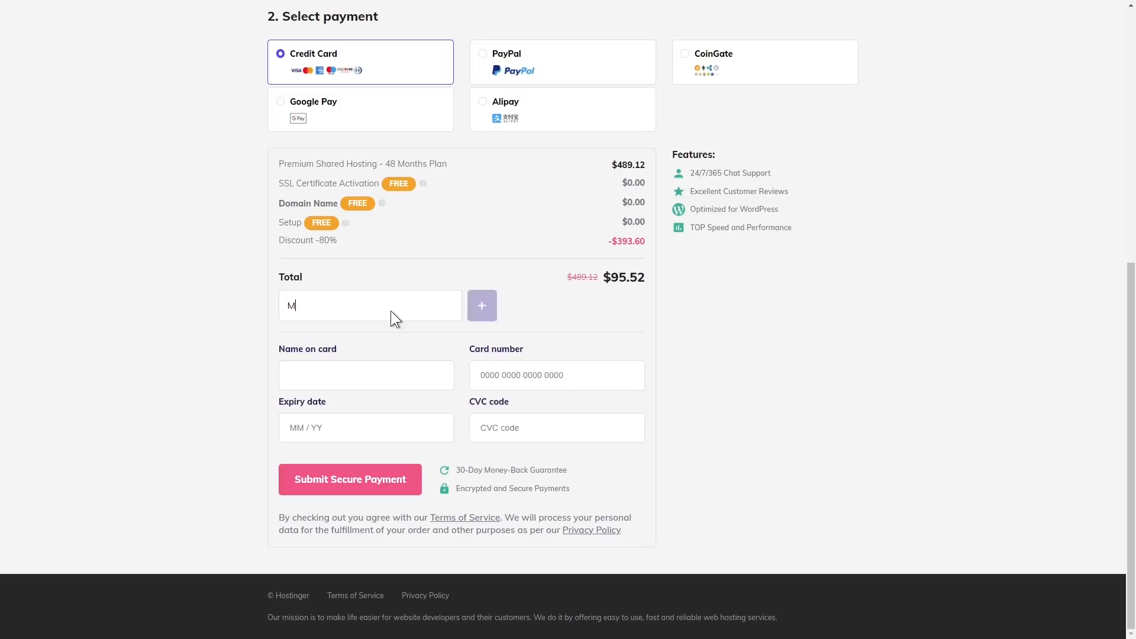
type("CODING")
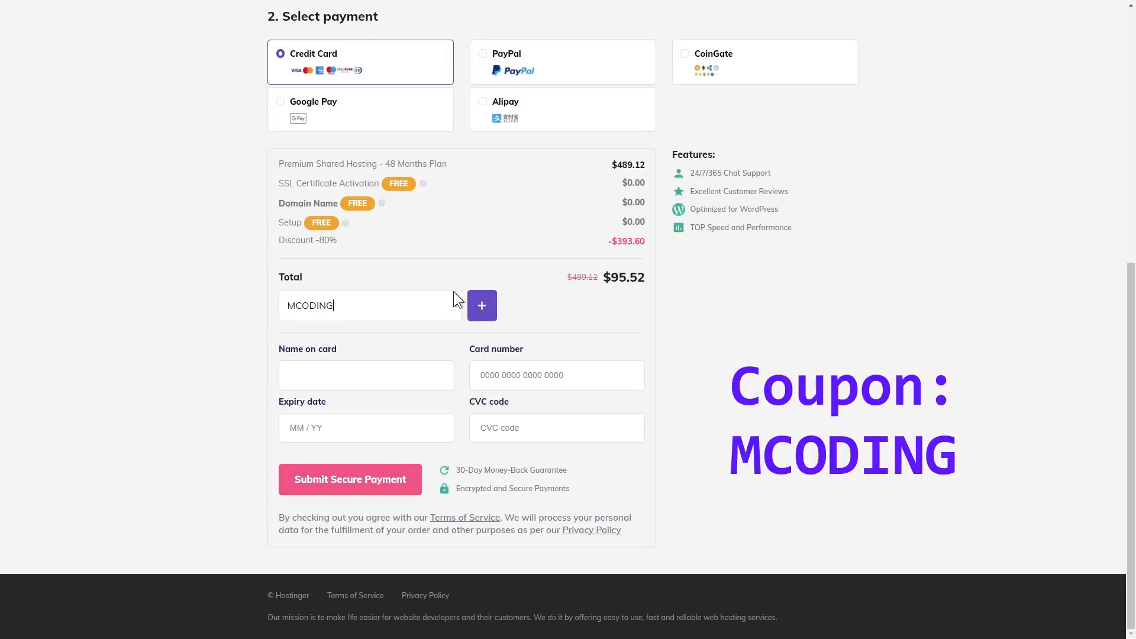
left_click(482, 306)
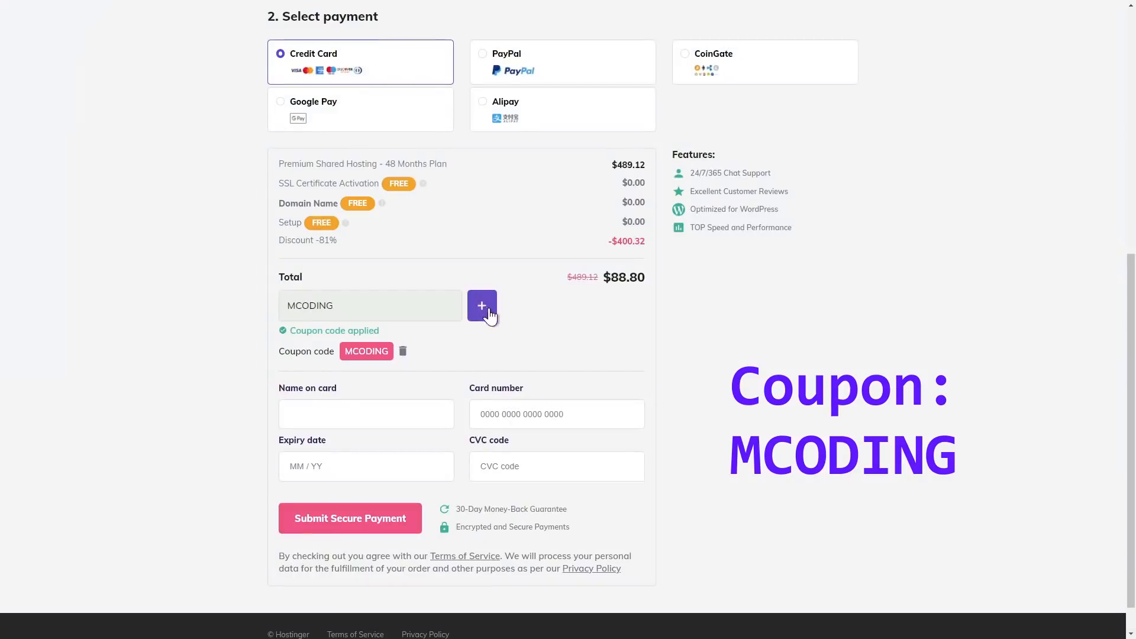
left_click(481, 305)
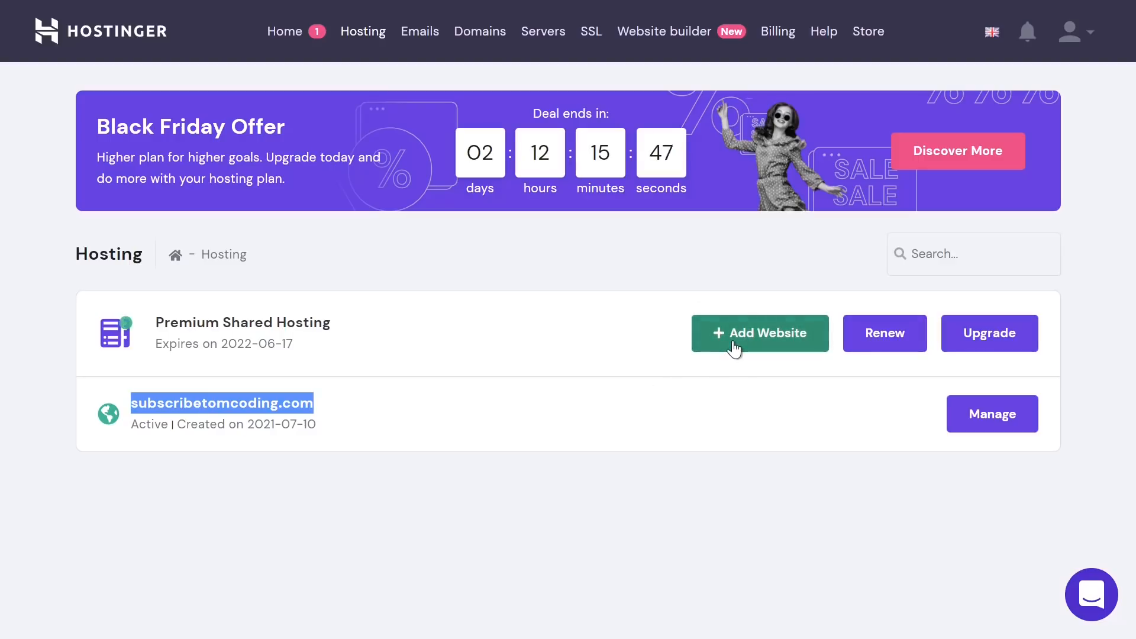
mouse_move(657, 511)
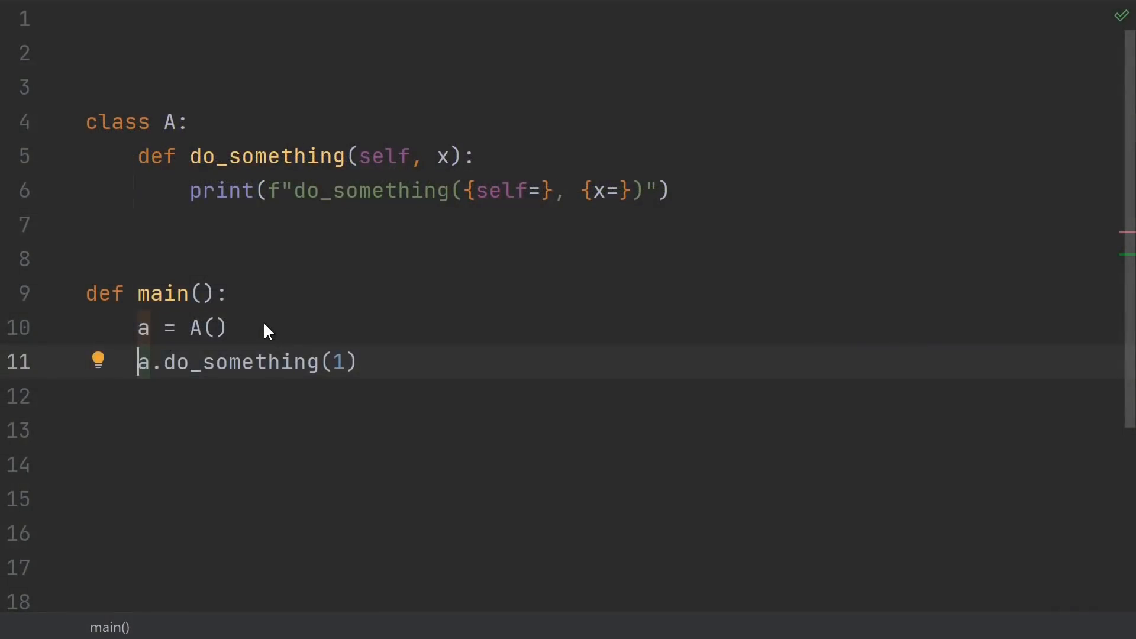
mouse_move(282, 190)
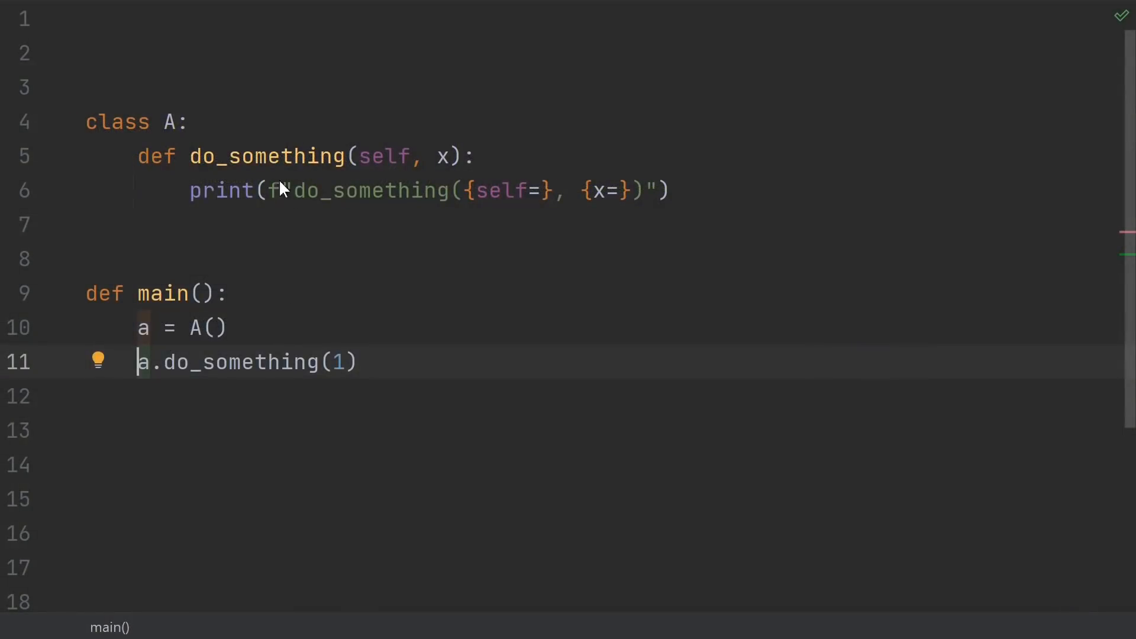
mouse_move(245, 343)
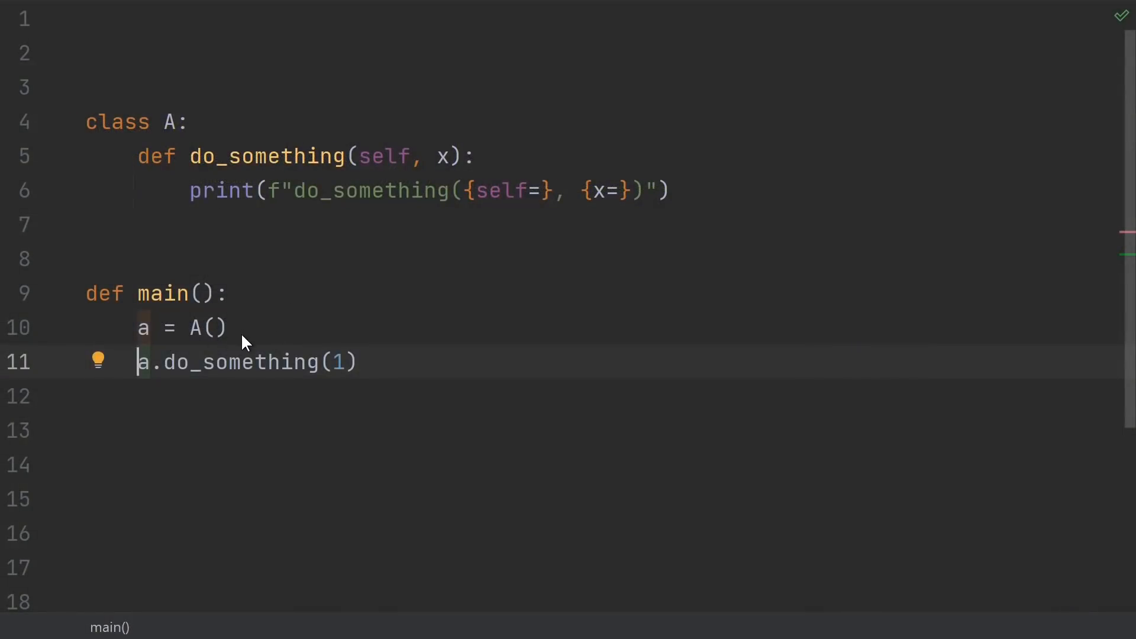
Highlight the a.do_something call on line 11 in main.
double_click(227, 362)
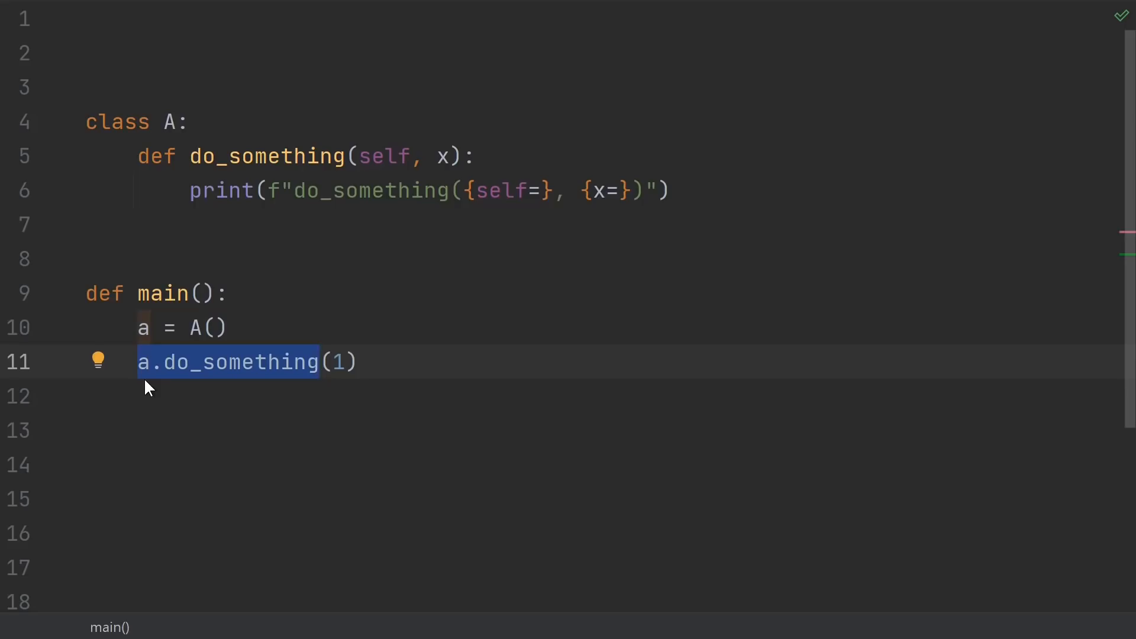
mouse_move(129, 384)
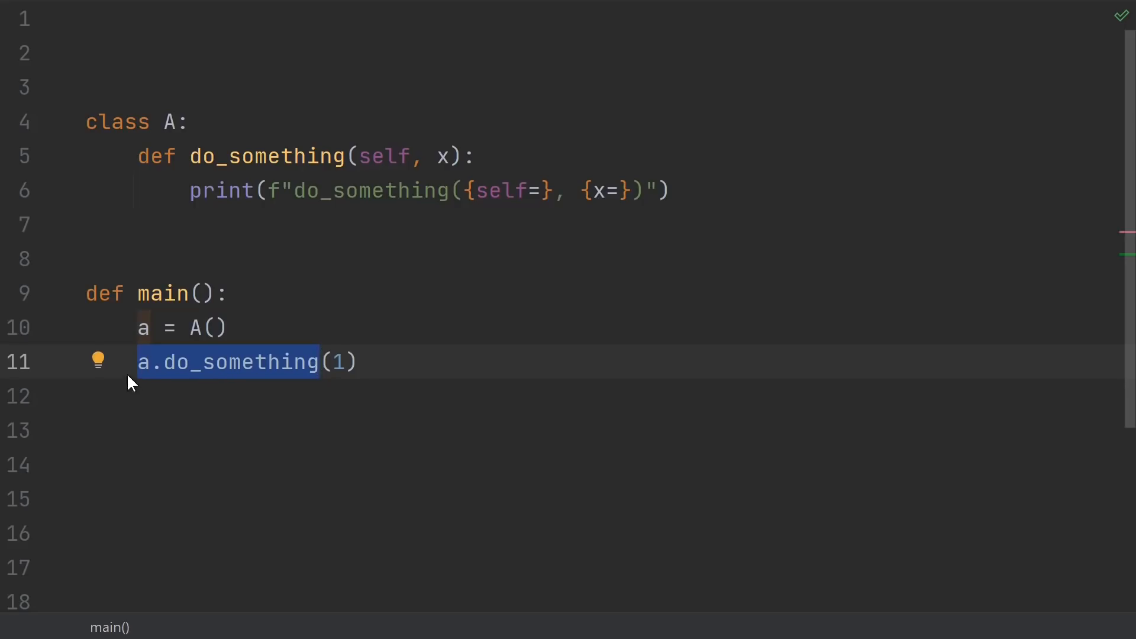
mouse_move(368, 167)
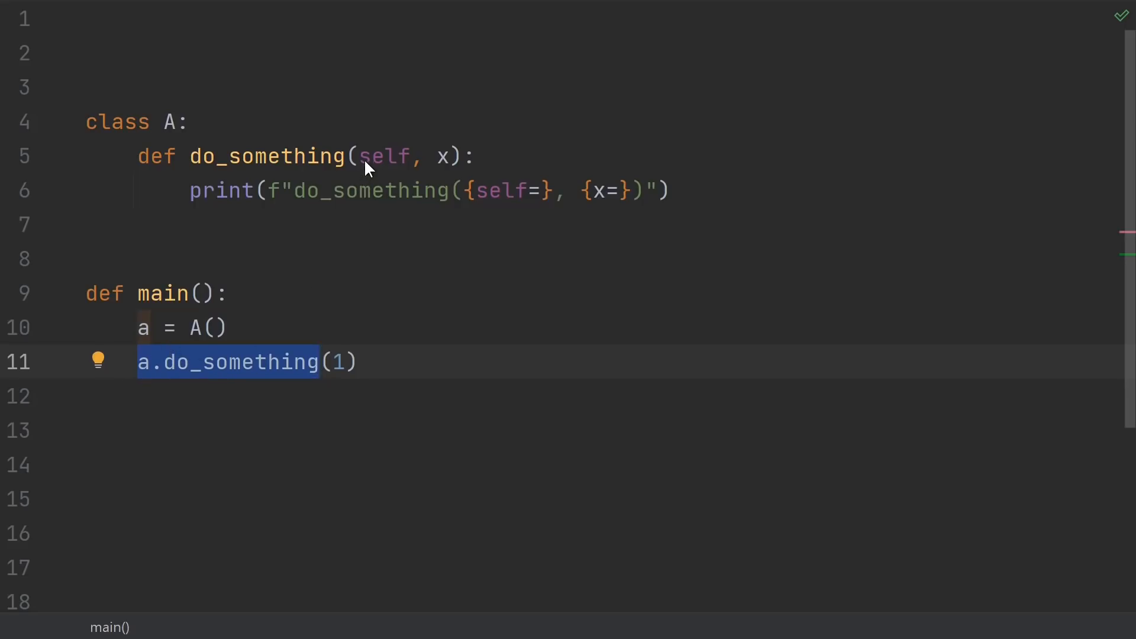
mouse_move(373, 178)
type("print(self.x)")
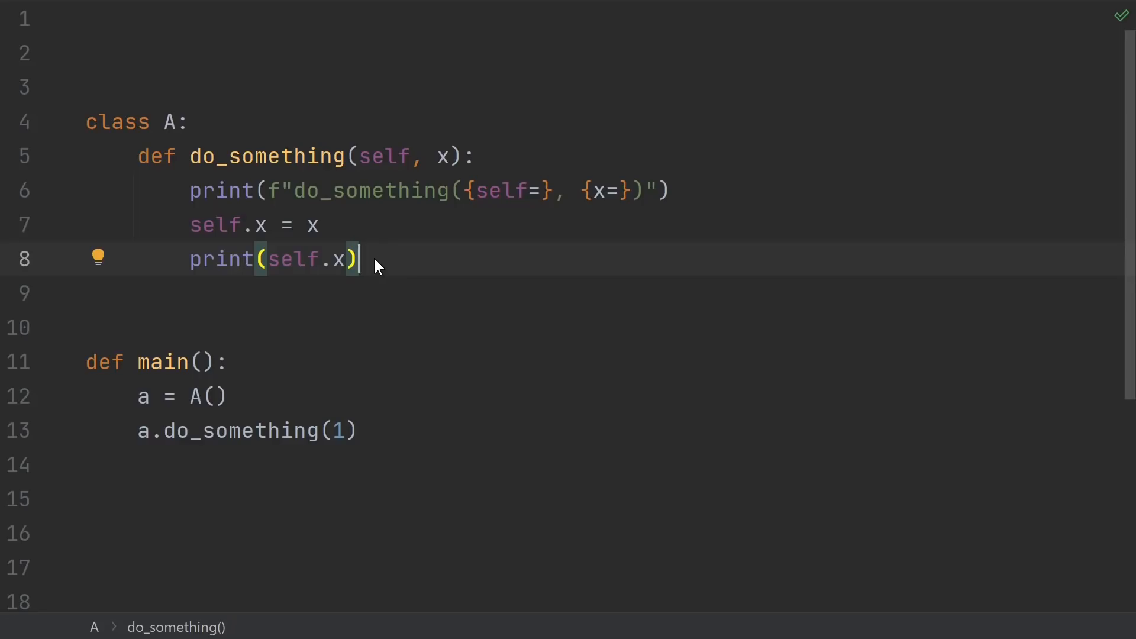
mouse_move(384, 243)
type("print(x*x")
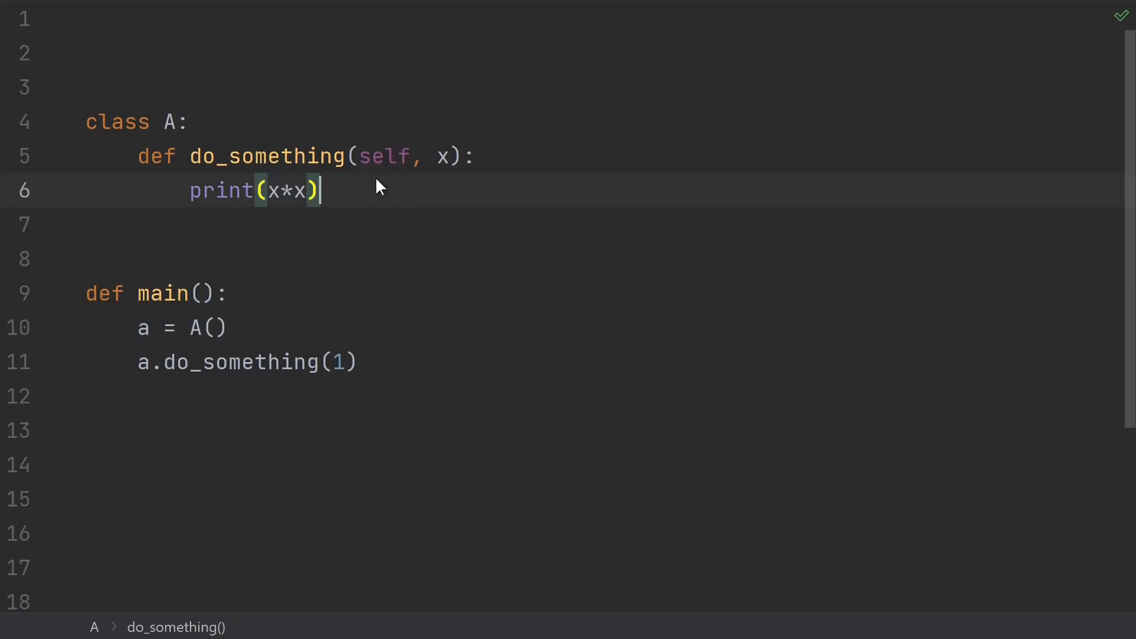
mouse_move(366, 197)
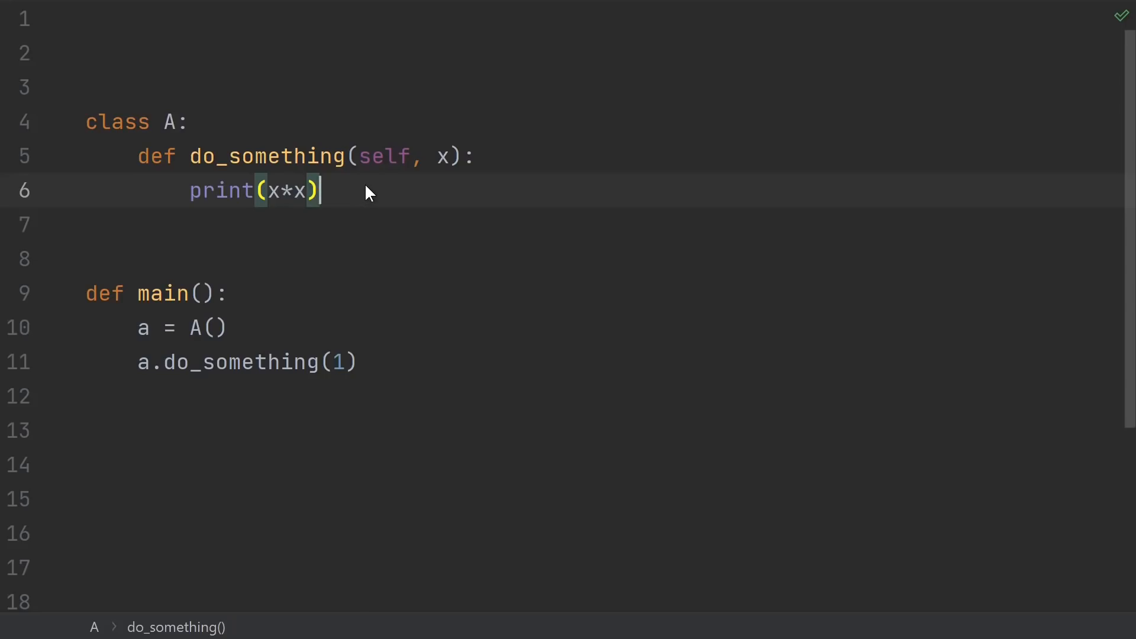
mouse_move(355, 217)
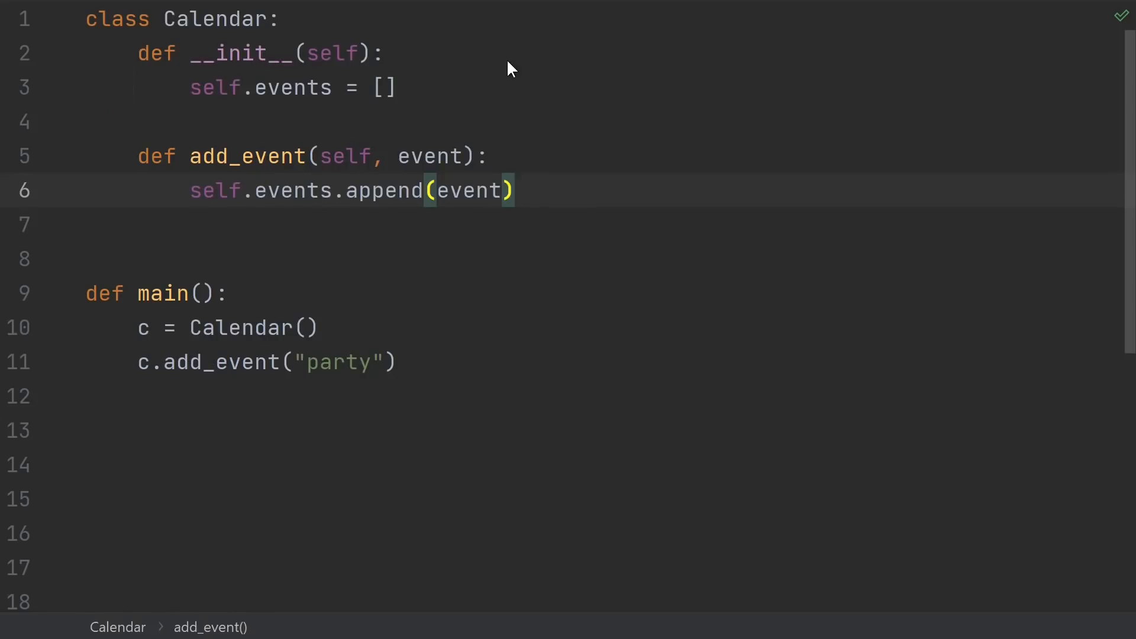
mouse_move(345, 125)
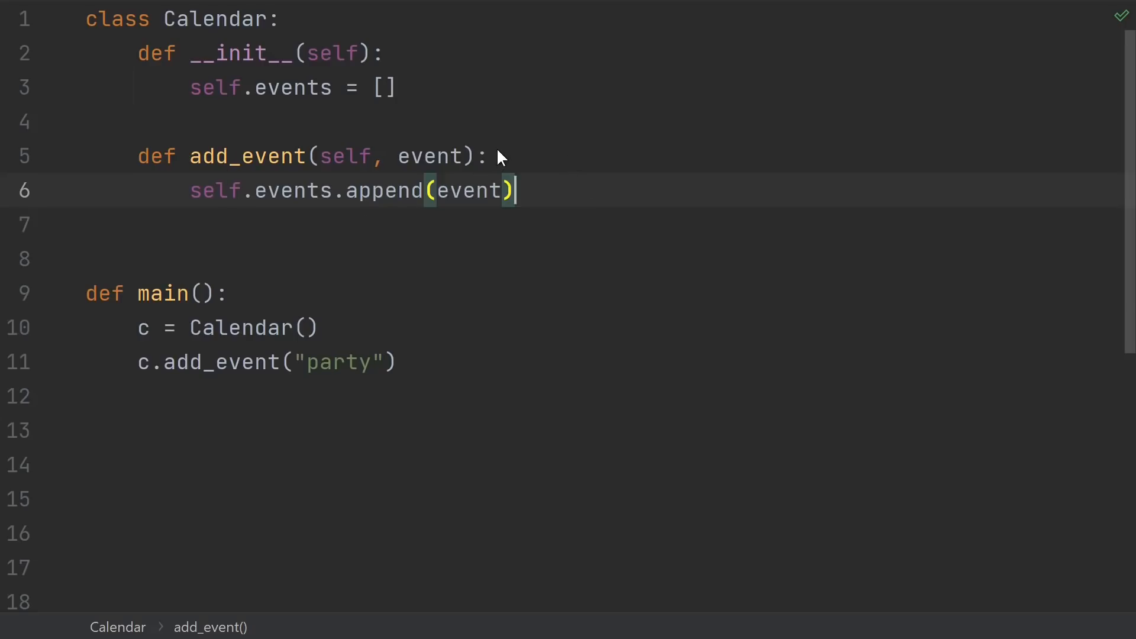
mouse_move(520, 172)
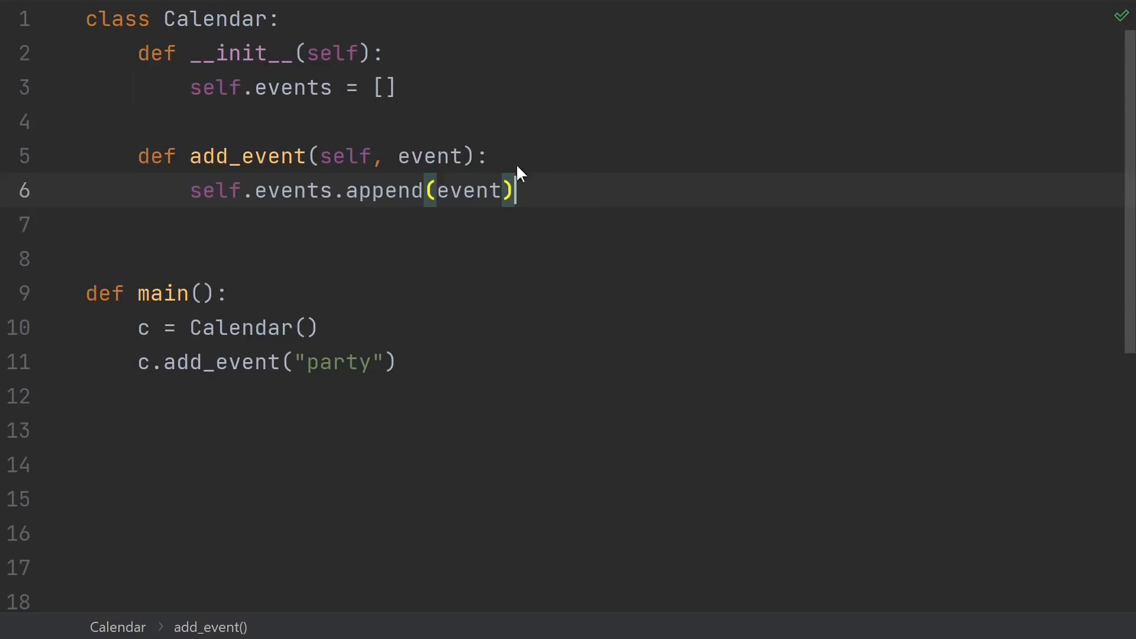
Add Calendar.is_weekend(self, date) returning date.weekday() > 4.
type("def is_weekend(self, date):")
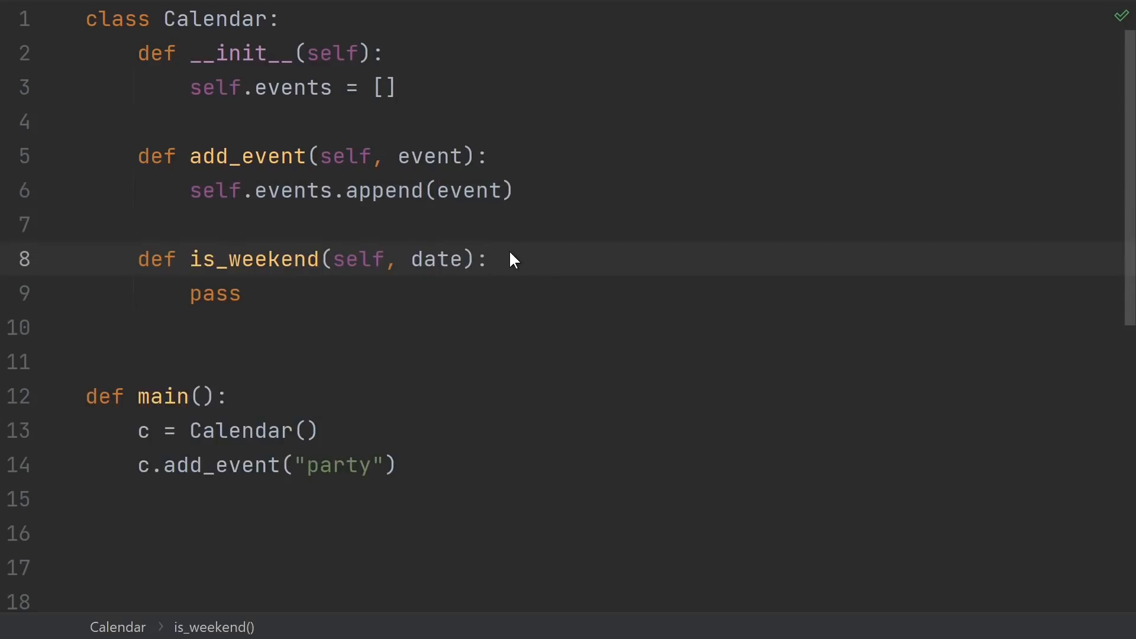
mouse_move(364, 306)
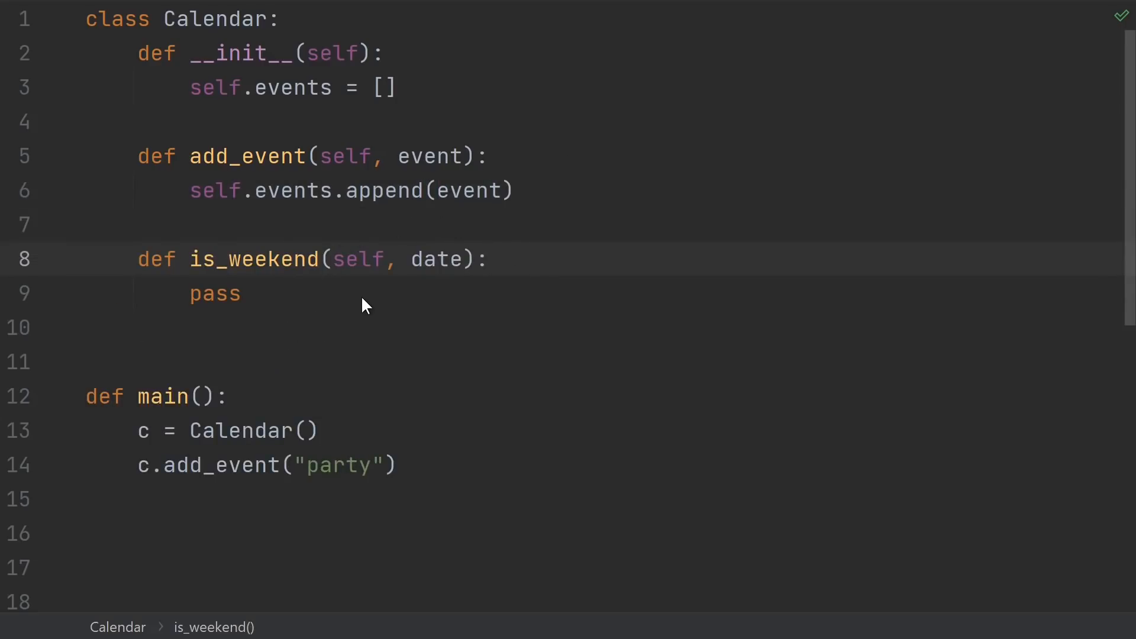
mouse_move(435, 279)
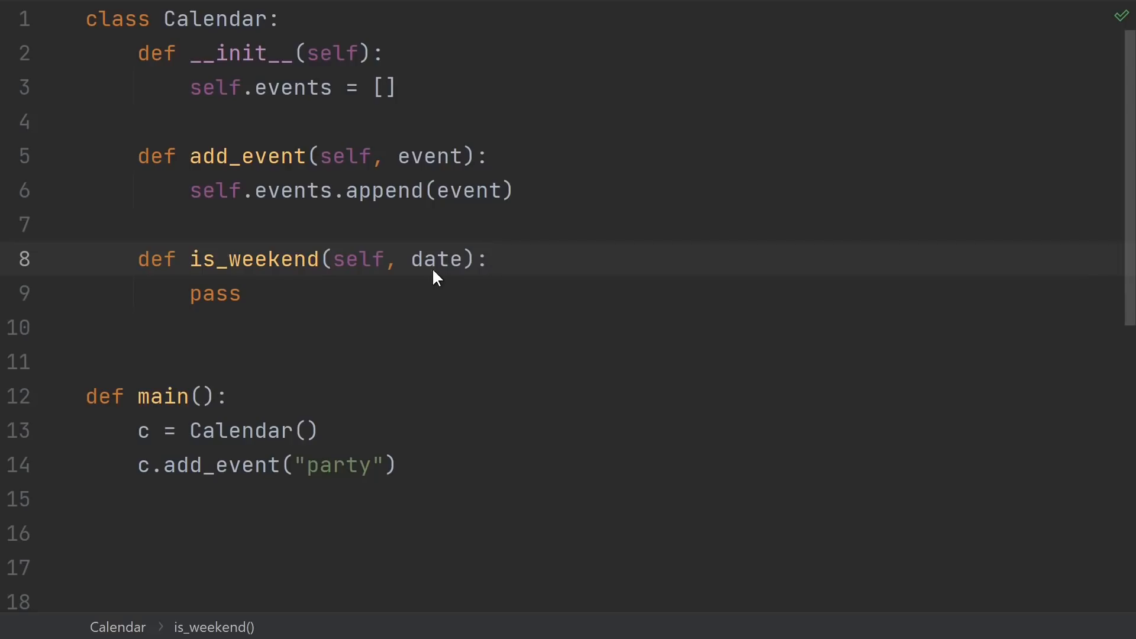
double_click(435, 259)
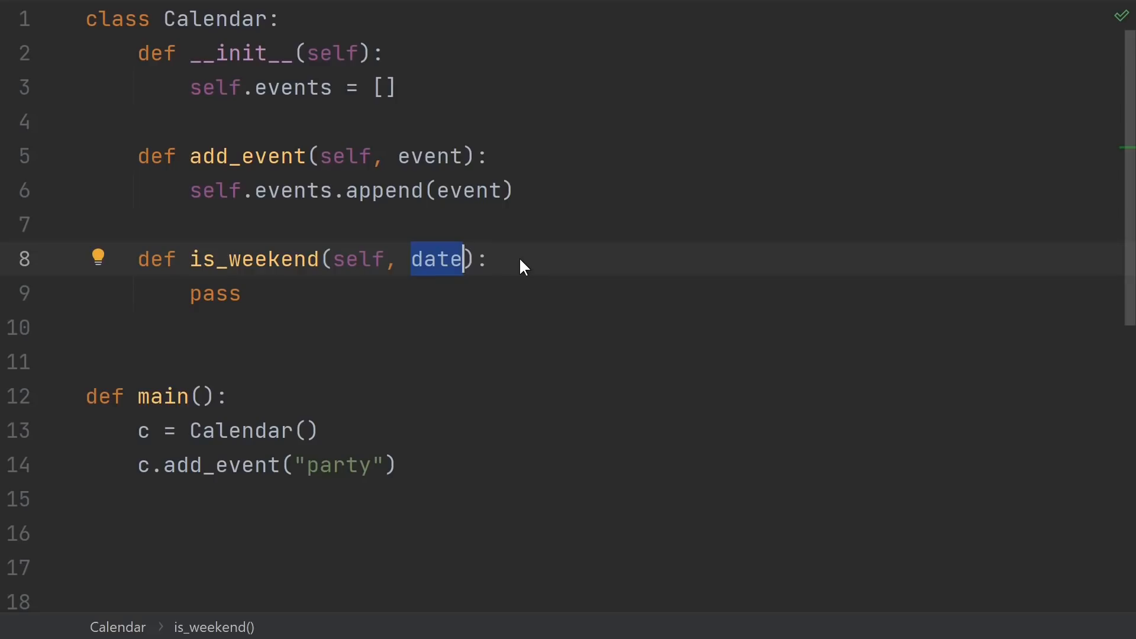
type("return date.weekday() > 4 # M T W T F S U")
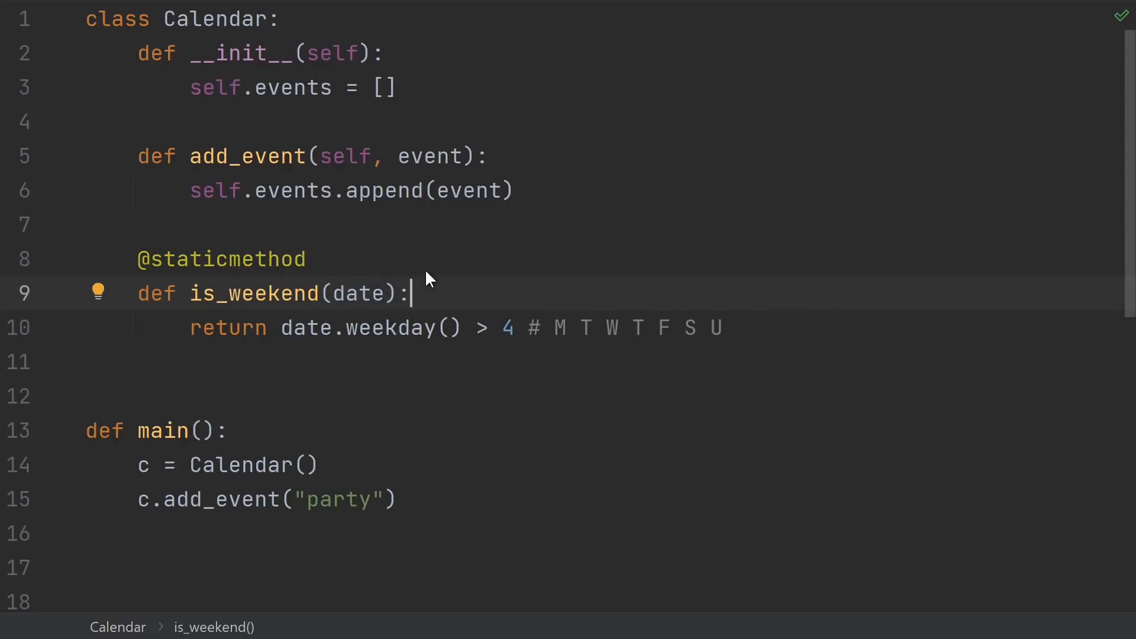
mouse_move(429, 301)
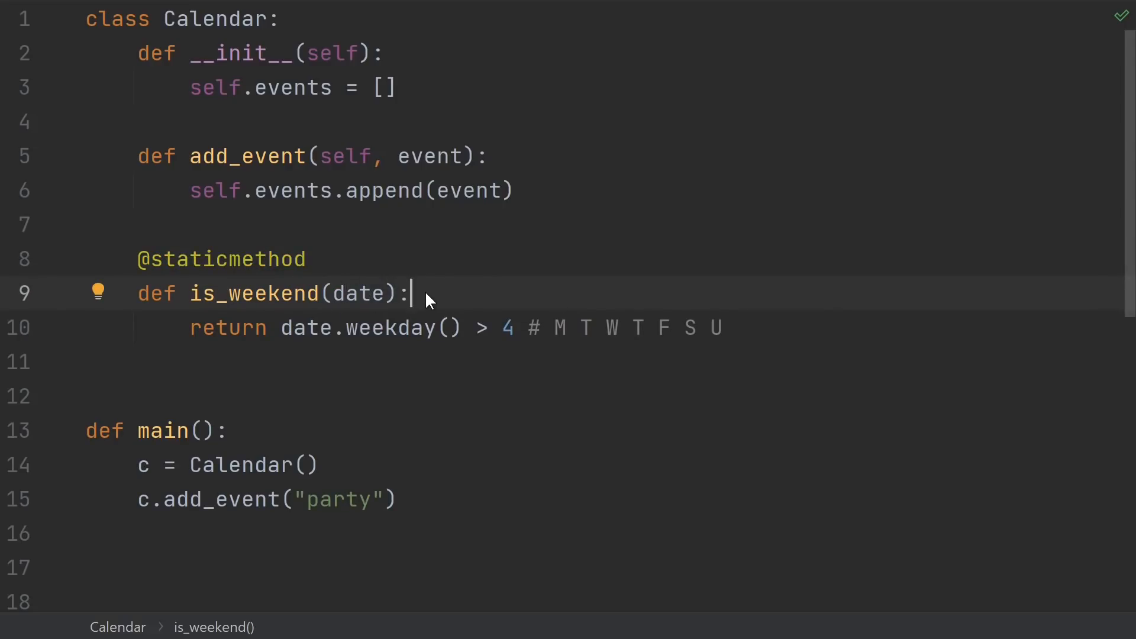
mouse_move(352, 290)
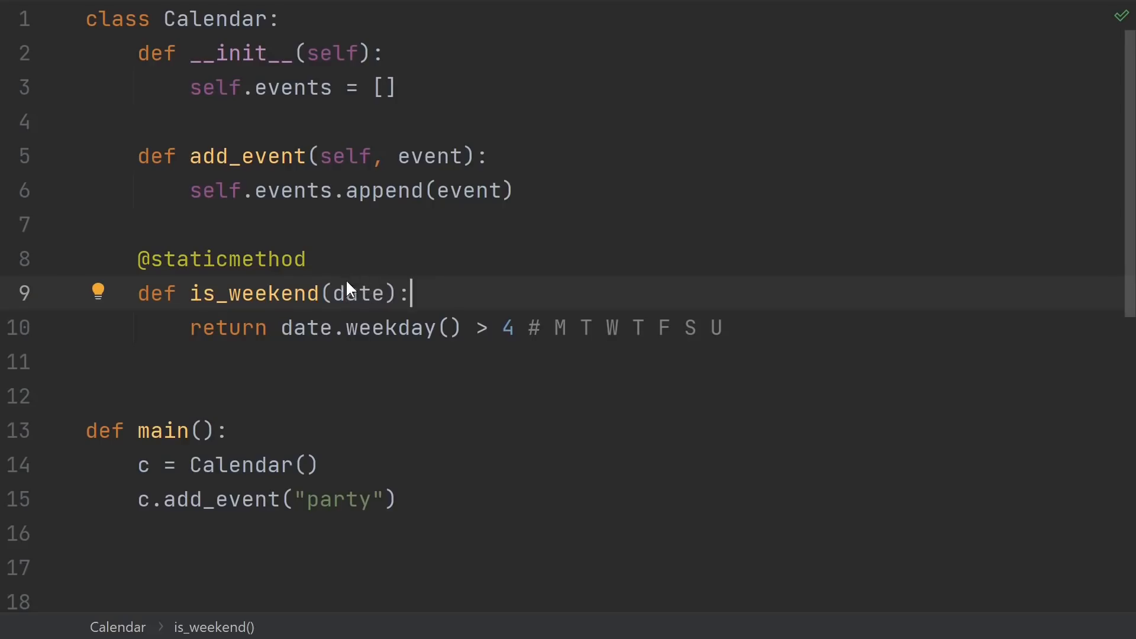
mouse_move(314, 262)
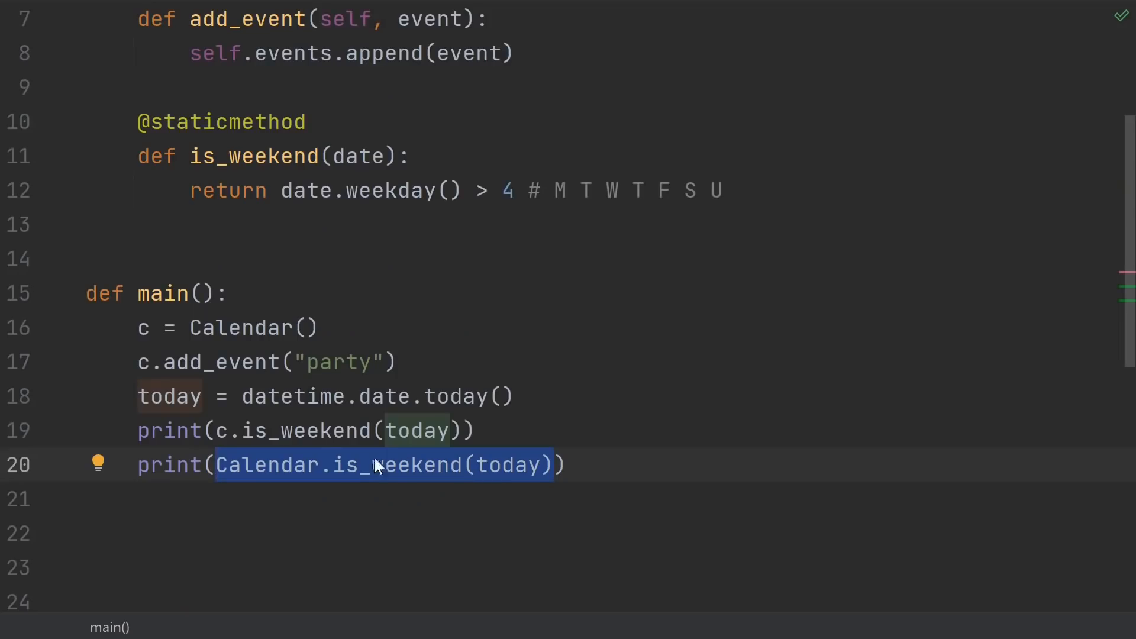
mouse_move(395, 497)
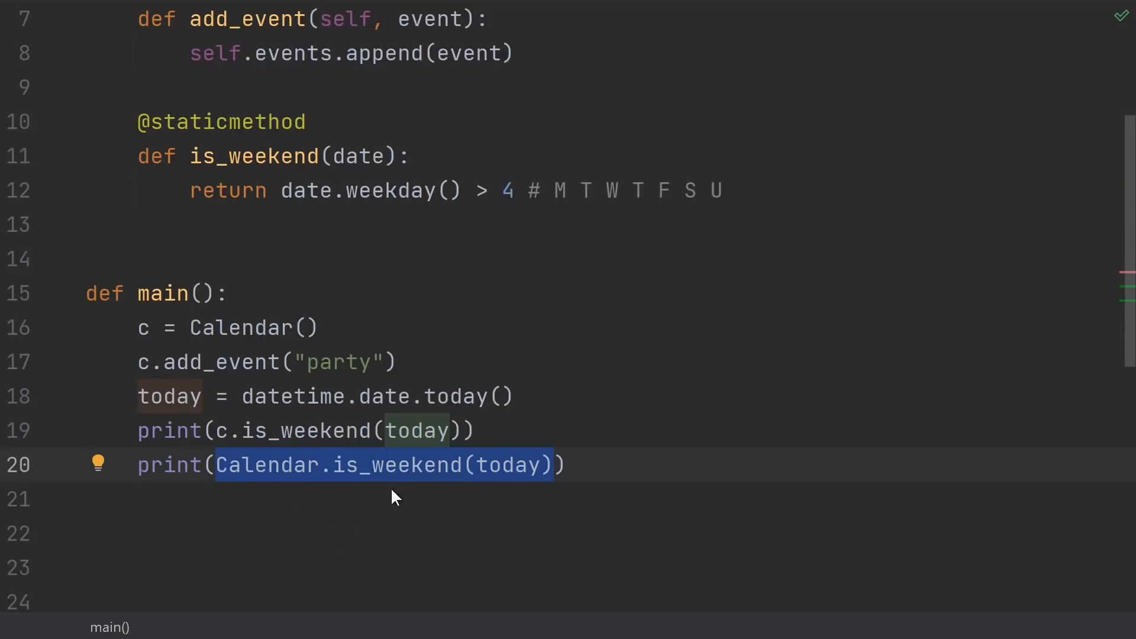
mouse_move(255, 490)
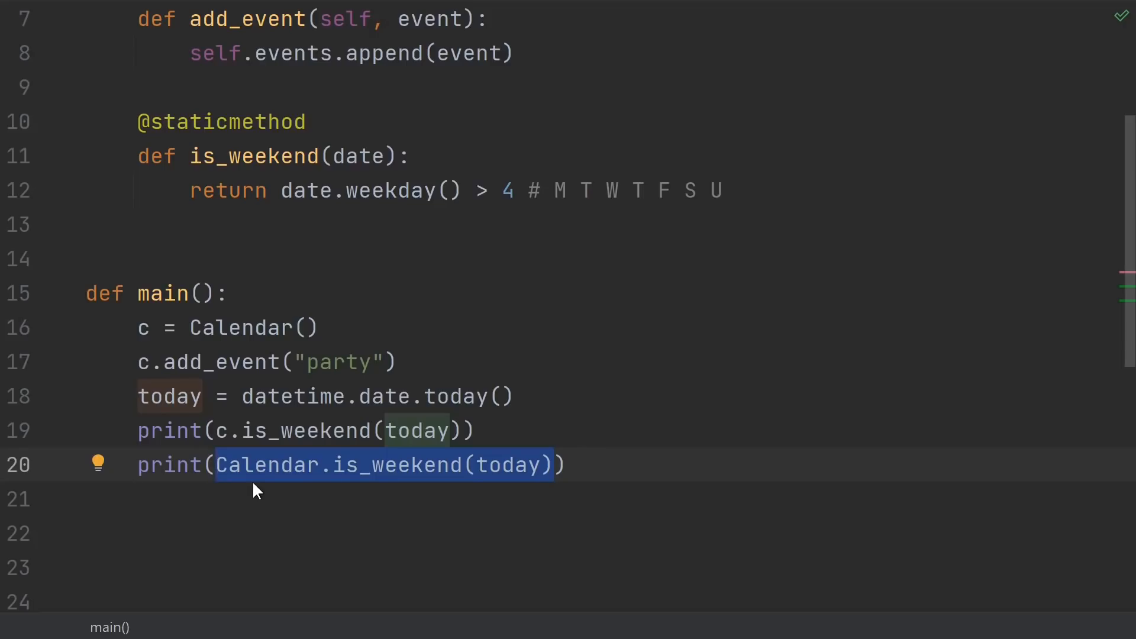
Point out the c.is_weekend(today) instance call in main.
left_click(220, 430)
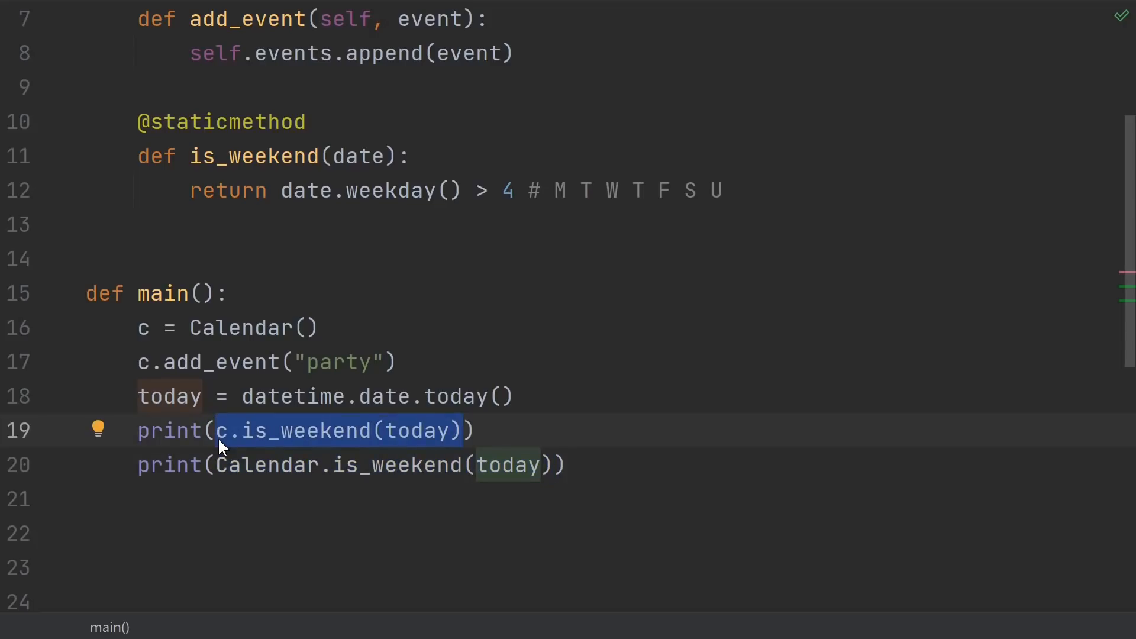
mouse_move(288, 432)
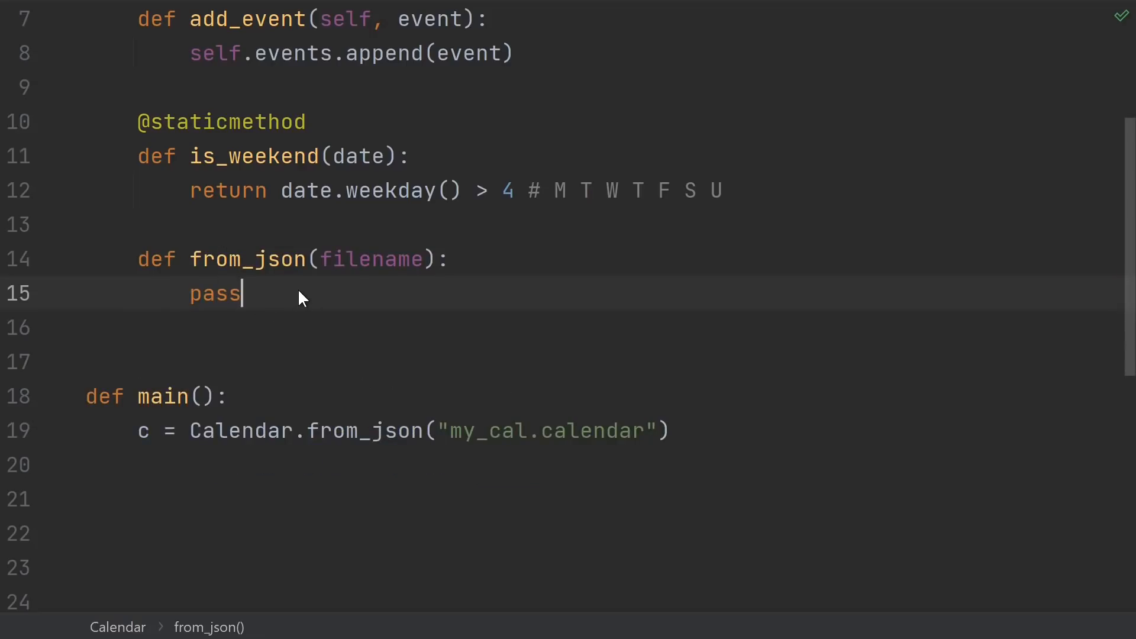
mouse_move(369, 283)
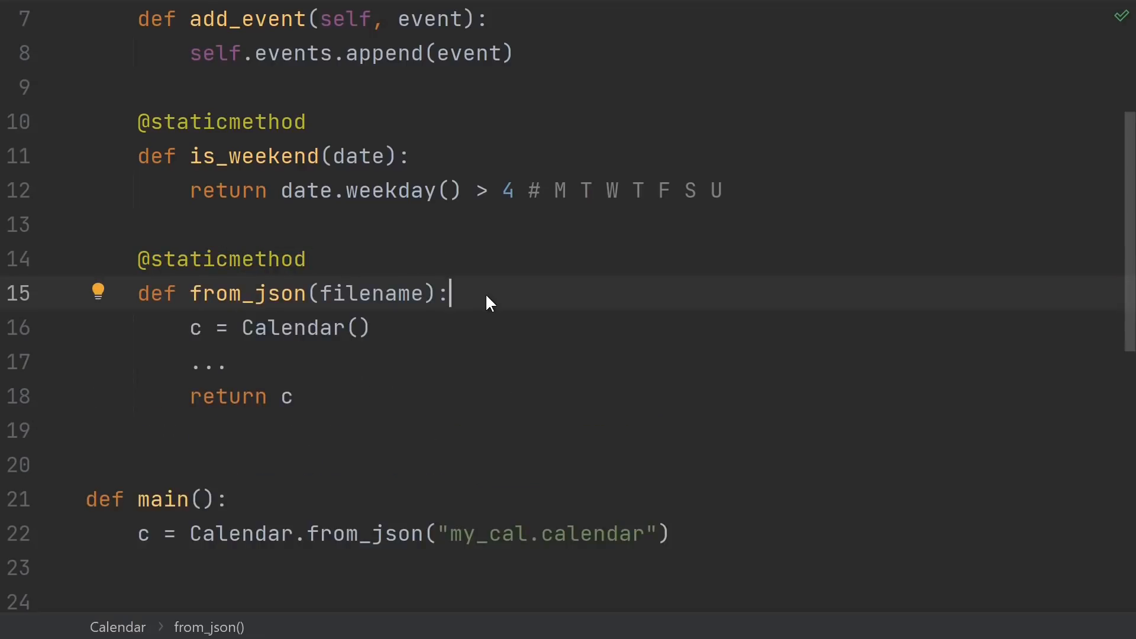
mouse_move(407, 320)
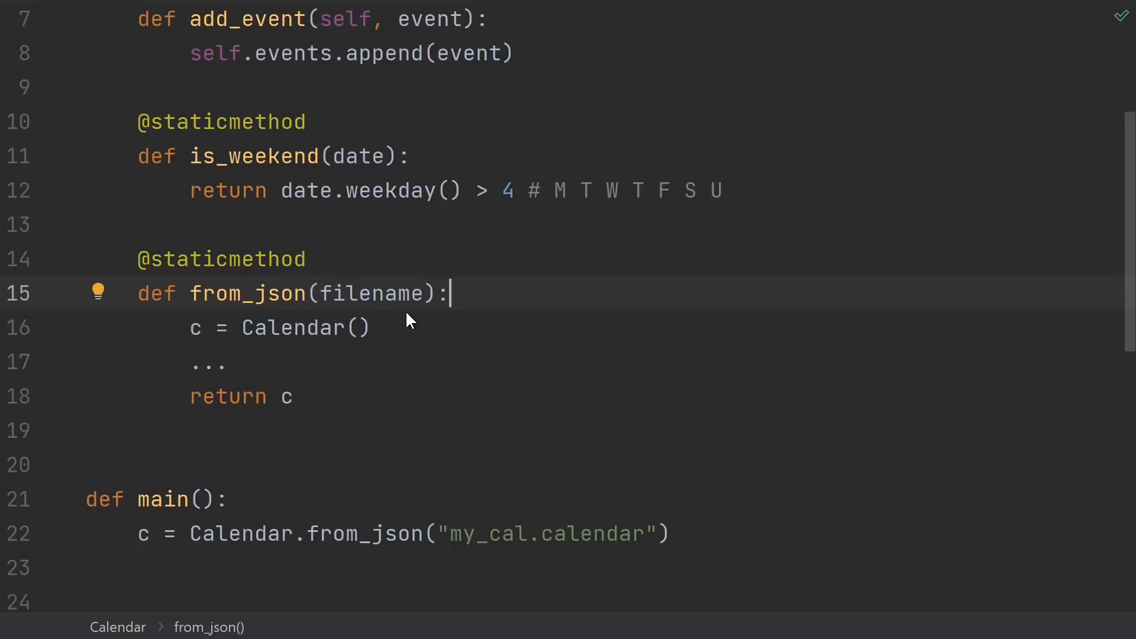
mouse_move(265, 344)
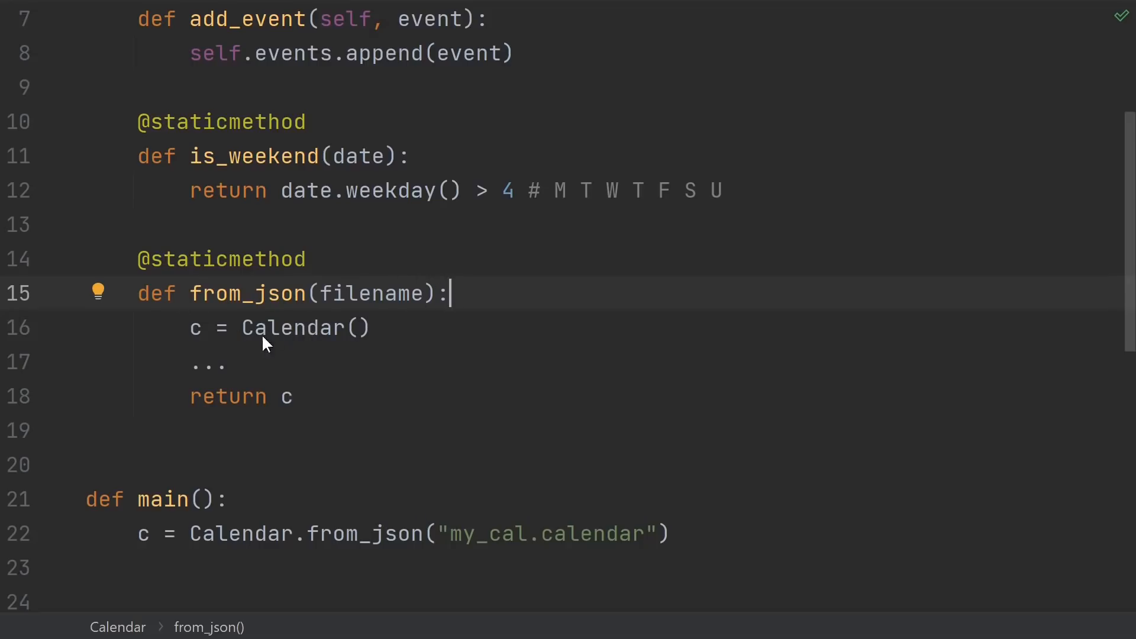
mouse_move(303, 404)
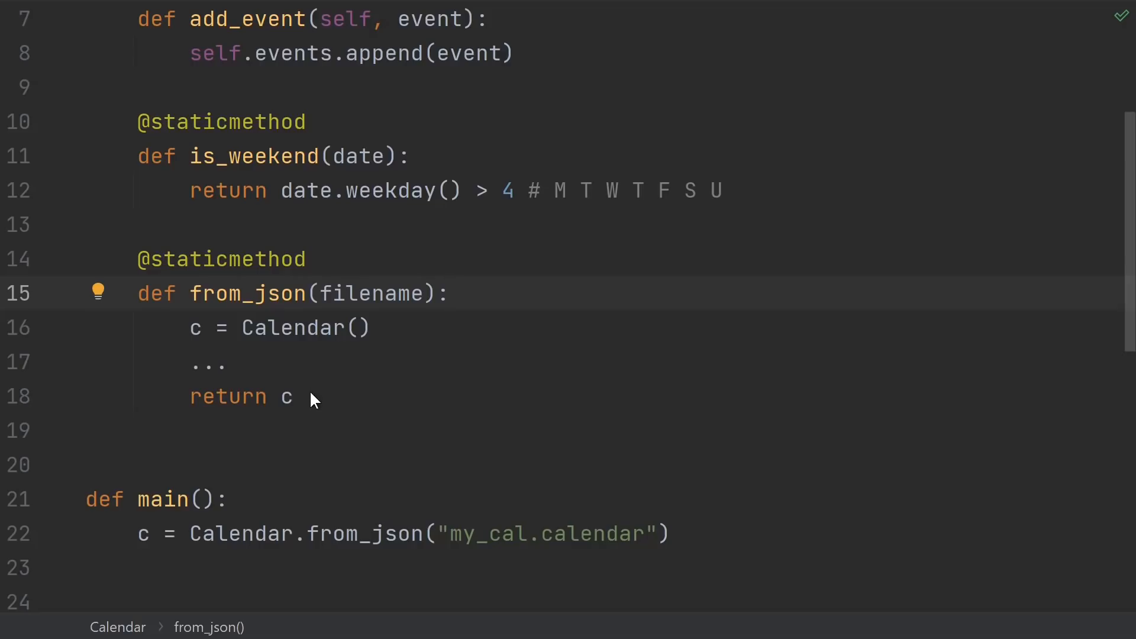
mouse_move(303, 352)
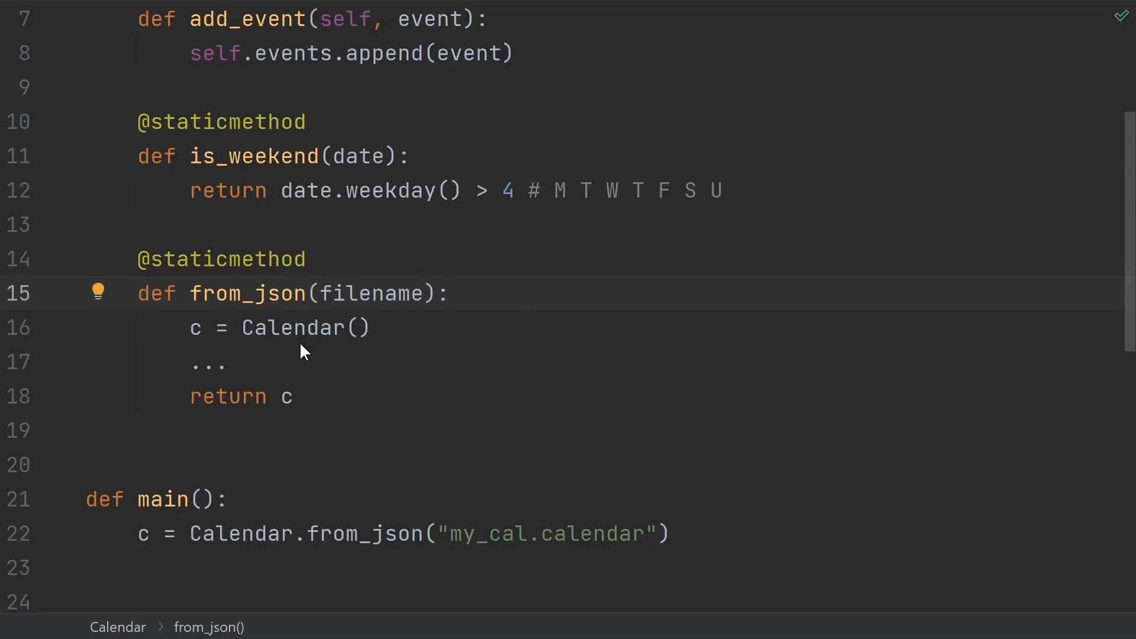
Place the cursor just after the from_json method to add more code.
left_click(305, 328)
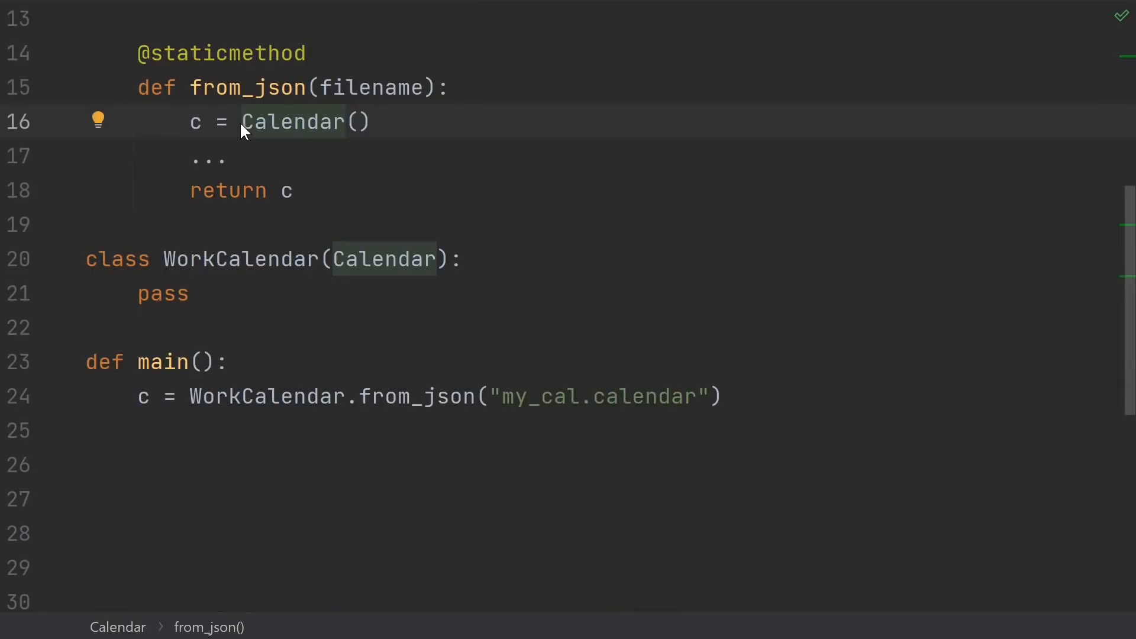
mouse_move(319, 141)
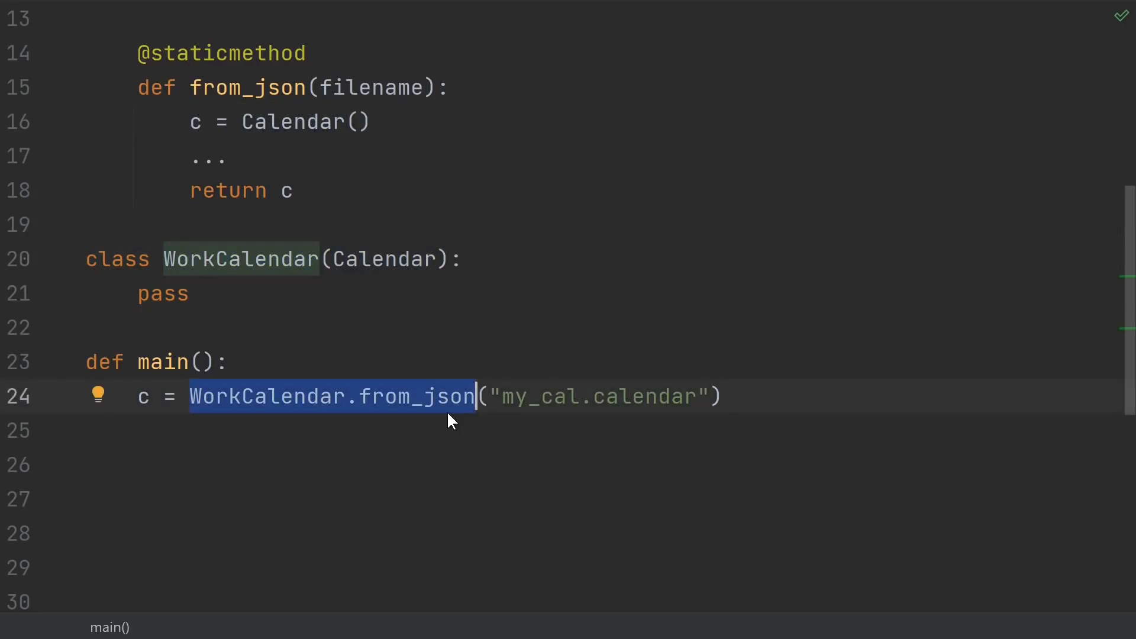
mouse_move(312, 402)
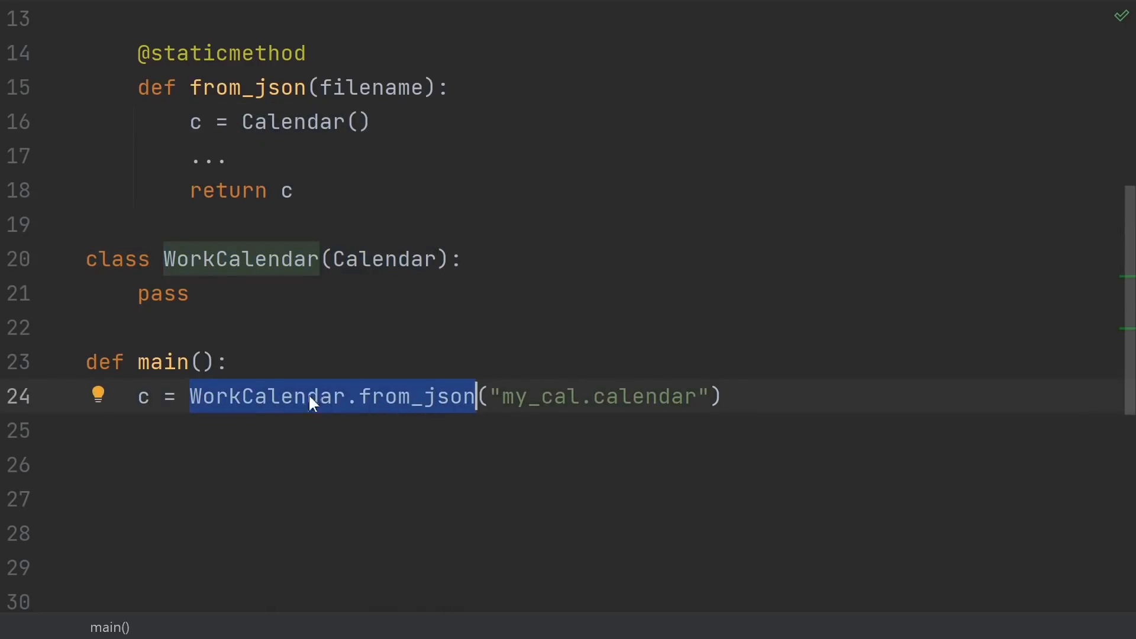
mouse_move(375, 425)
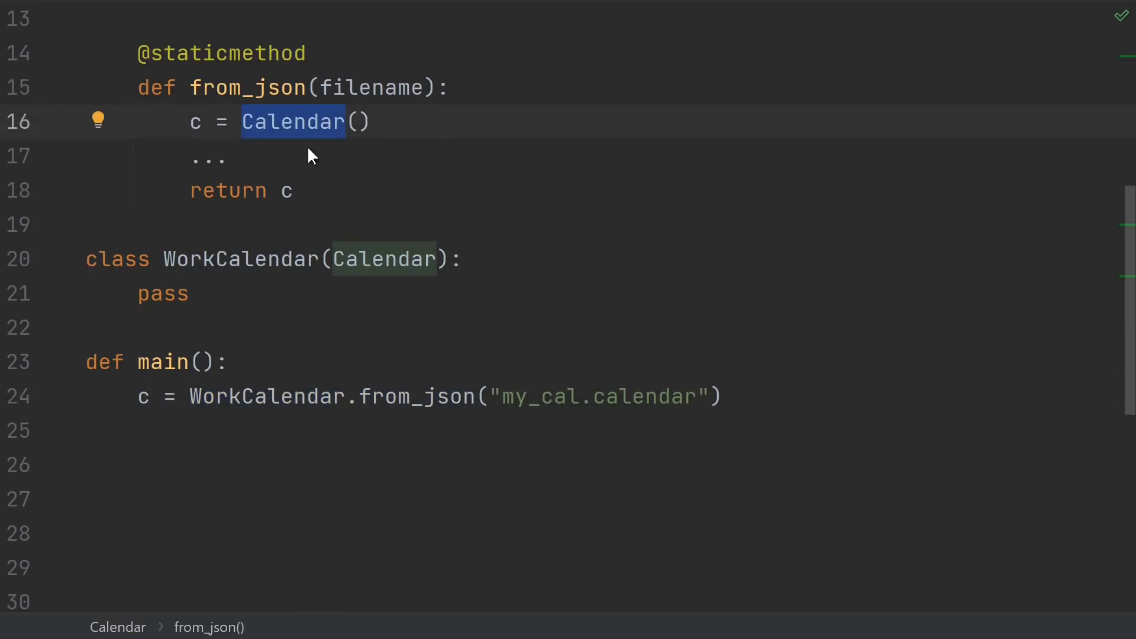
mouse_move(296, 143)
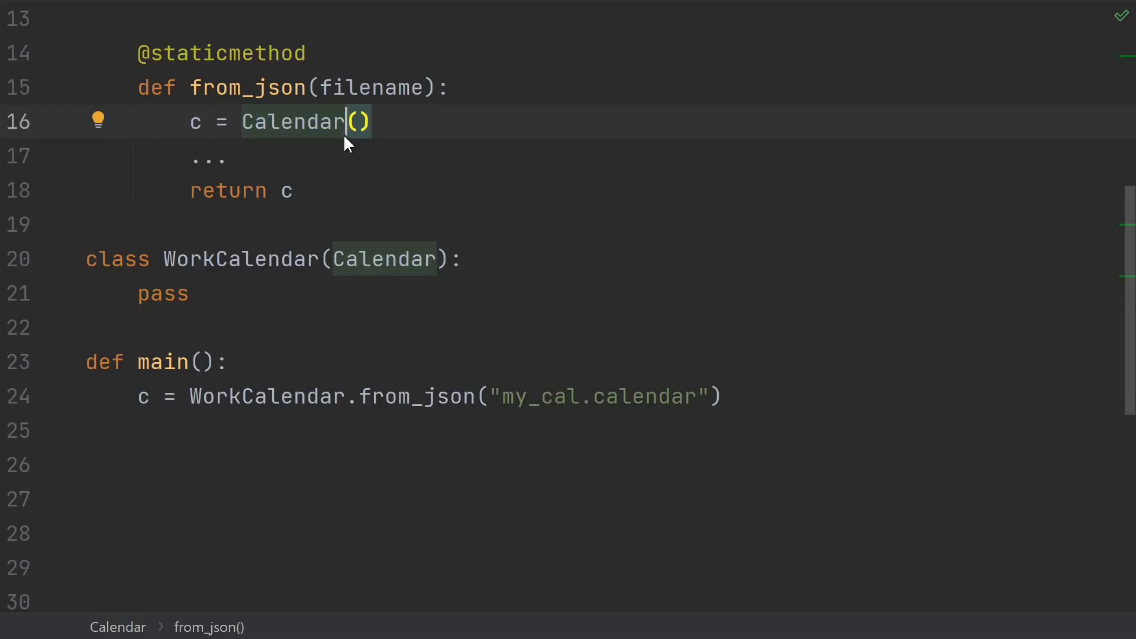
mouse_move(332, 152)
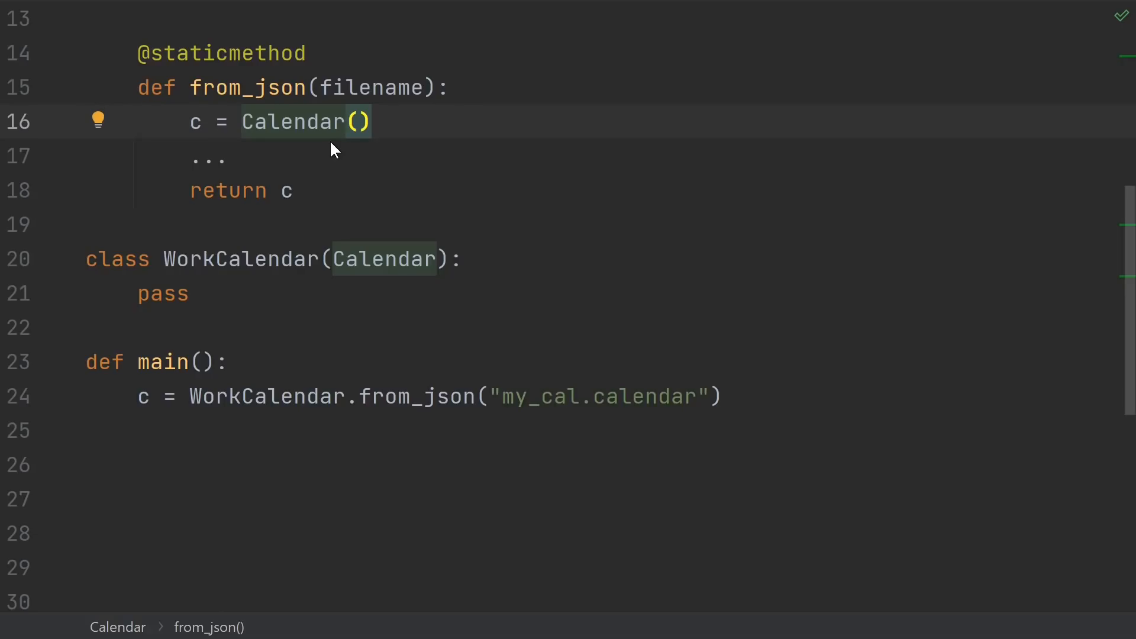
mouse_move(313, 88)
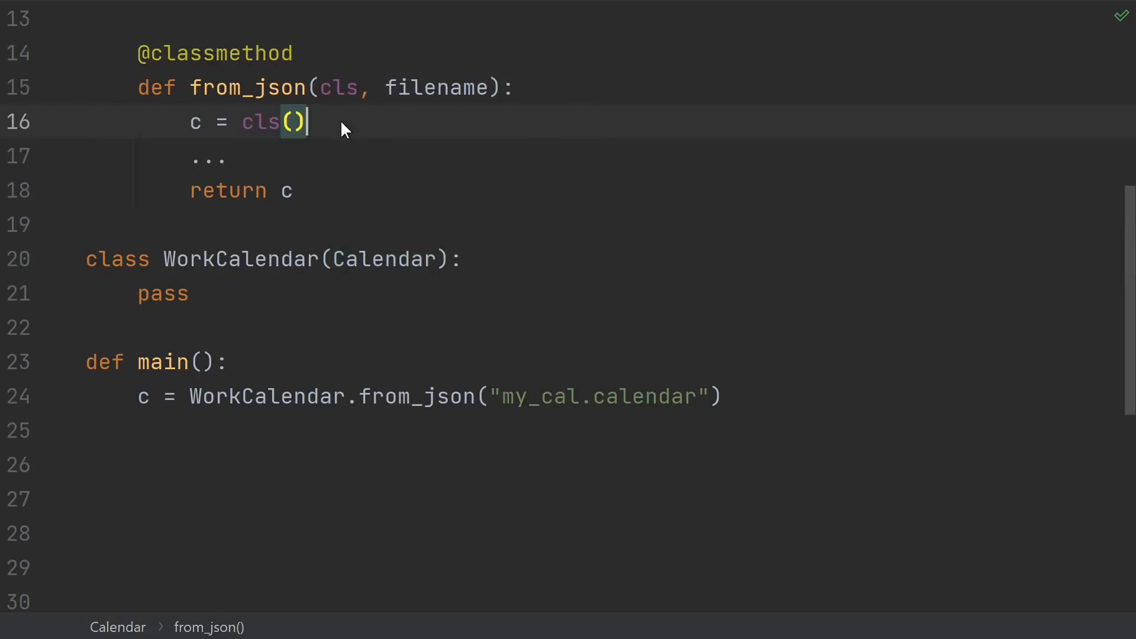
mouse_move(346, 107)
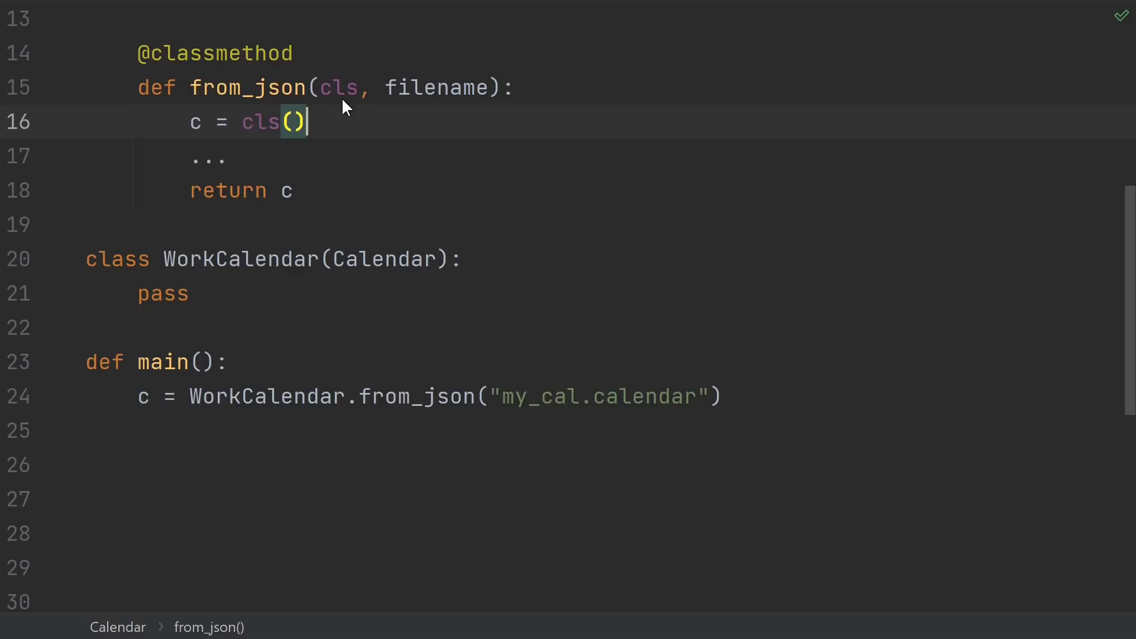
mouse_move(333, 116)
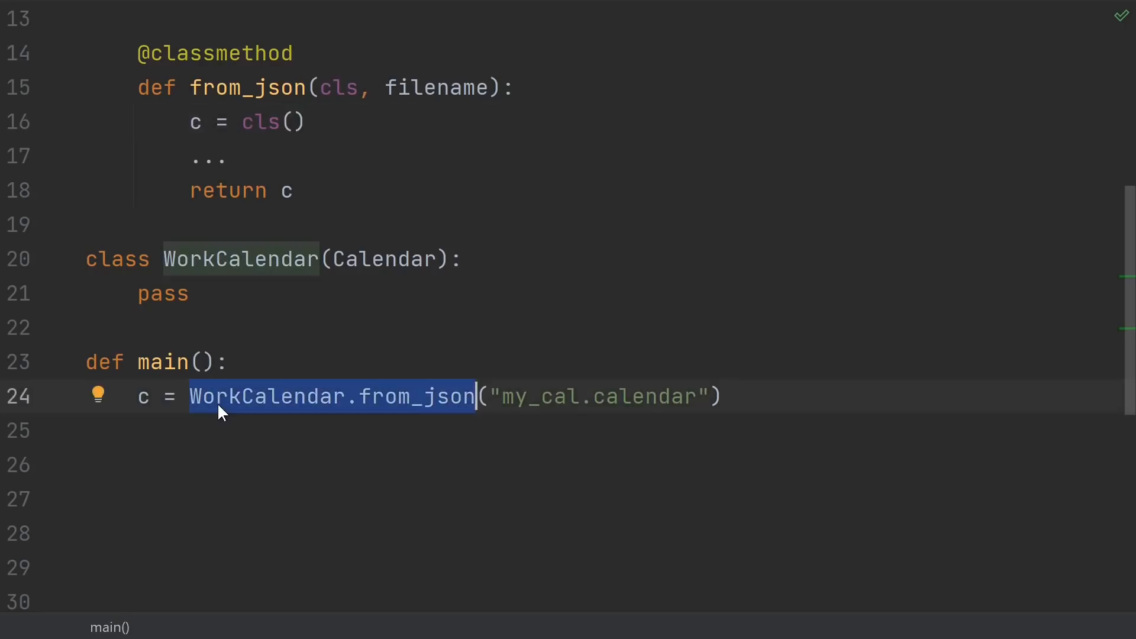
mouse_move(474, 416)
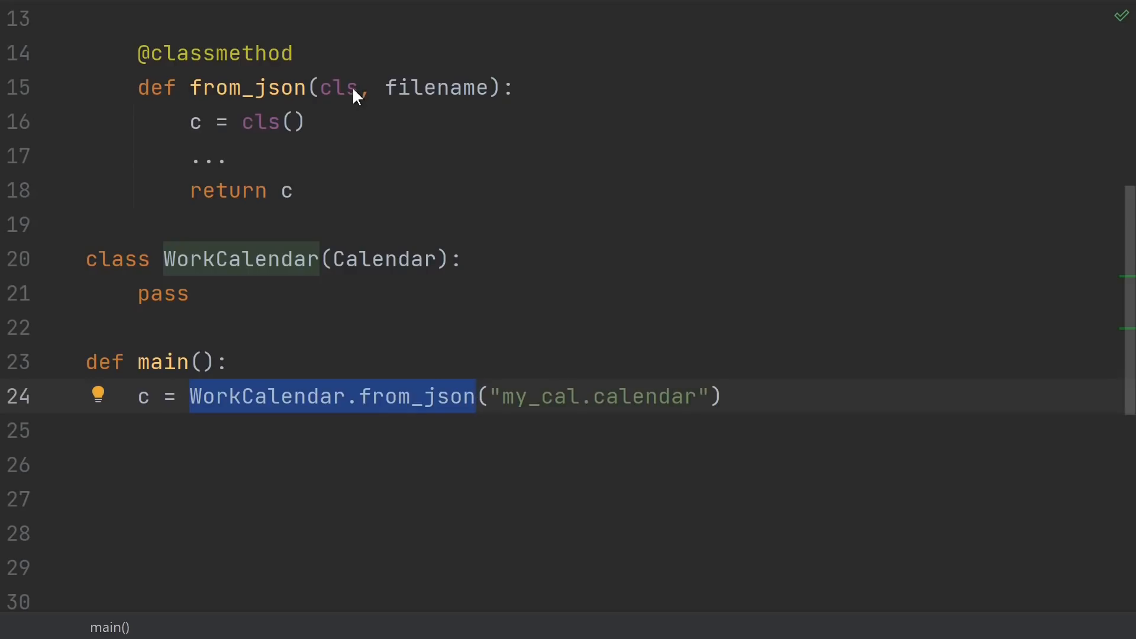
mouse_move(287, 103)
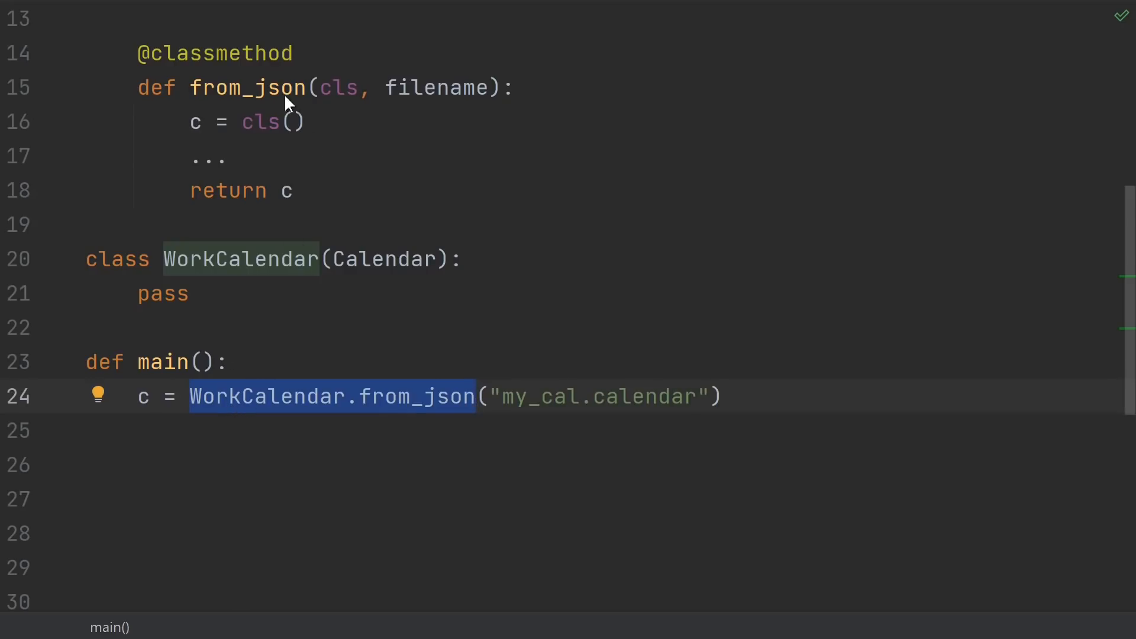
mouse_move(249, 131)
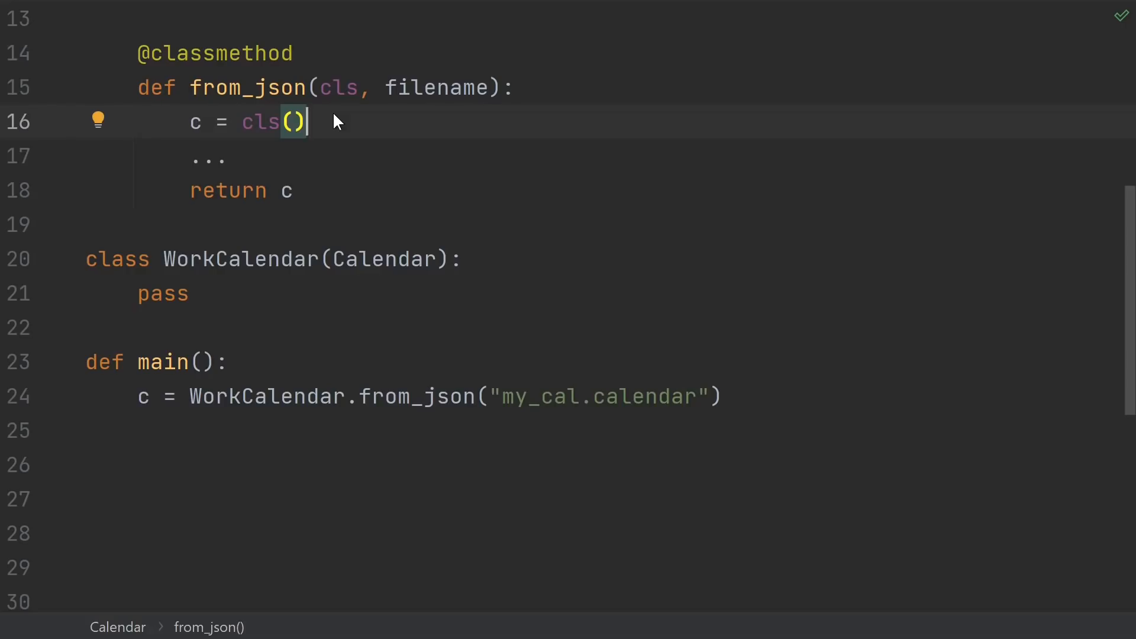
mouse_move(326, 105)
type("d = c.from_json(\"my_cal2.calendar\")")
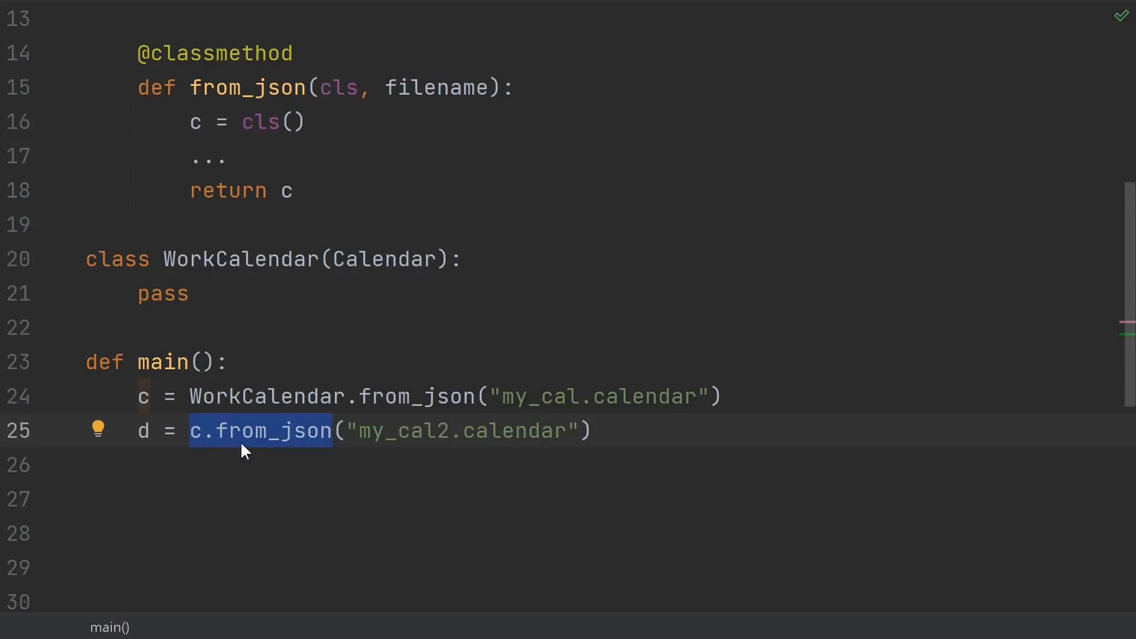
Scroll down through the file and back up again.
scroll("down", 3)
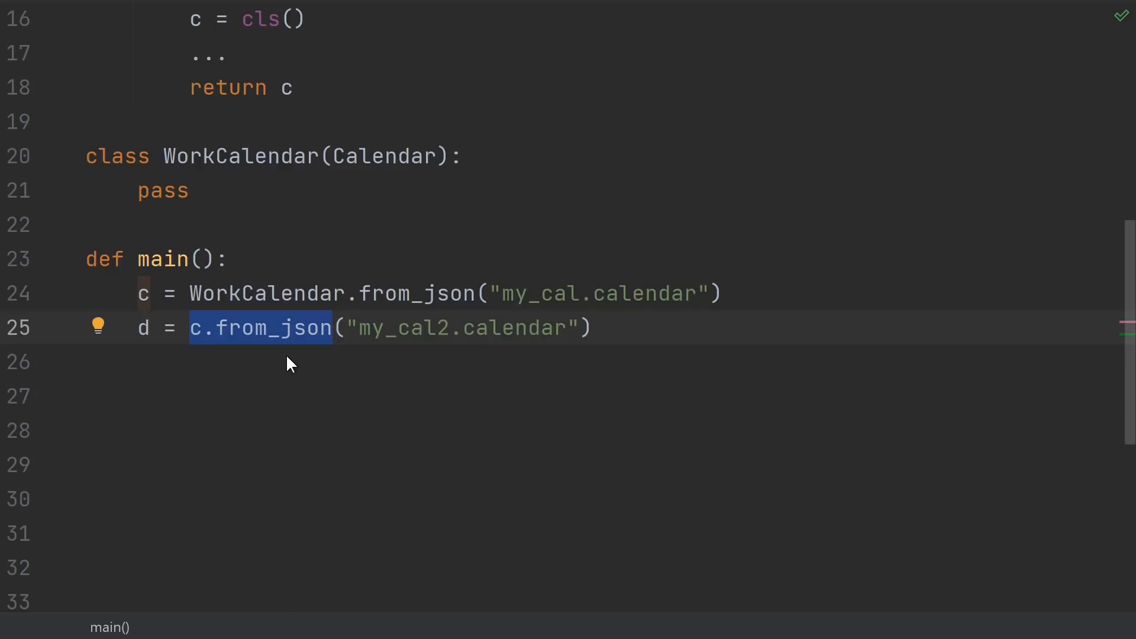
mouse_move(250, 358)
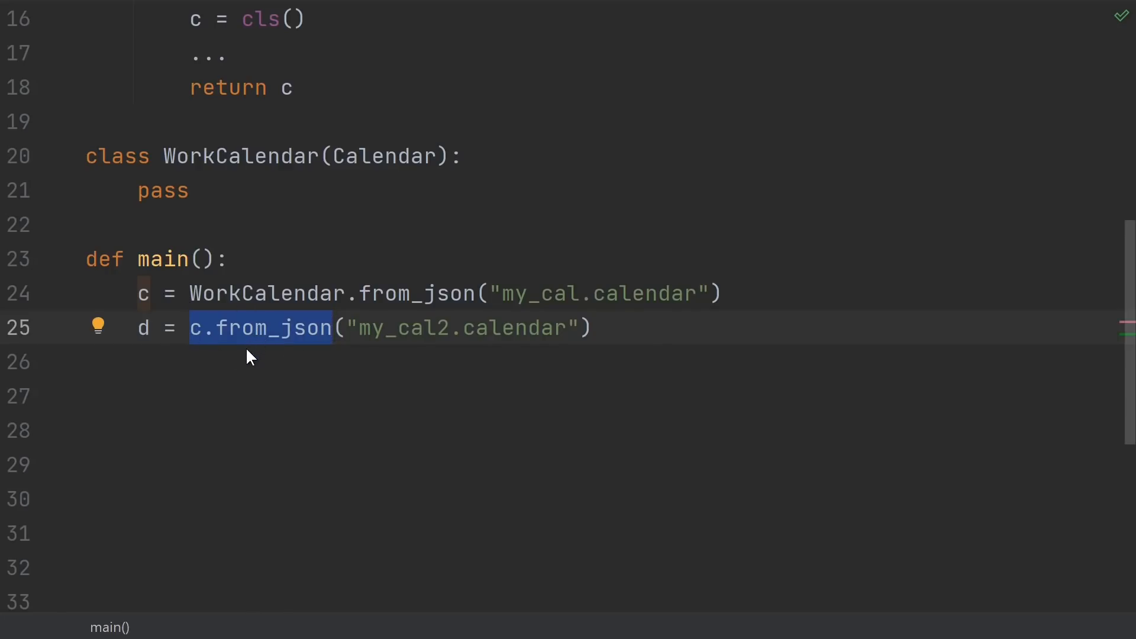
mouse_move(199, 346)
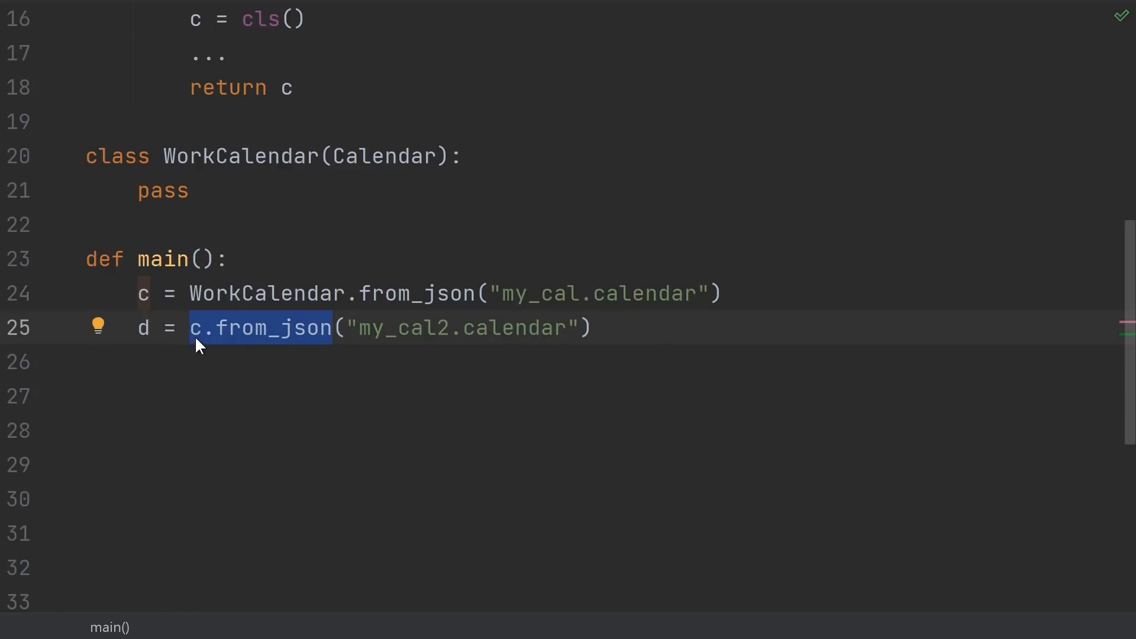
mouse_move(271, 342)
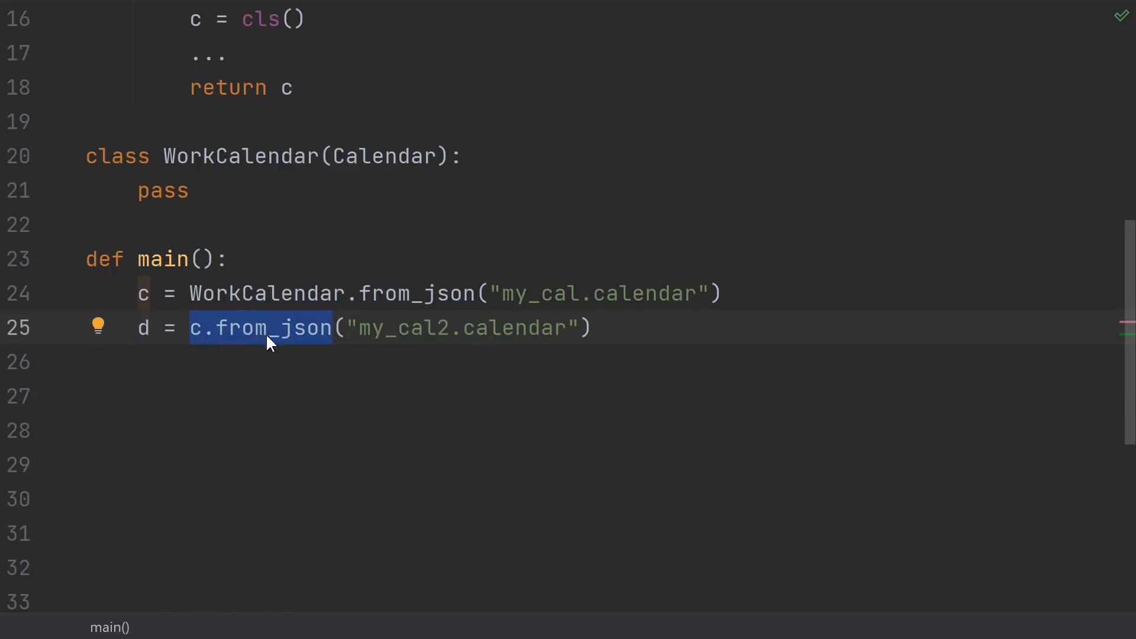
scroll("up", 3)
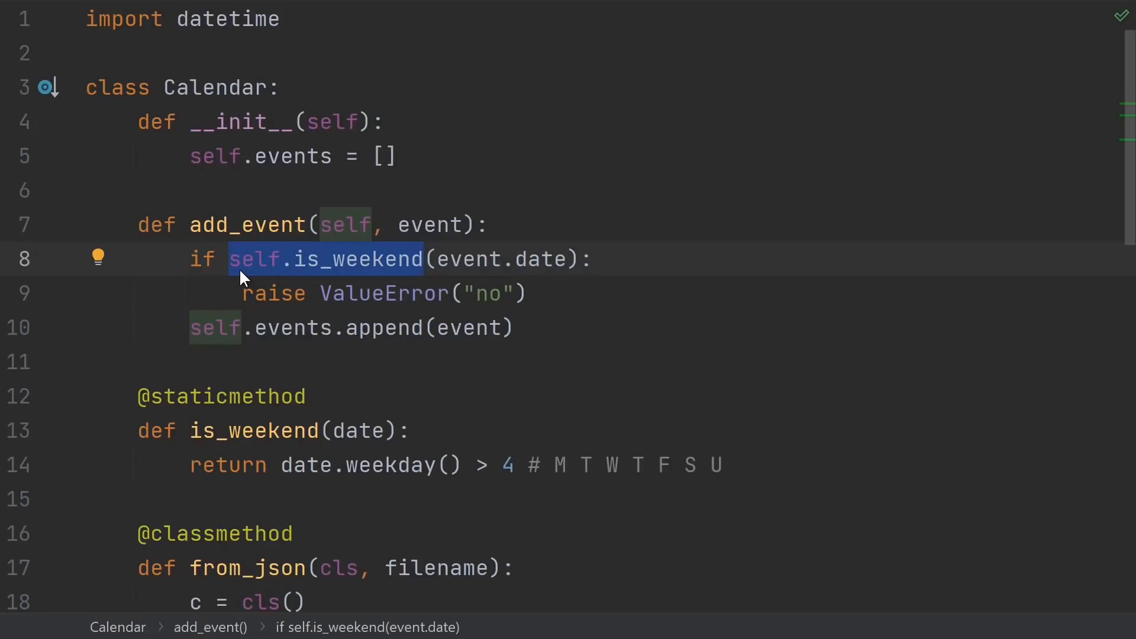
mouse_move(247, 281)
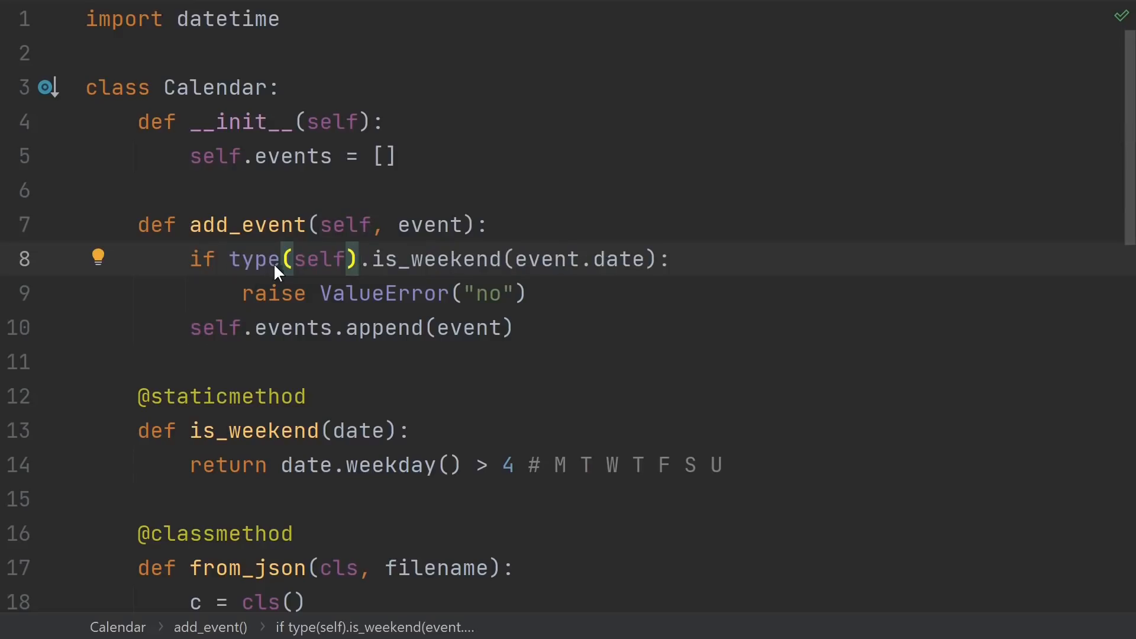
mouse_move(326, 268)
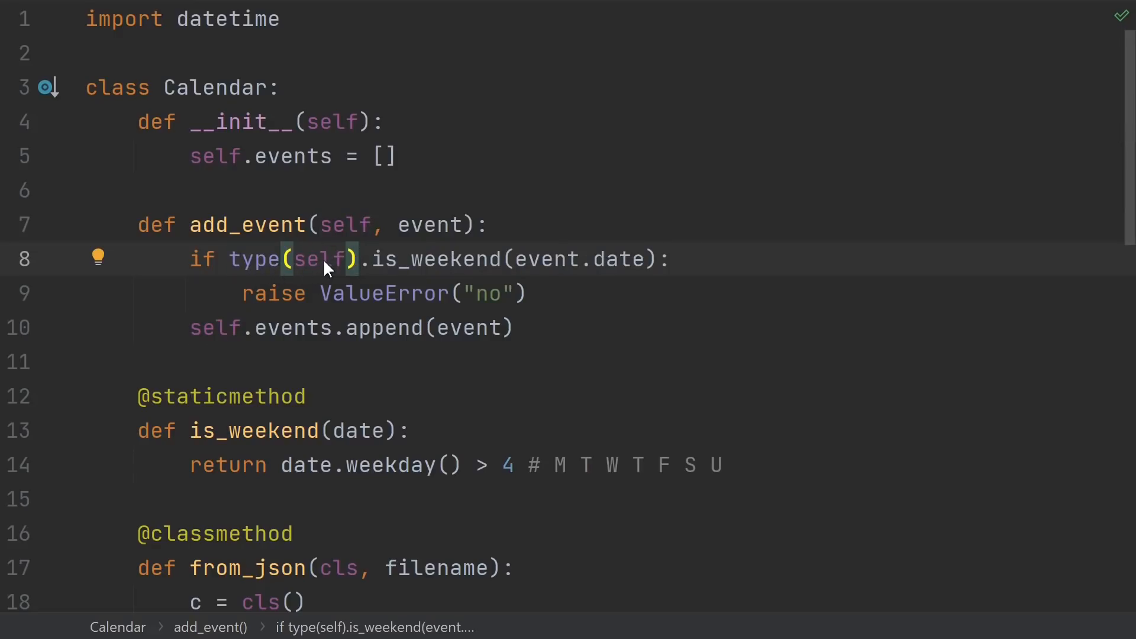
scroll("down", 3)
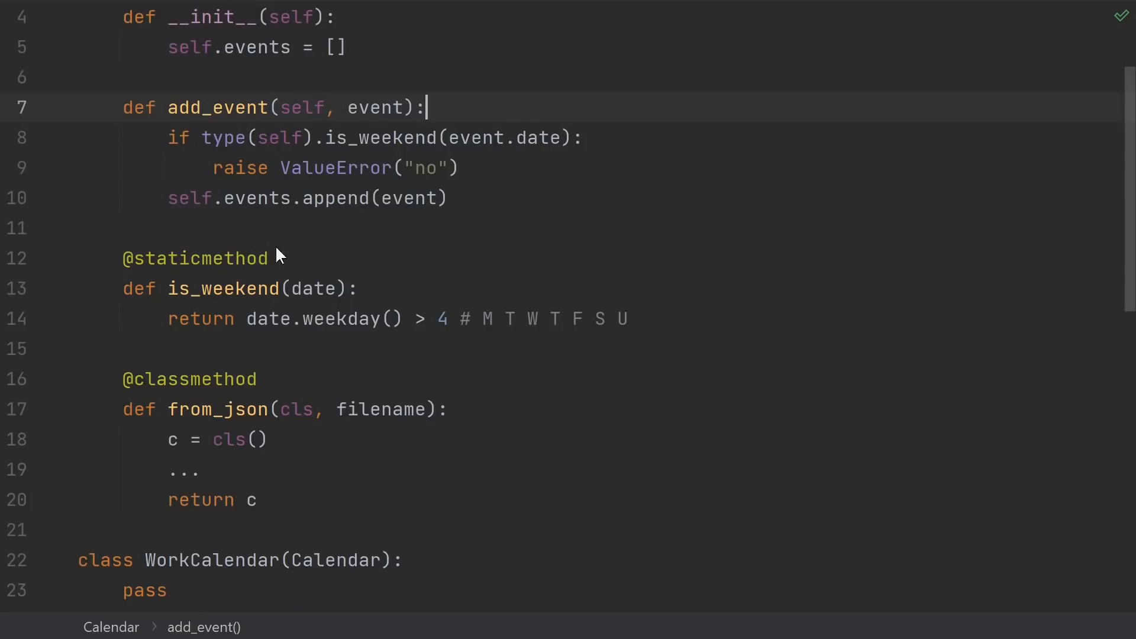
mouse_move(312, 102)
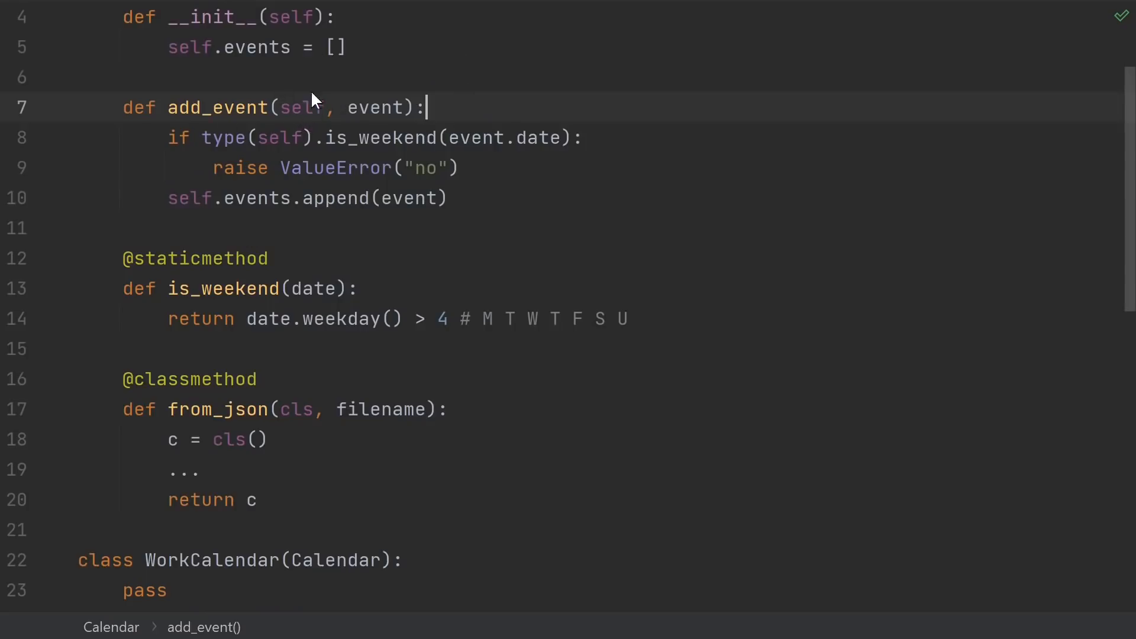
mouse_move(290, 116)
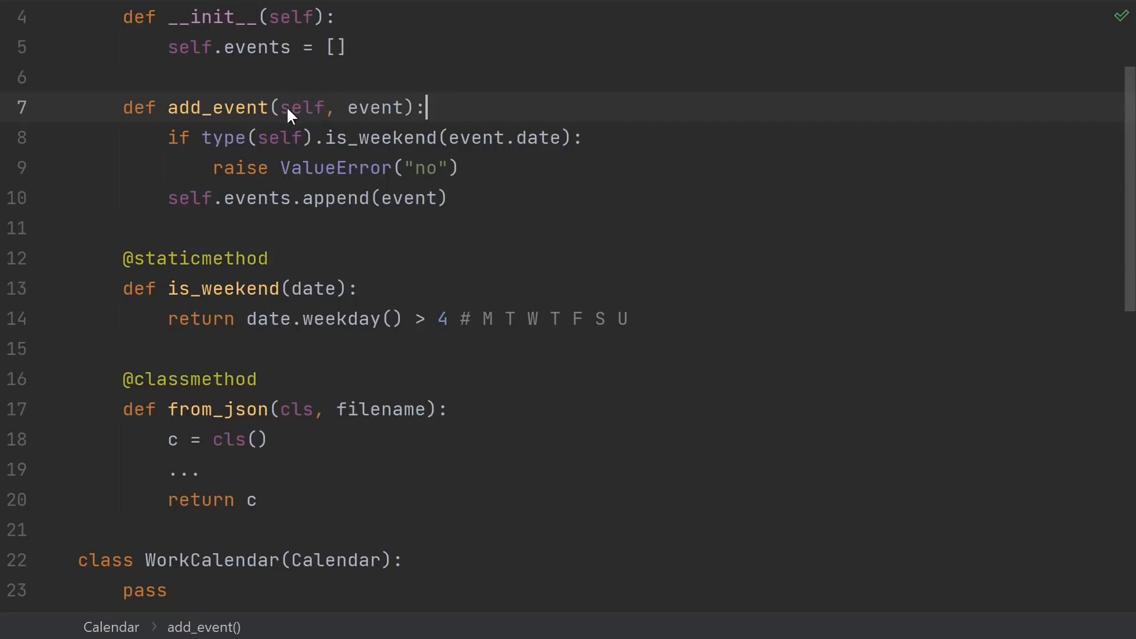
mouse_move(242, 265)
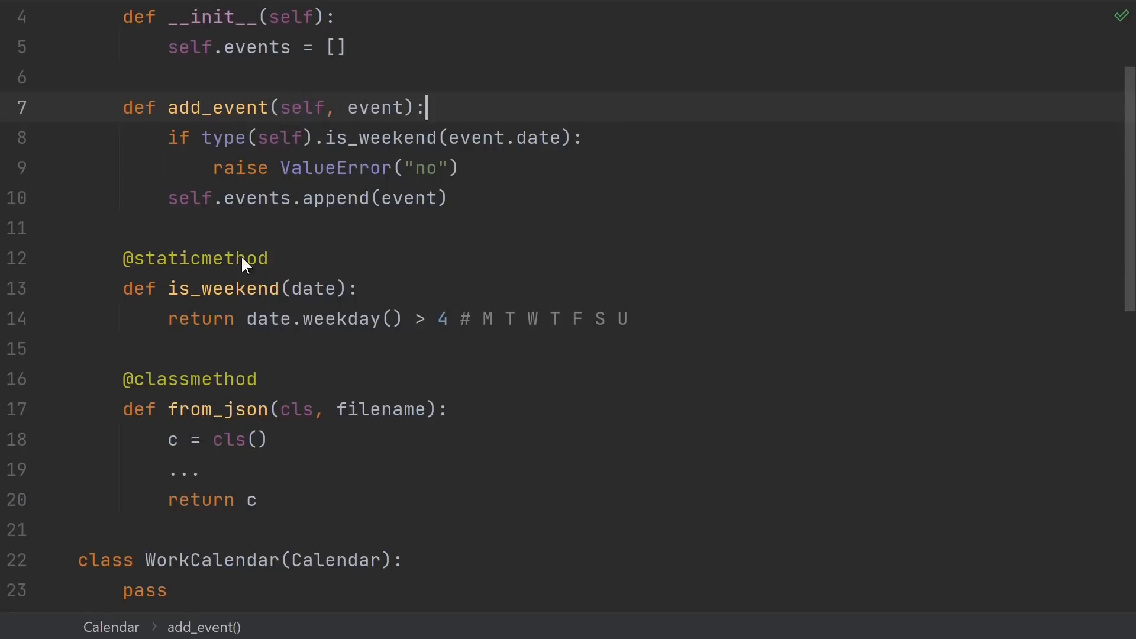
mouse_move(304, 299)
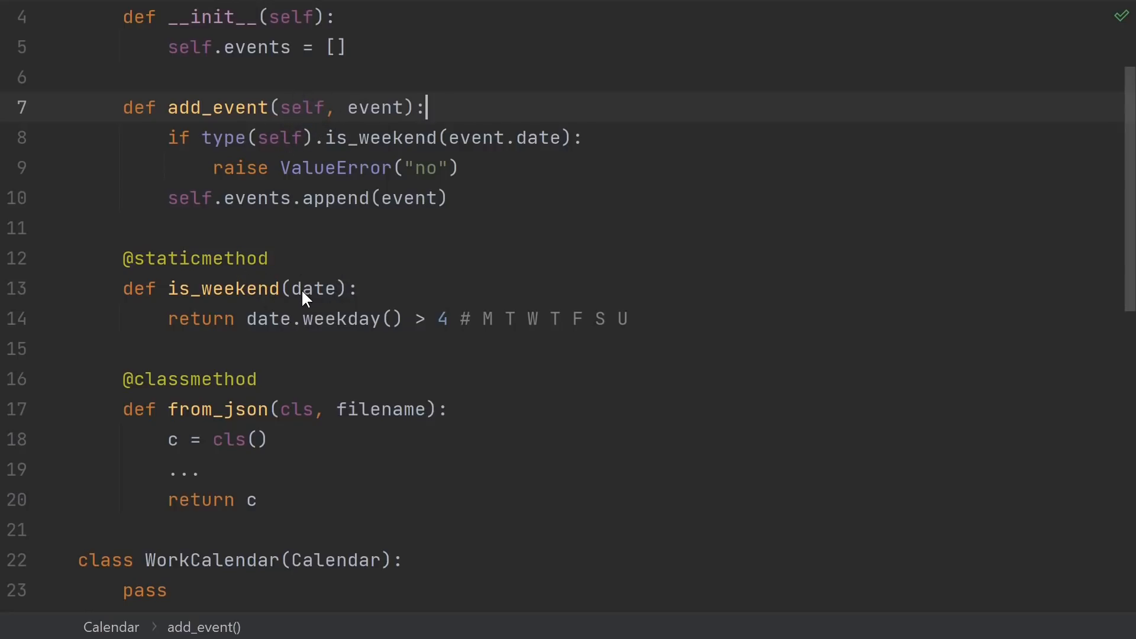
mouse_move(315, 402)
type("cl")
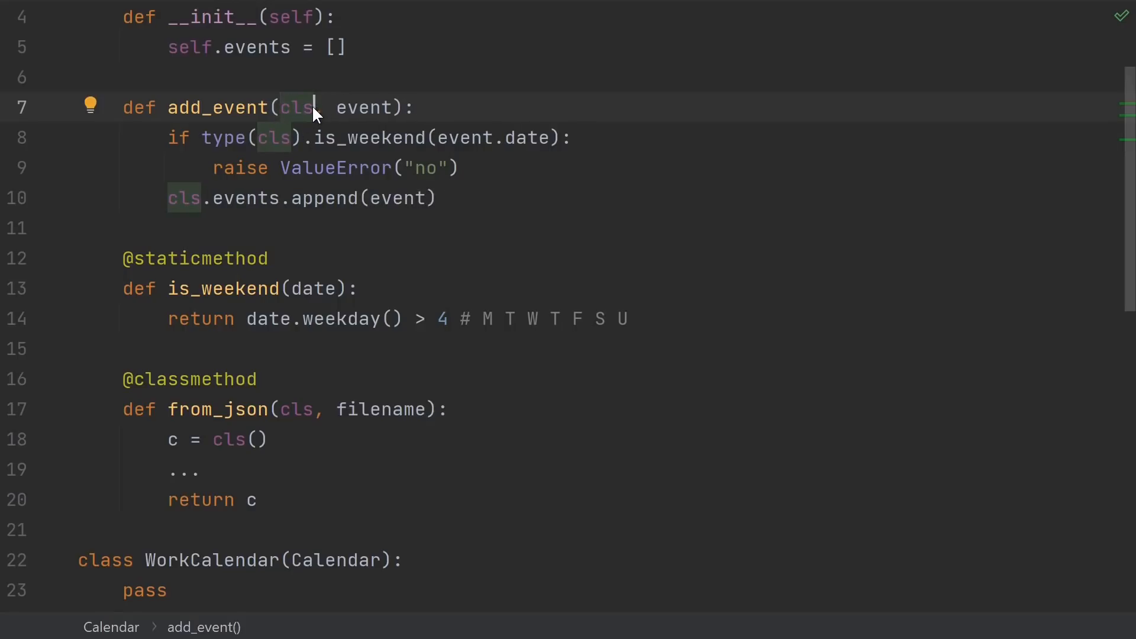
mouse_move(317, 108)
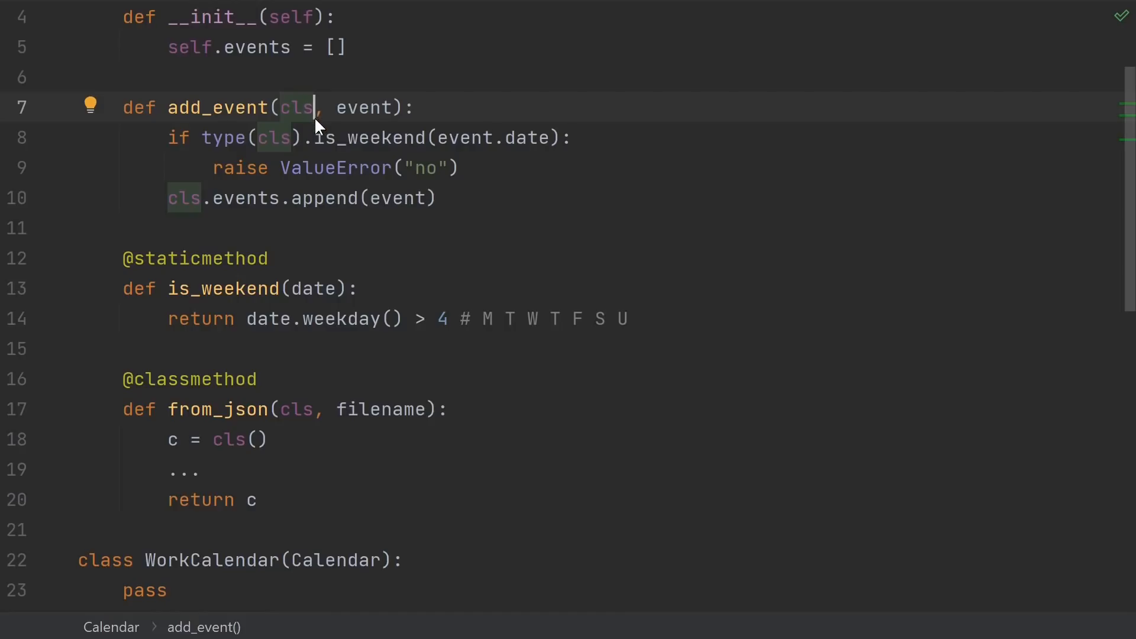
mouse_move(310, 118)
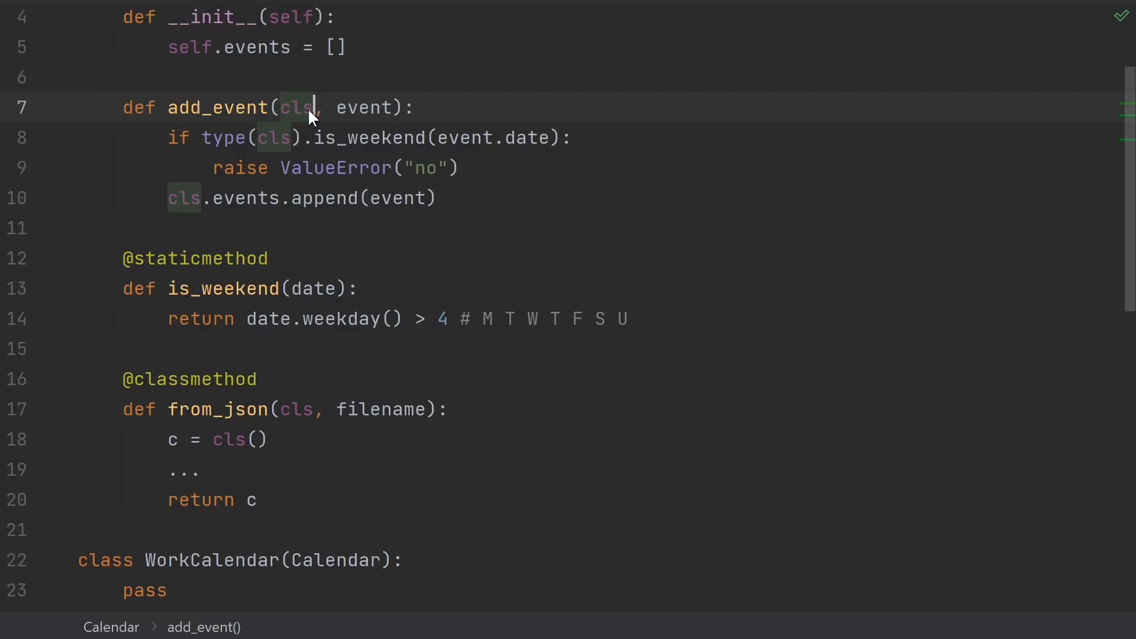
type("self")
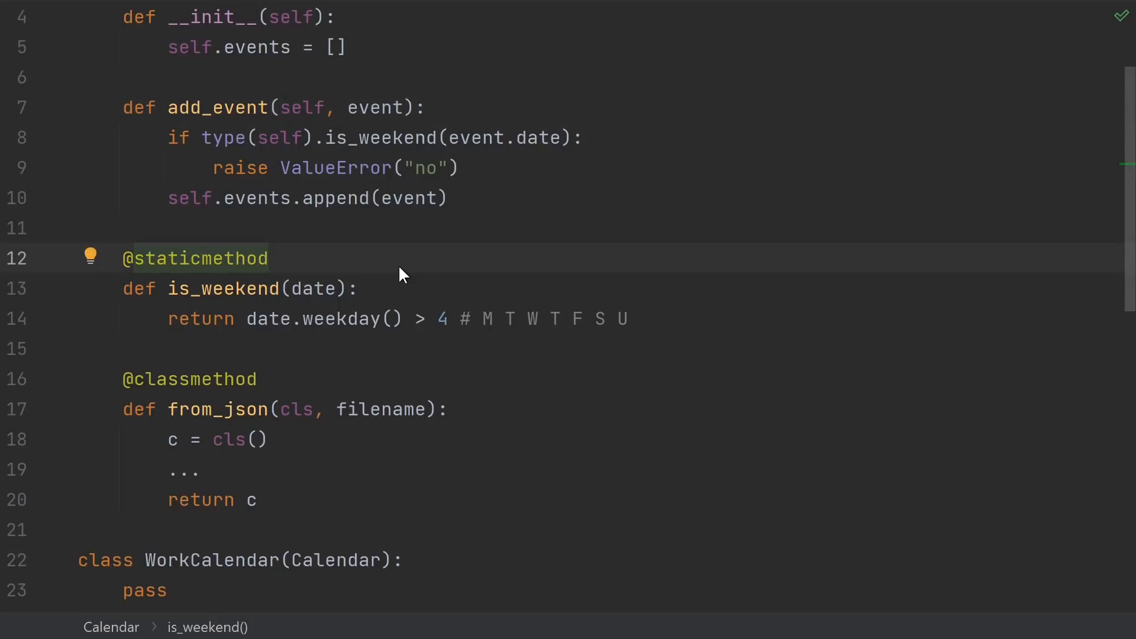
mouse_move(362, 394)
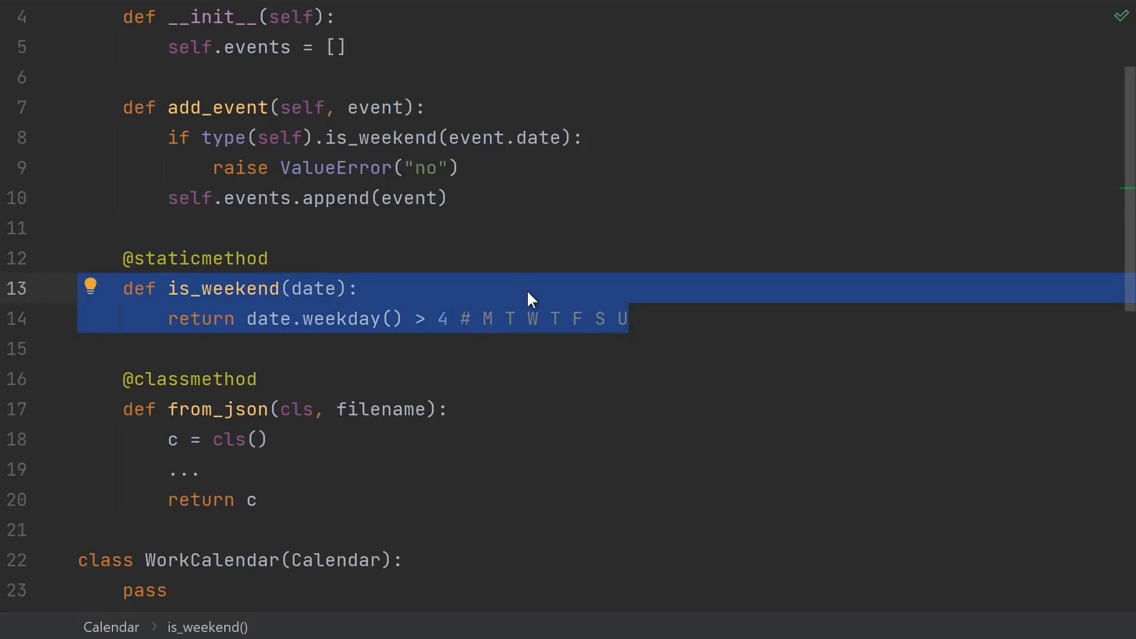
left_click(439, 319)
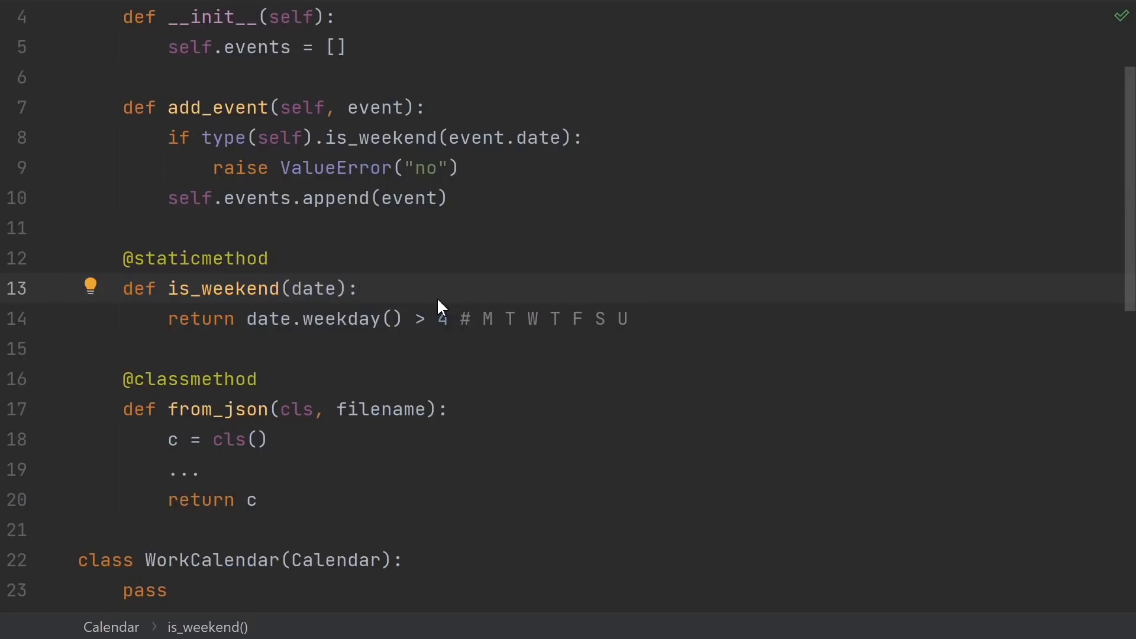
left_click(360, 288)
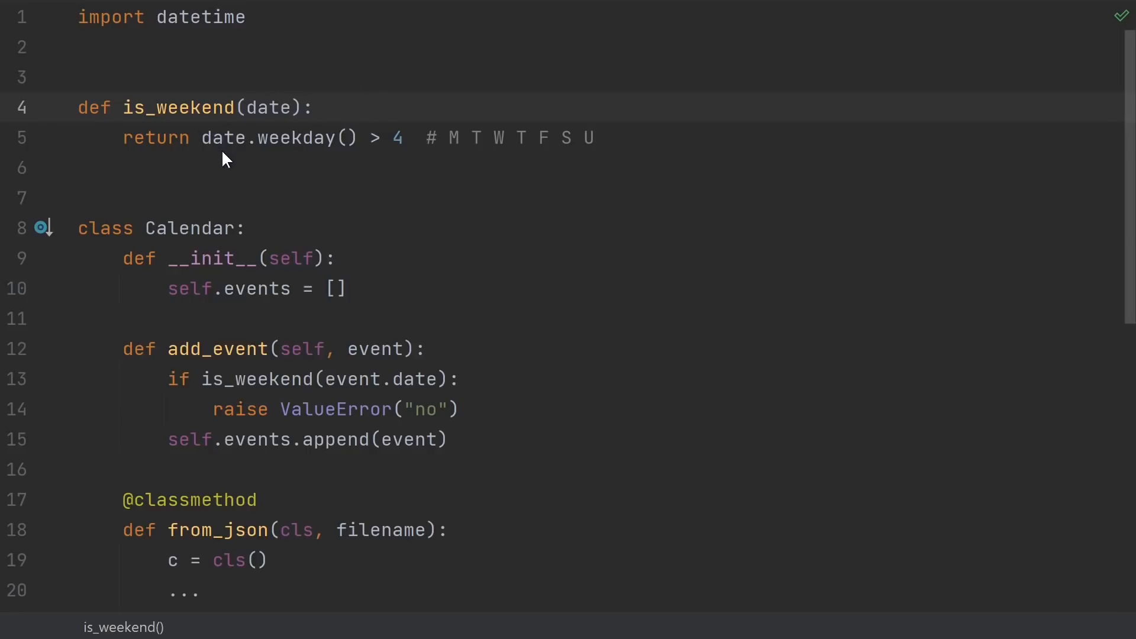
mouse_move(243, 156)
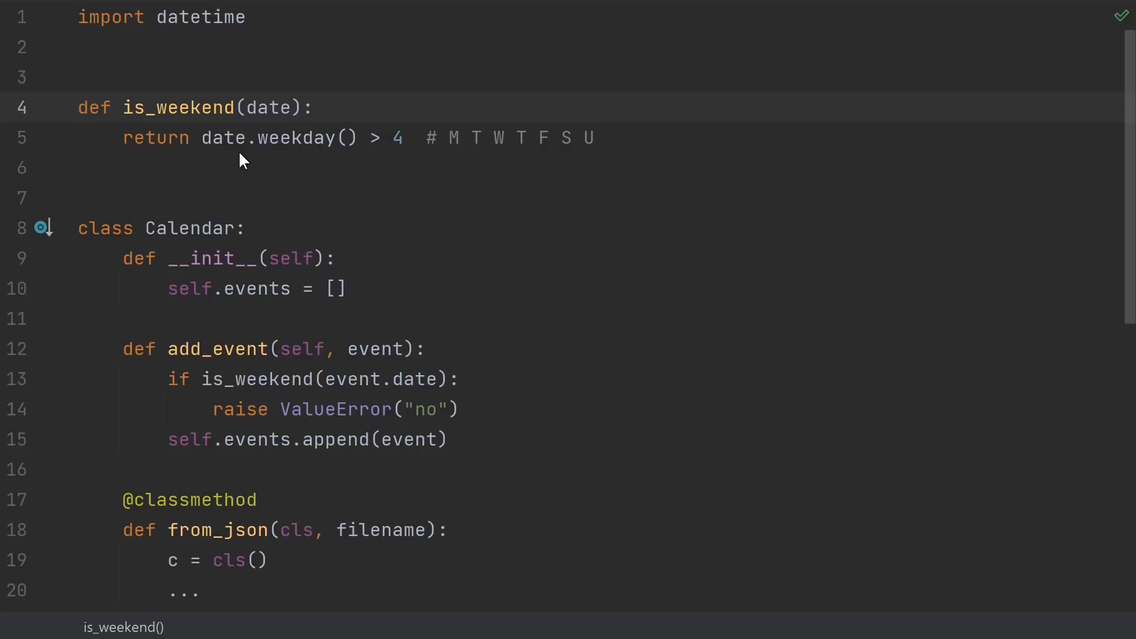
mouse_move(229, 185)
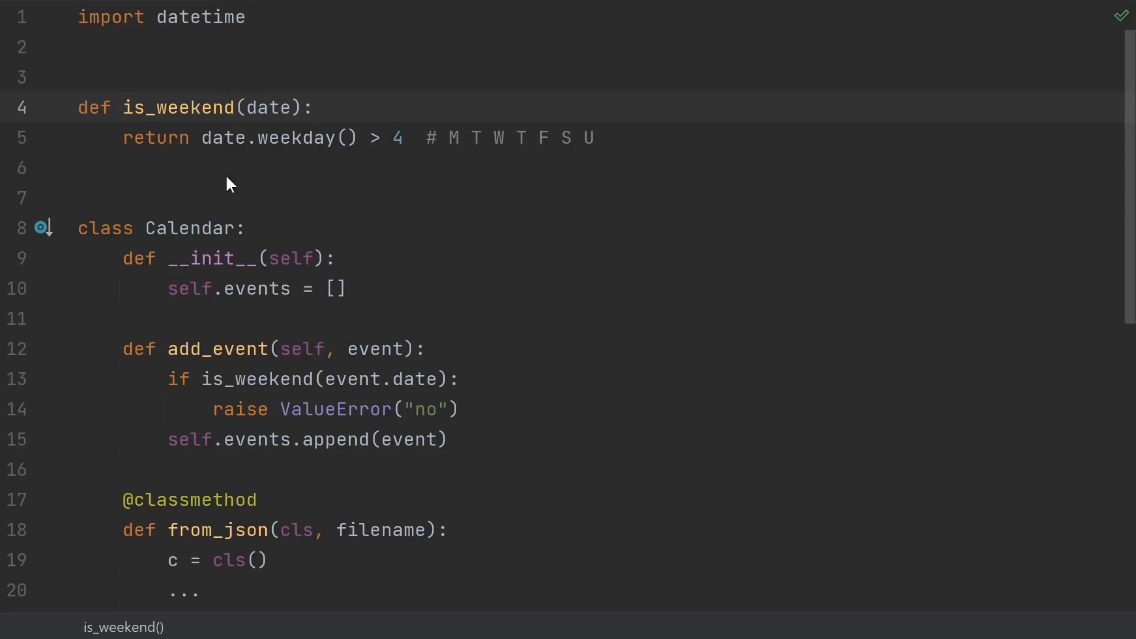
mouse_move(246, 304)
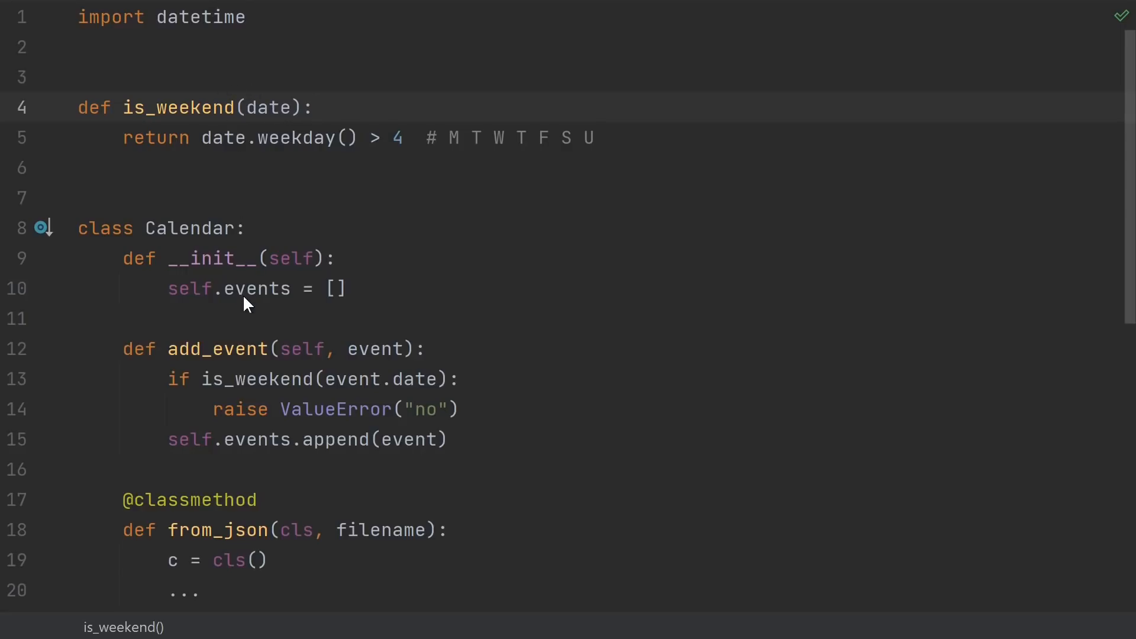
mouse_move(203, 127)
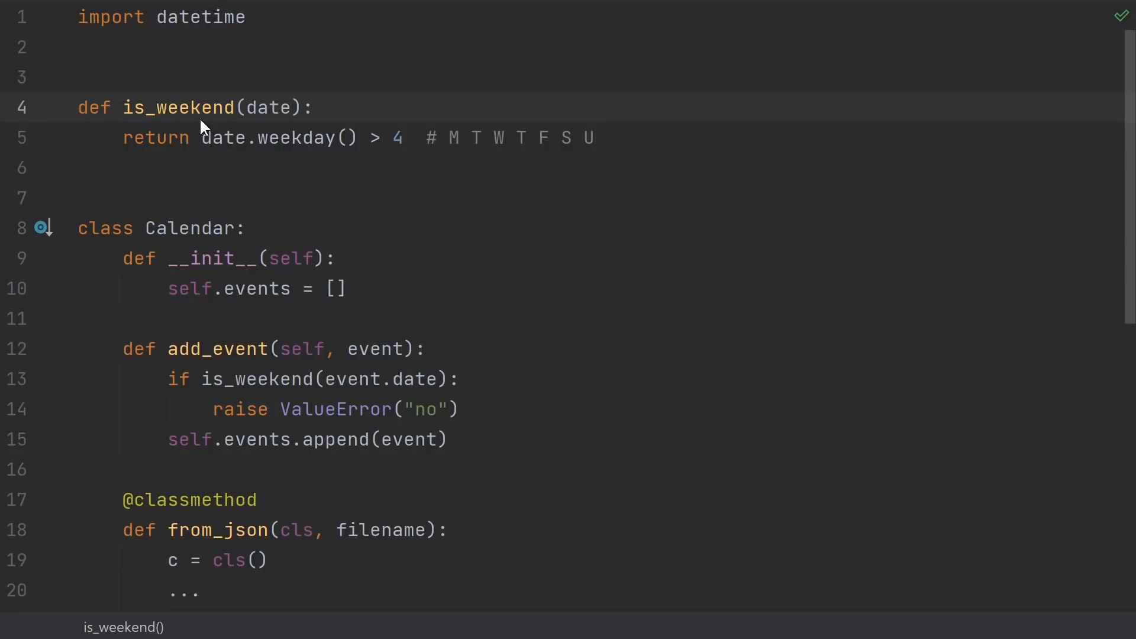
Click in the editor near the top of the module.
left_click(312, 107)
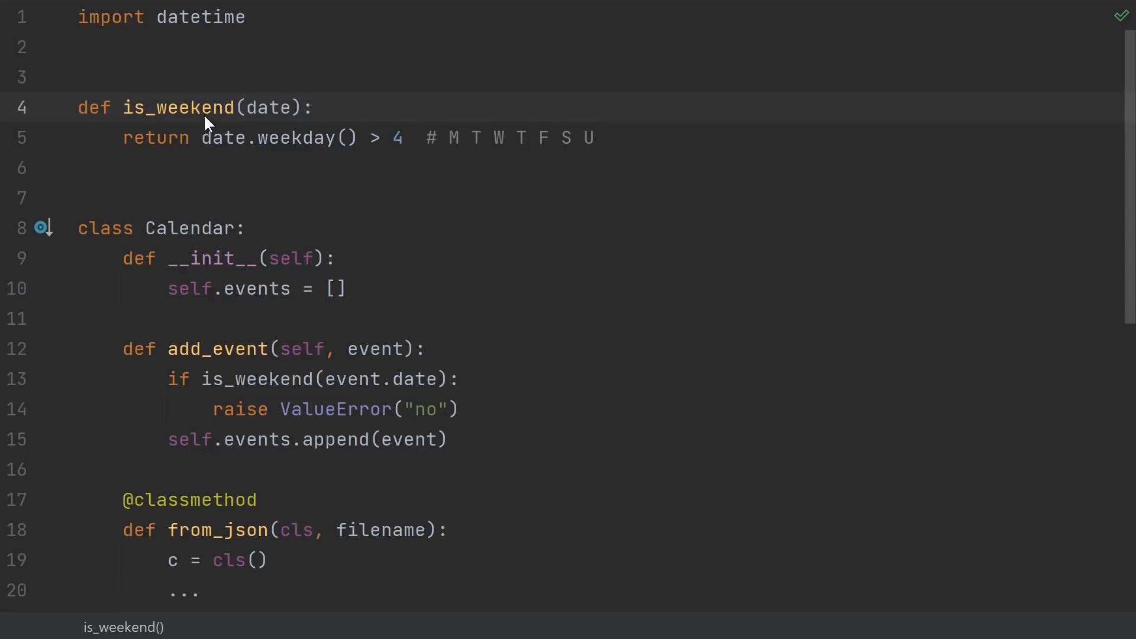
mouse_move(186, 128)
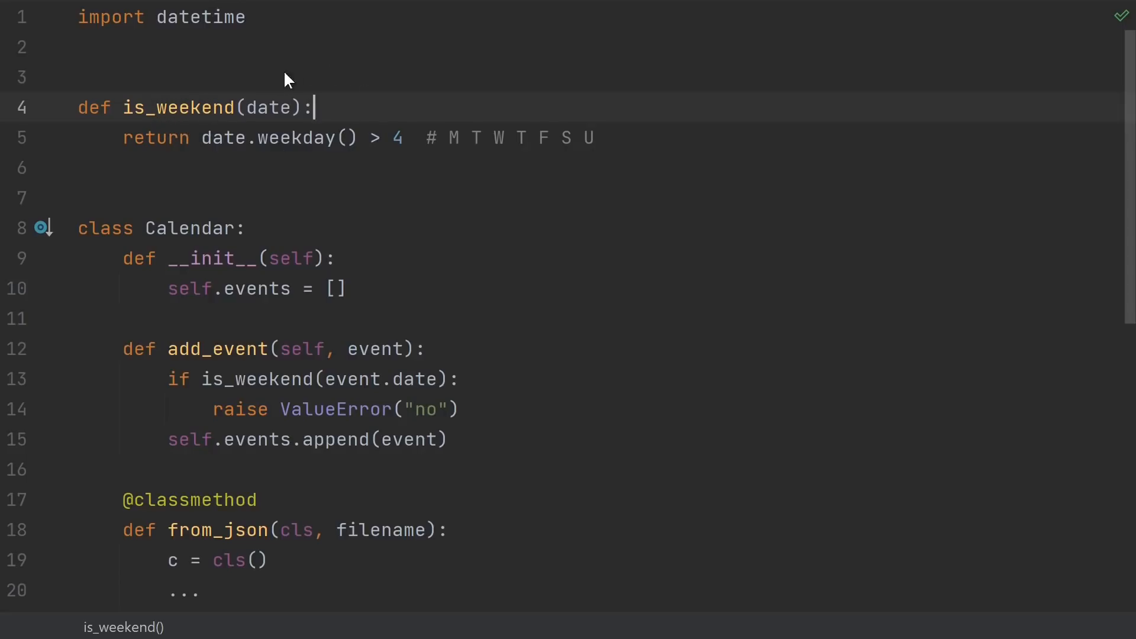
mouse_move(316, 170)
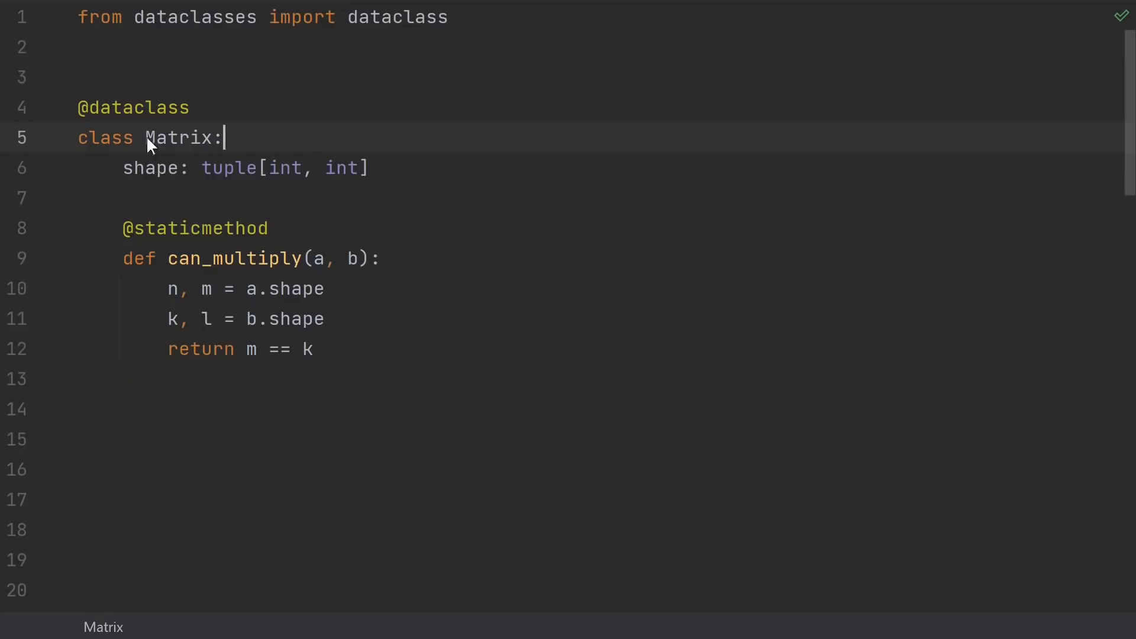
mouse_move(319, 263)
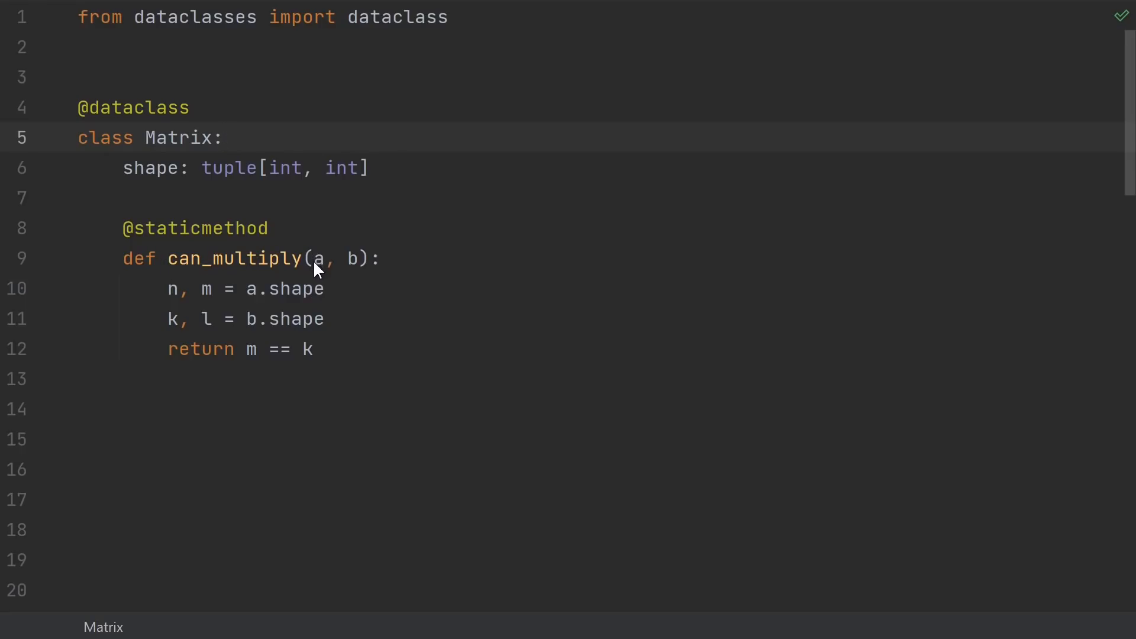
mouse_move(351, 258)
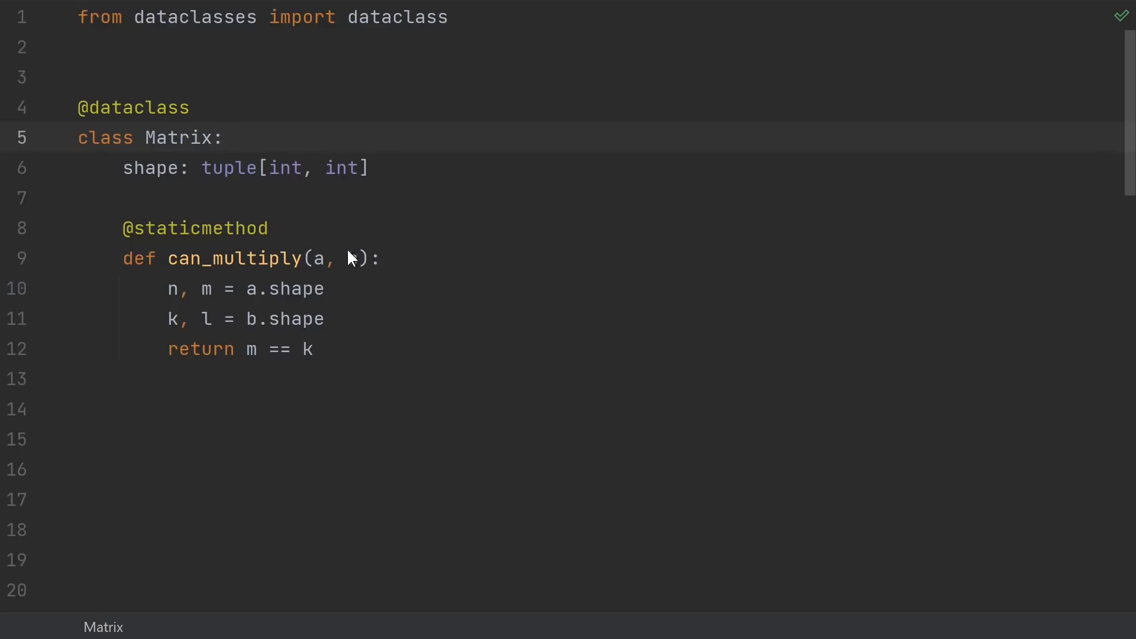
Type the b parameter and highlight the can_multiply method name.
type("b")
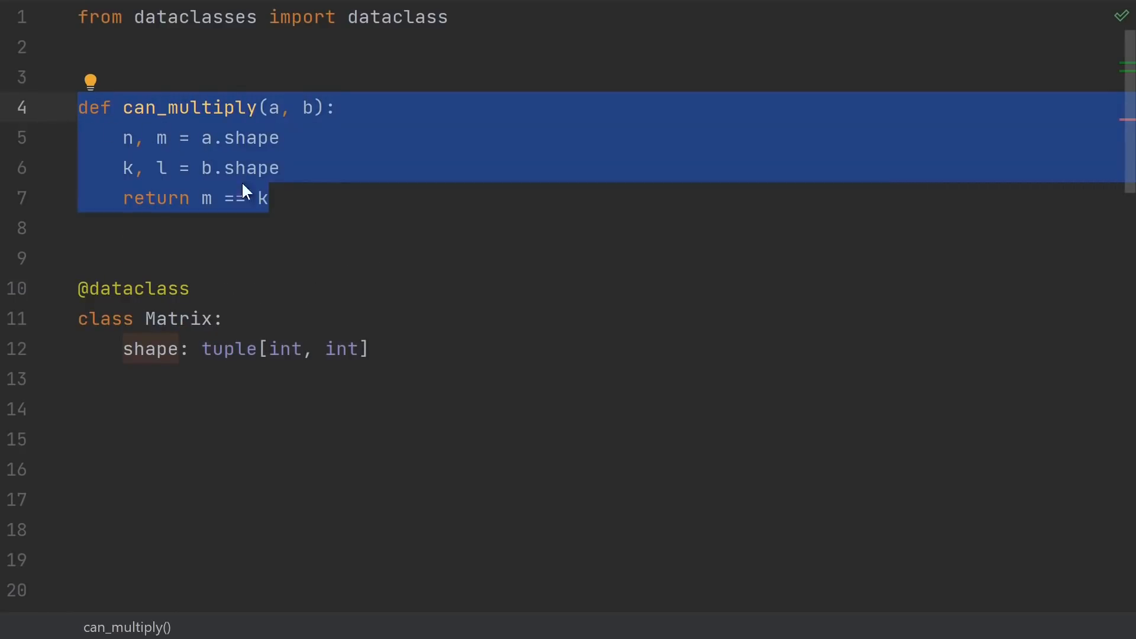
mouse_move(335, 210)
type("_matrices")
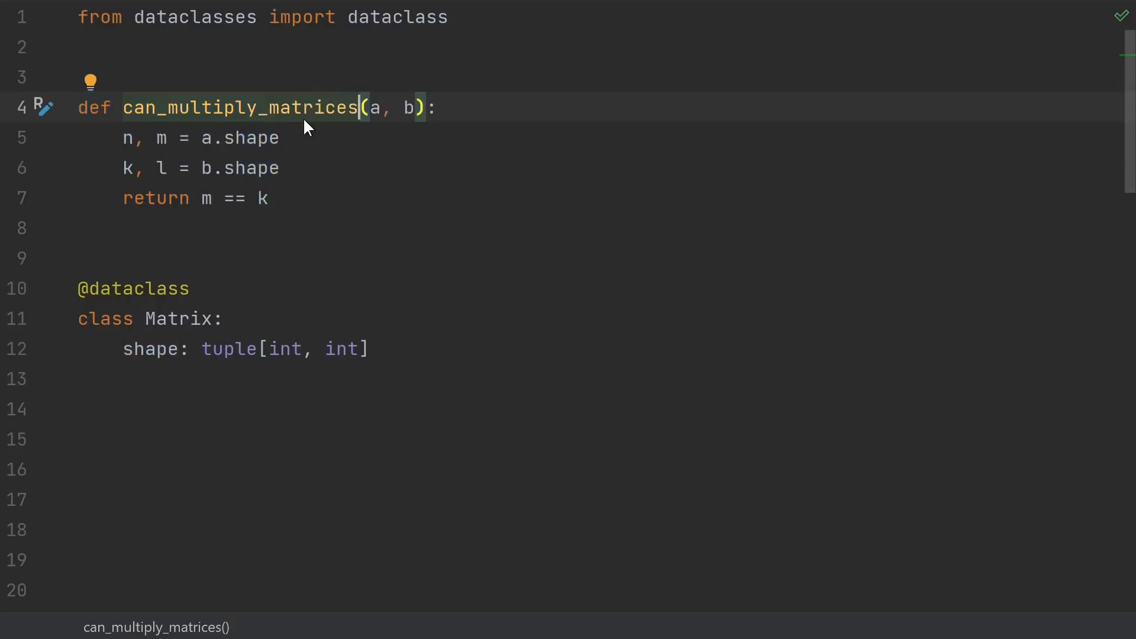
mouse_move(281, 89)
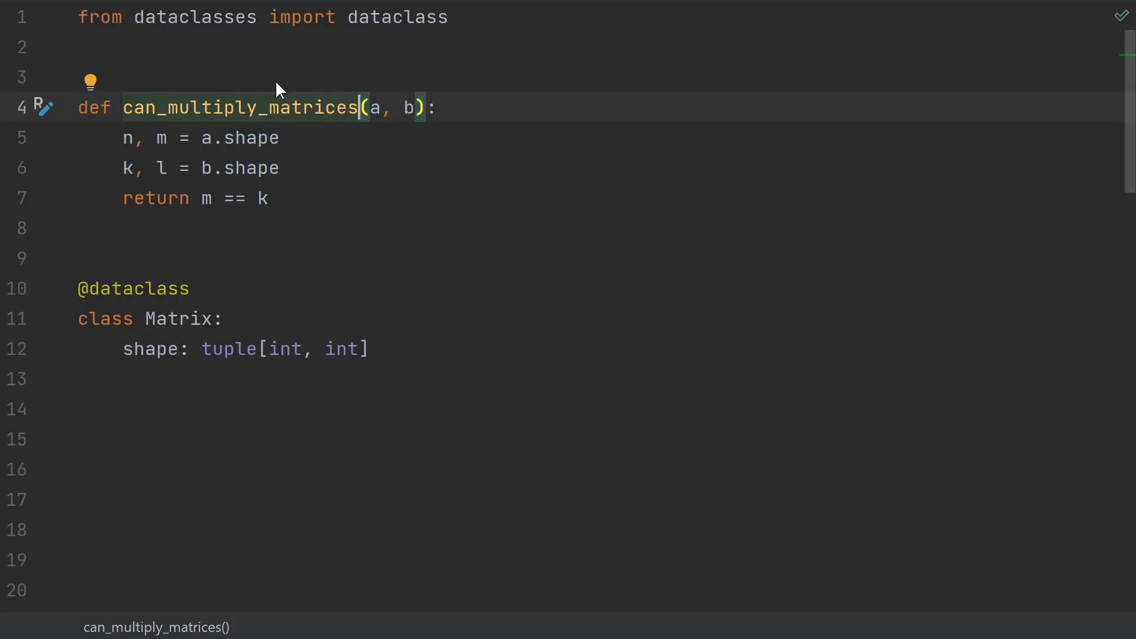
mouse_move(263, 125)
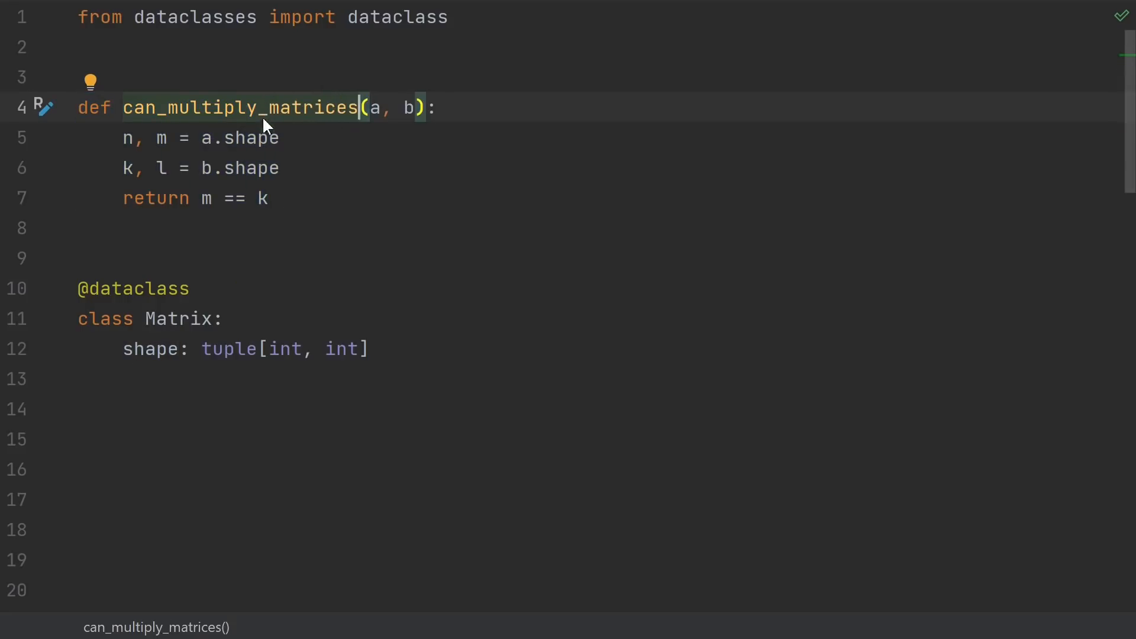
mouse_move(333, 121)
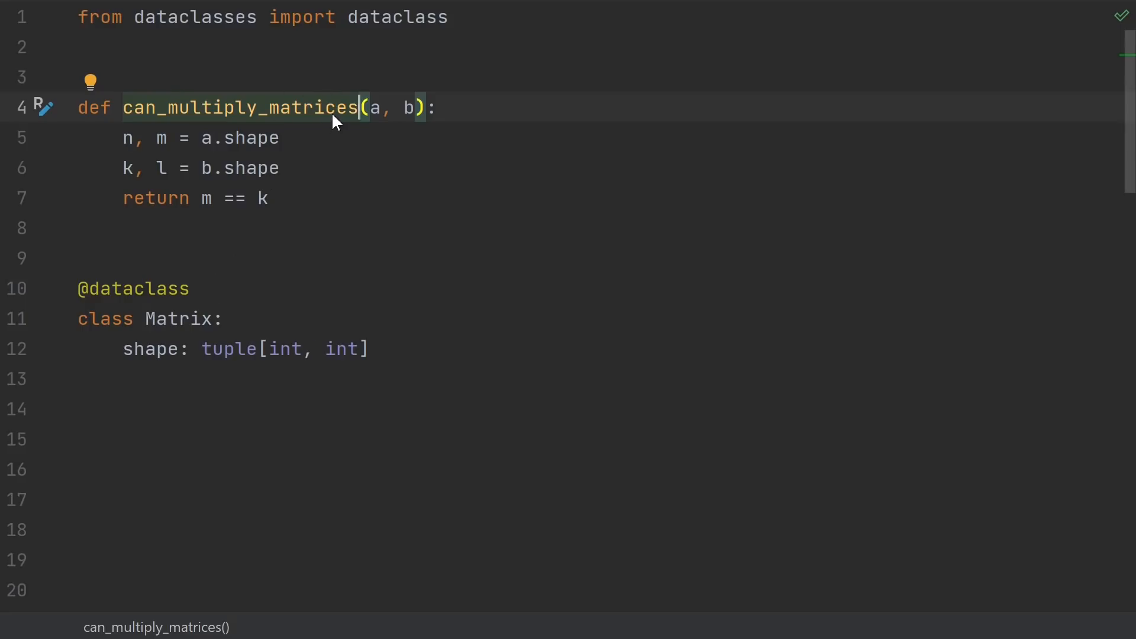
mouse_move(377, 142)
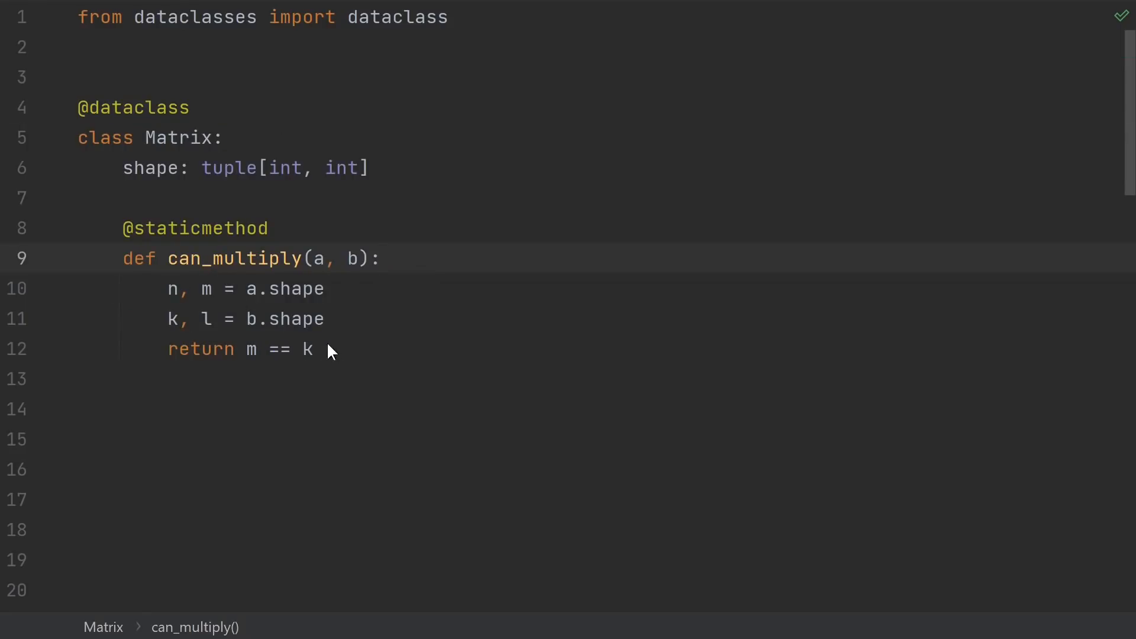
mouse_move(456, 242)
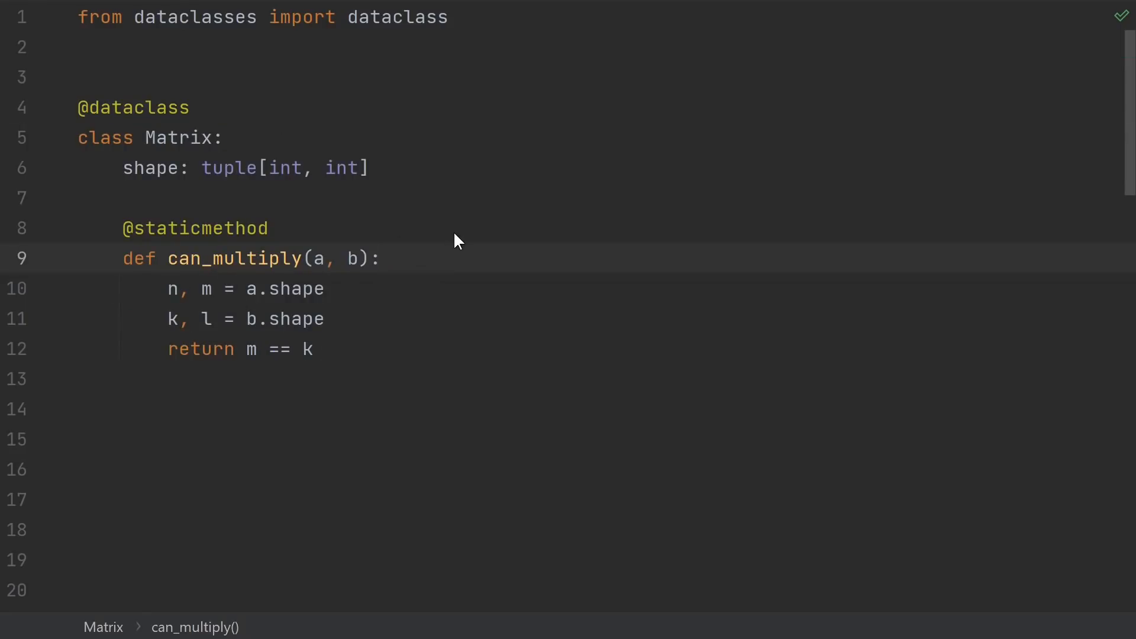
double_click(233, 259)
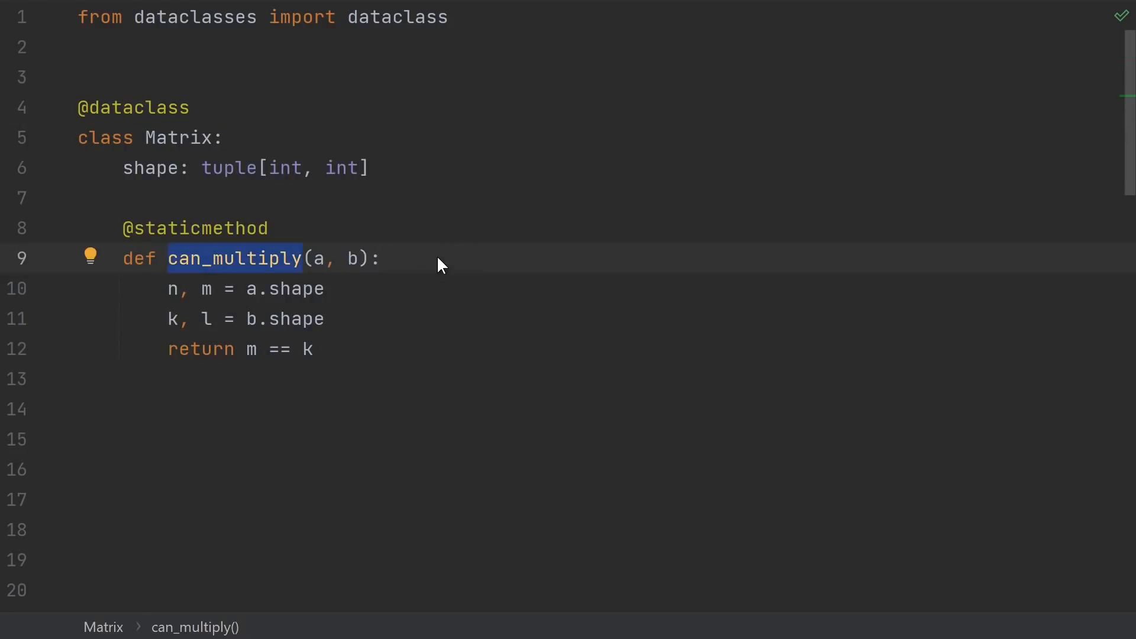
mouse_move(217, 279)
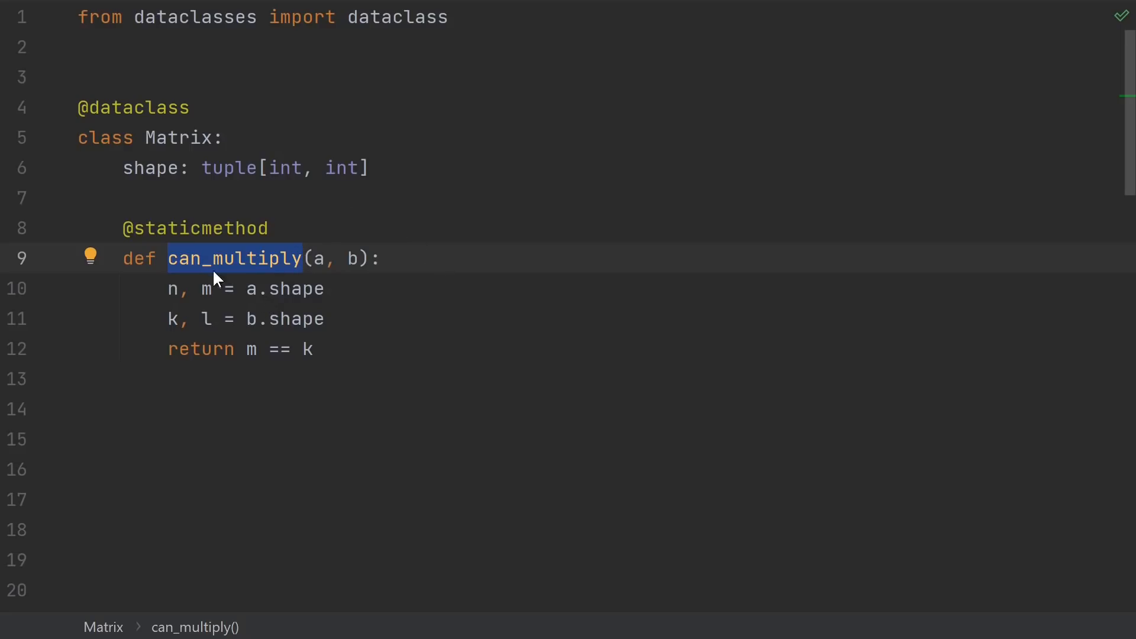
mouse_move(250, 283)
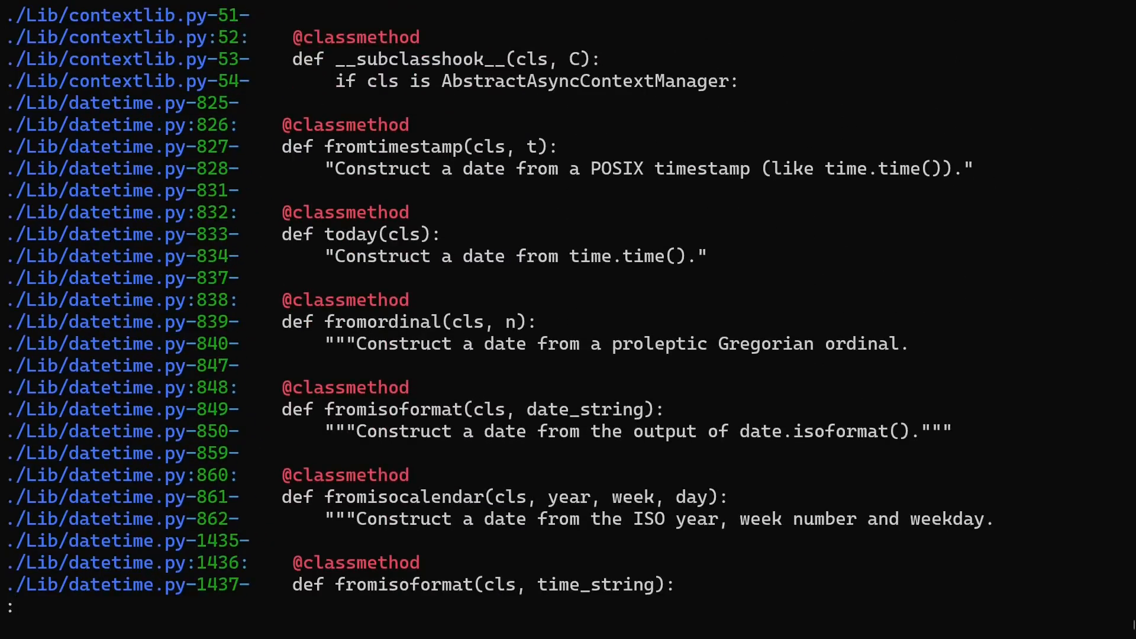
scroll("down", 3)
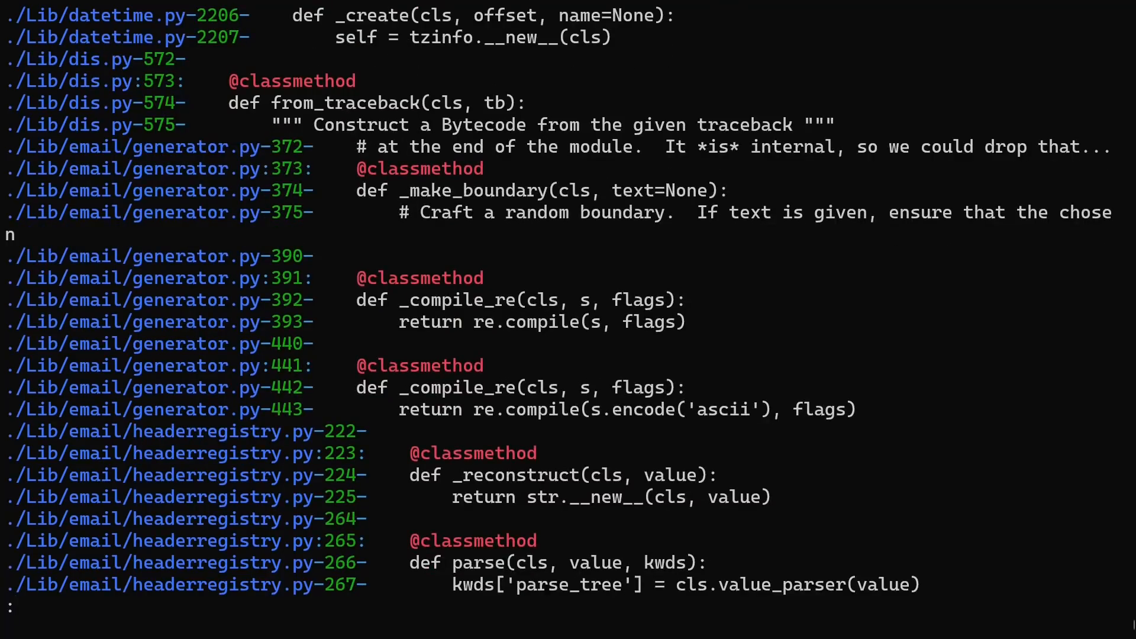
scroll("down", 3)
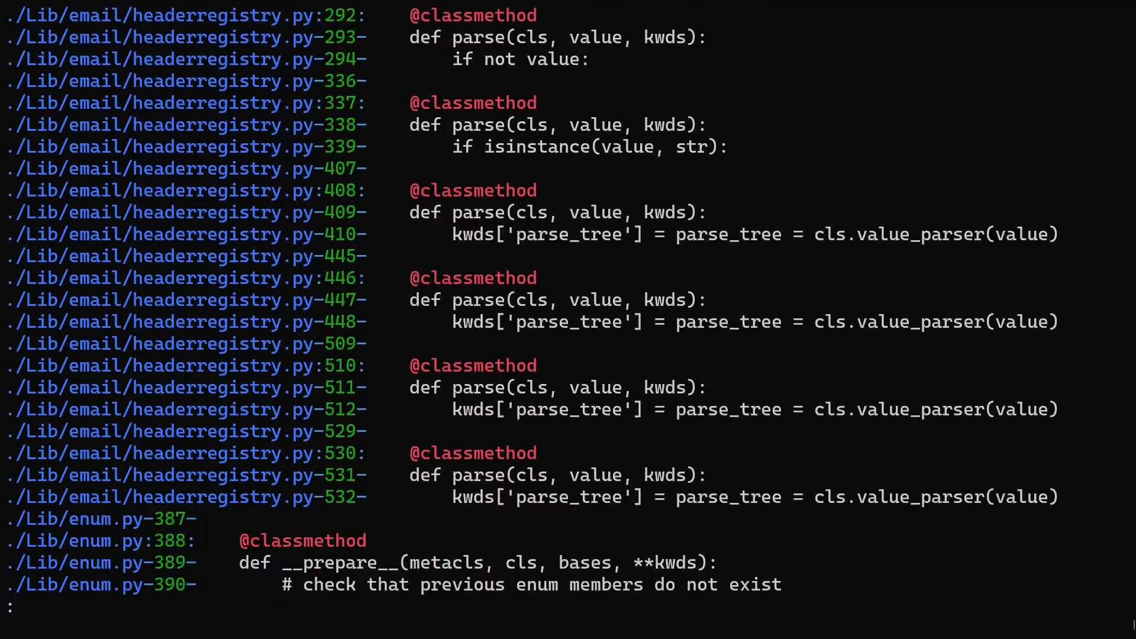
scroll("down", 3)
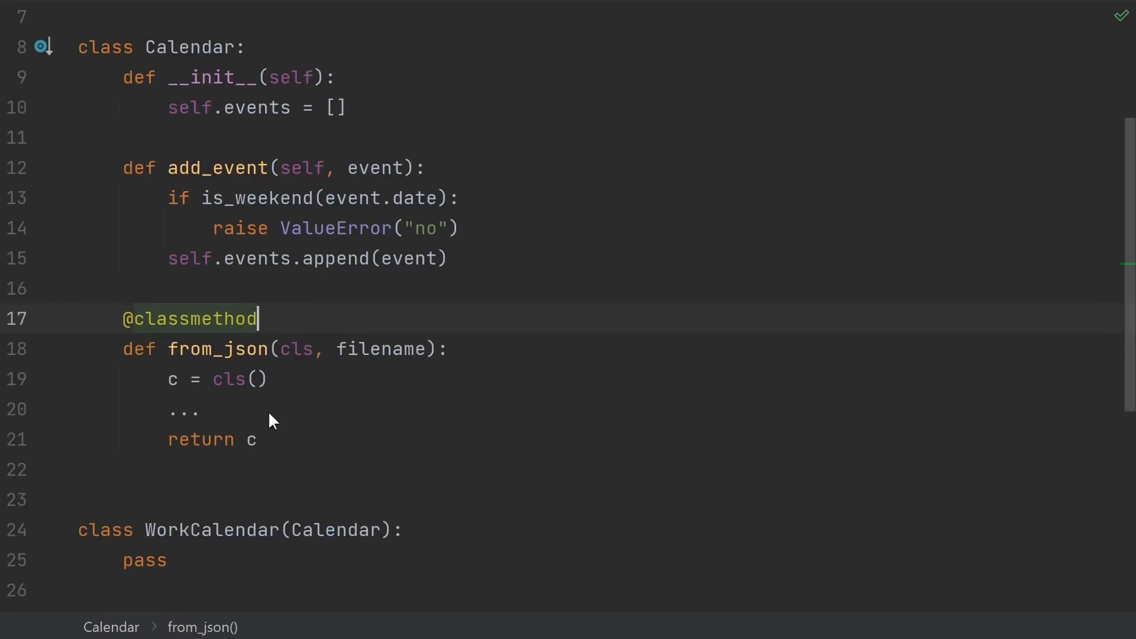
mouse_move(283, 341)
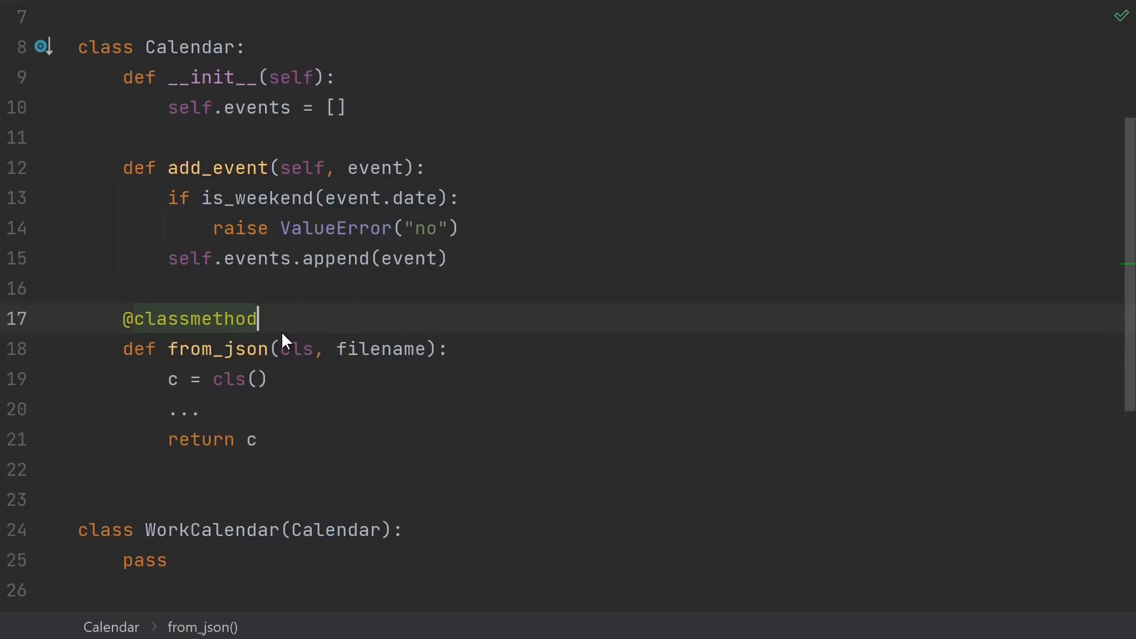
mouse_move(194, 361)
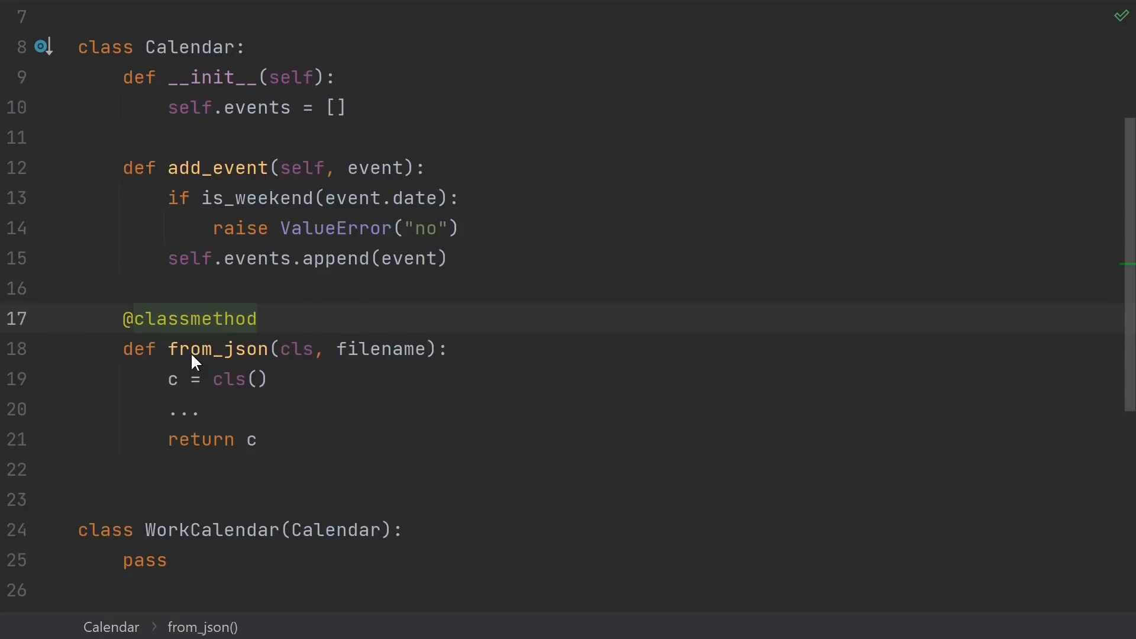
mouse_move(261, 368)
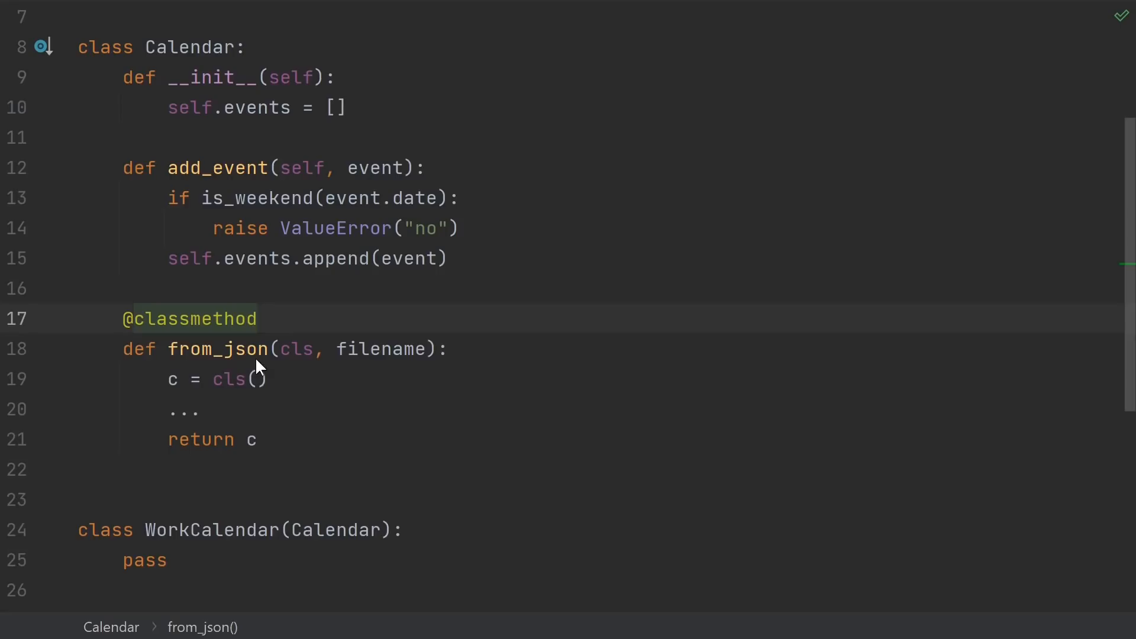
mouse_move(368, 384)
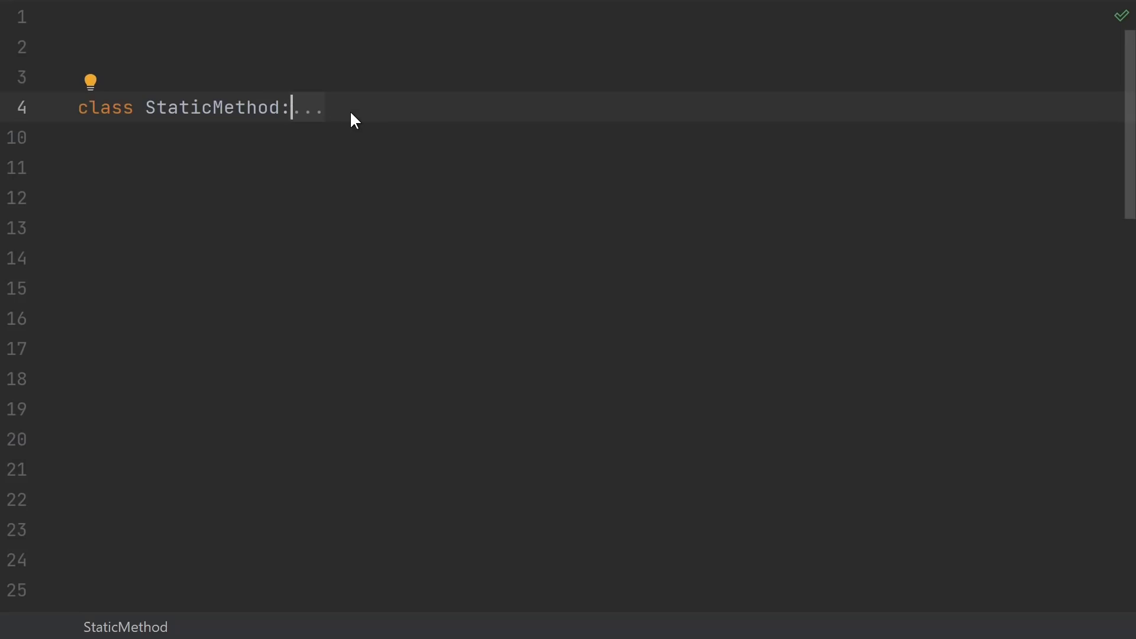
mouse_move(310, 117)
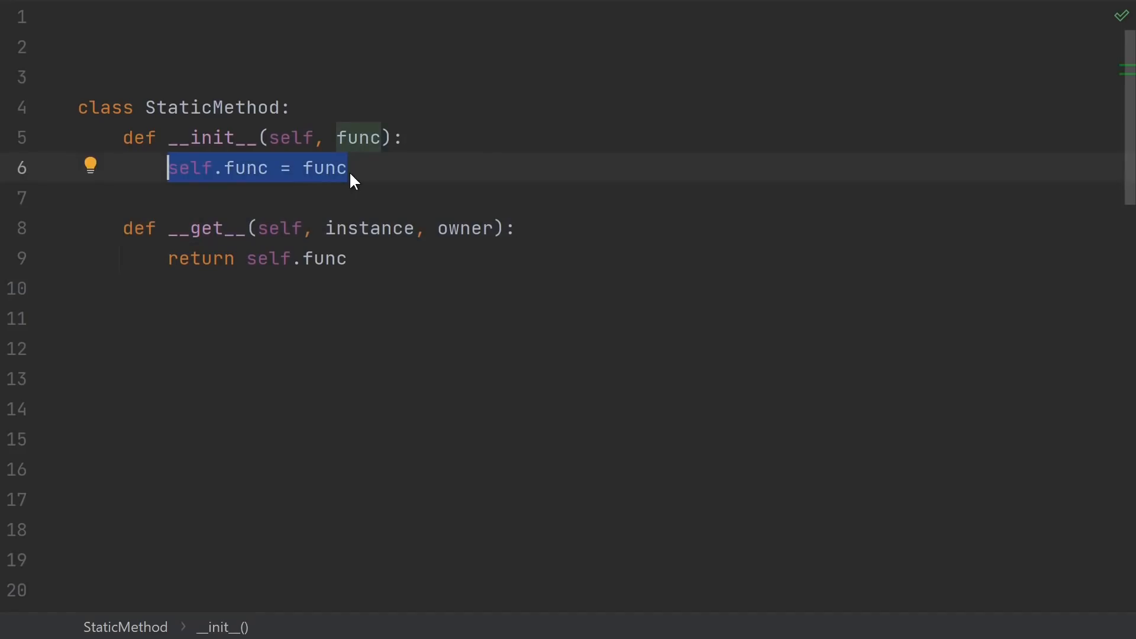
mouse_move(322, 187)
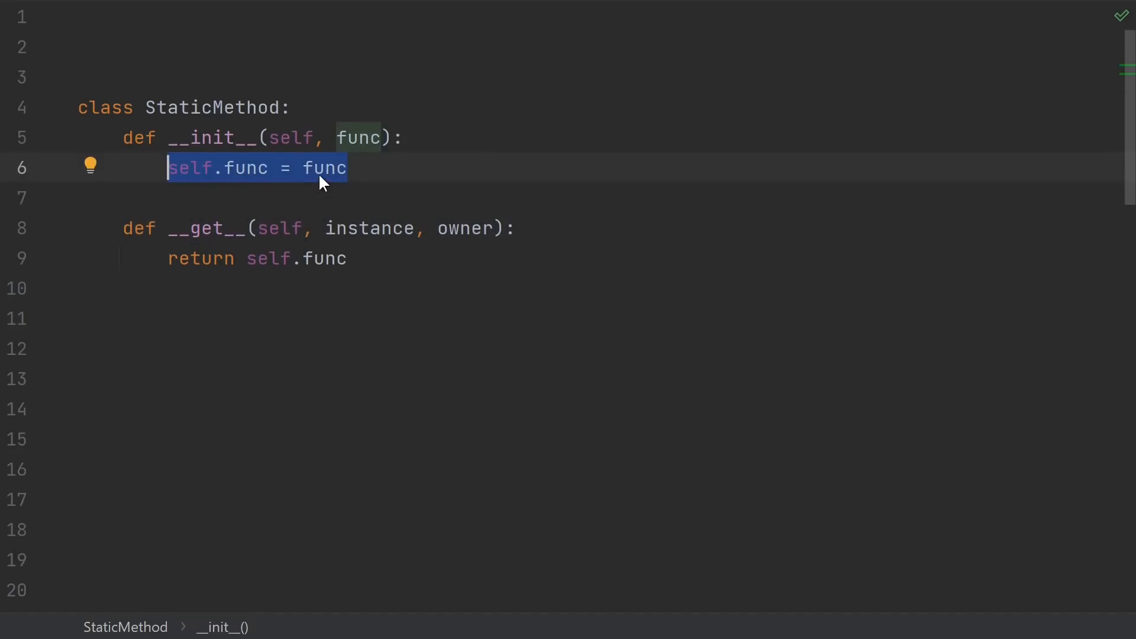
Move the cursor to the end of the __get__ return self.func line.
left_click(348, 259)
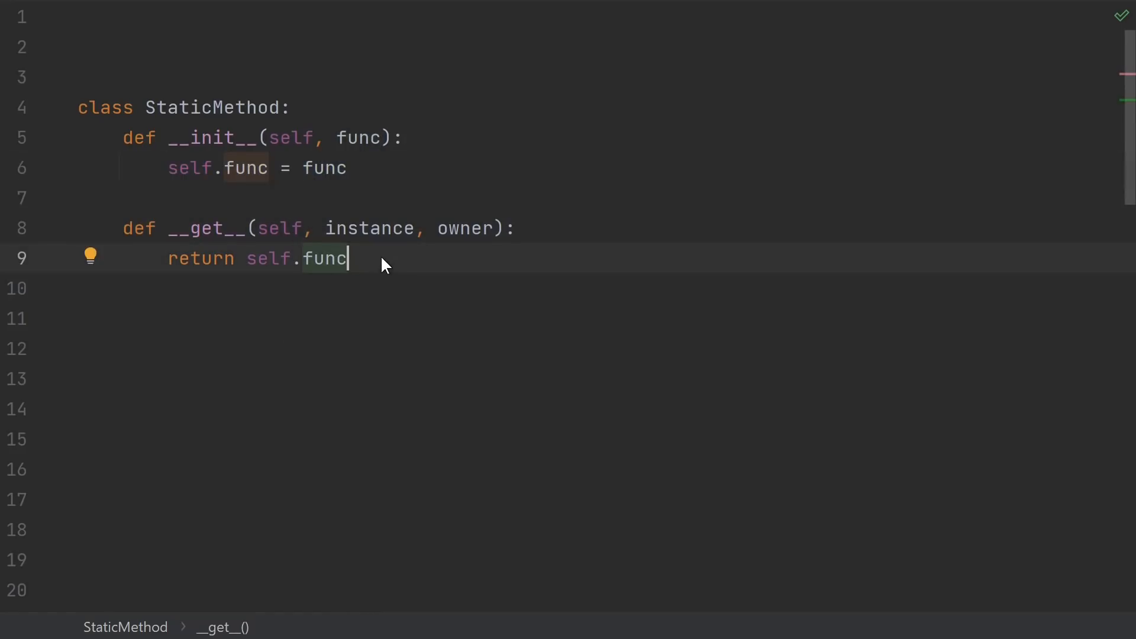
mouse_move(384, 242)
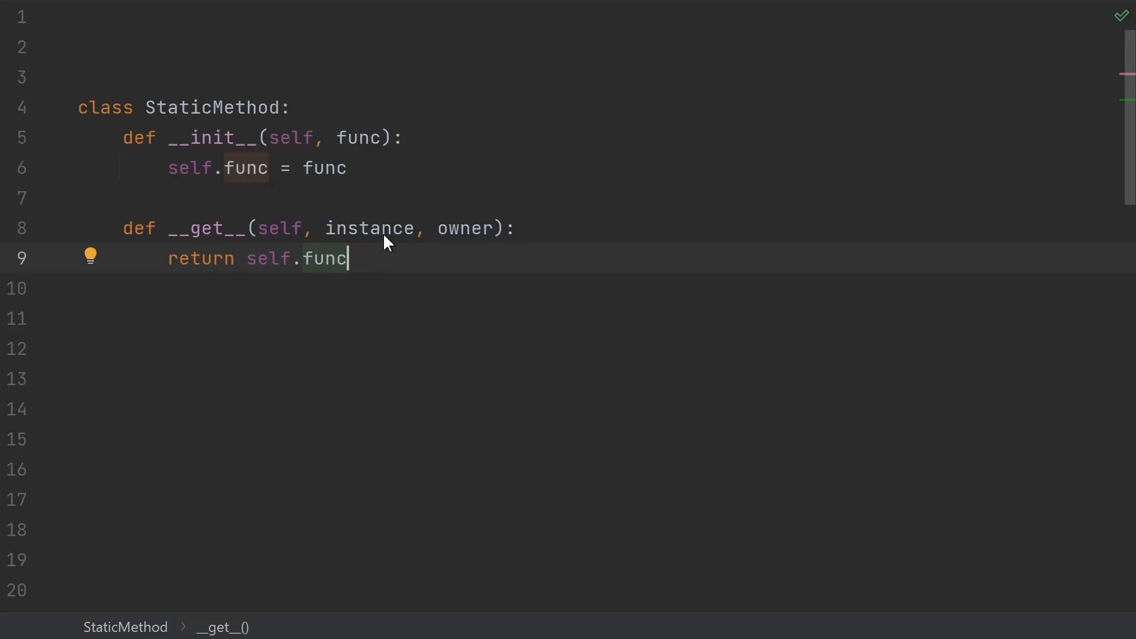
mouse_move(484, 246)
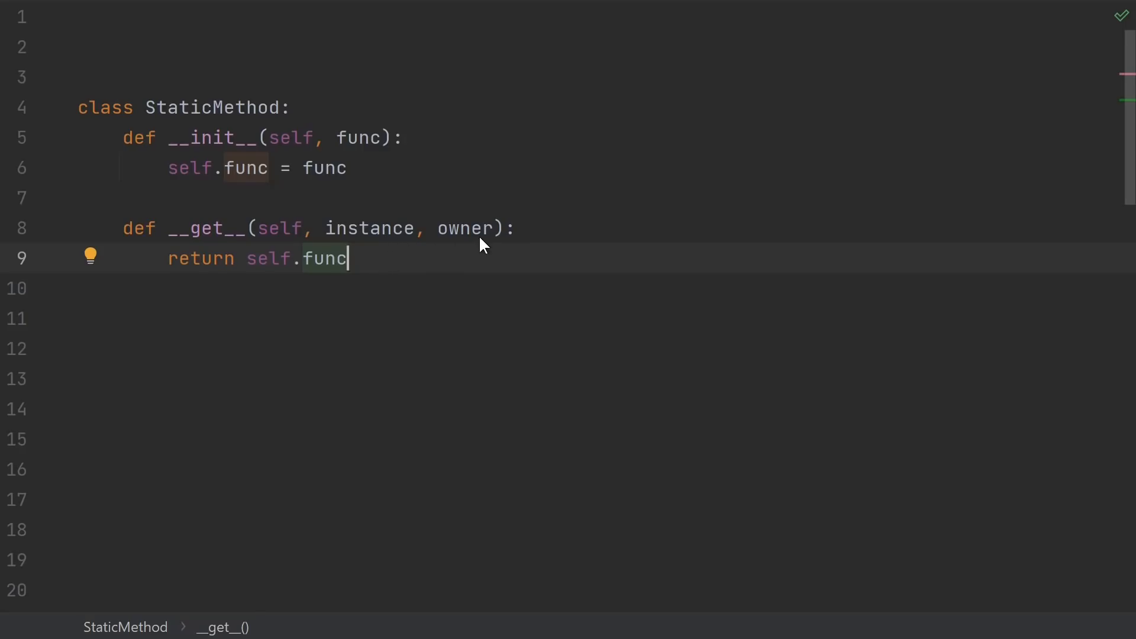
mouse_move(315, 288)
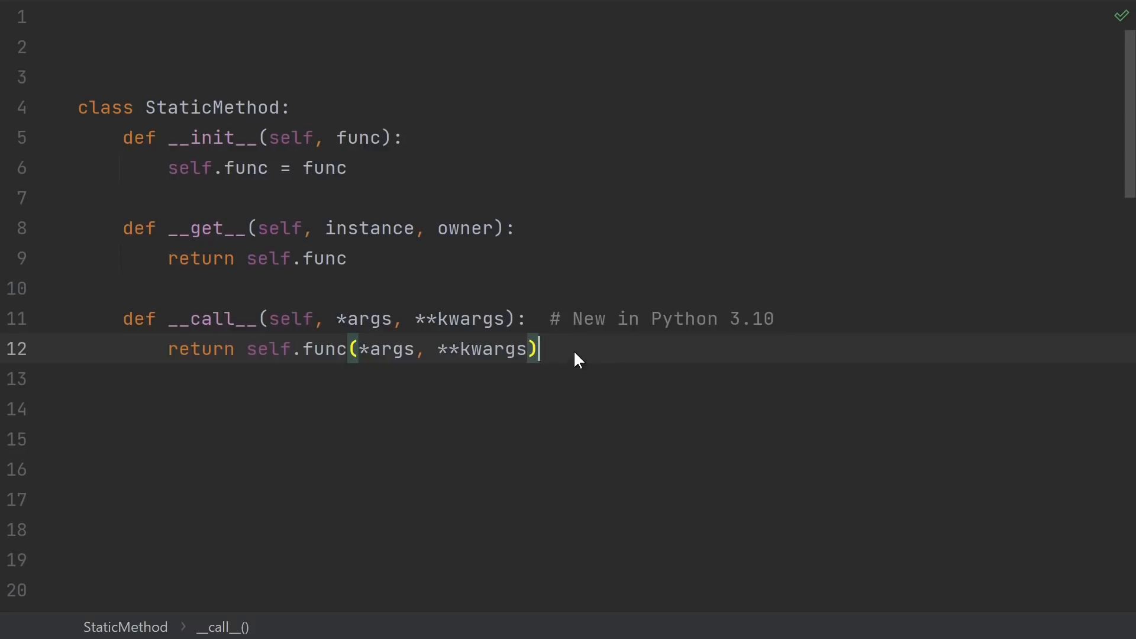
mouse_move(503, 355)
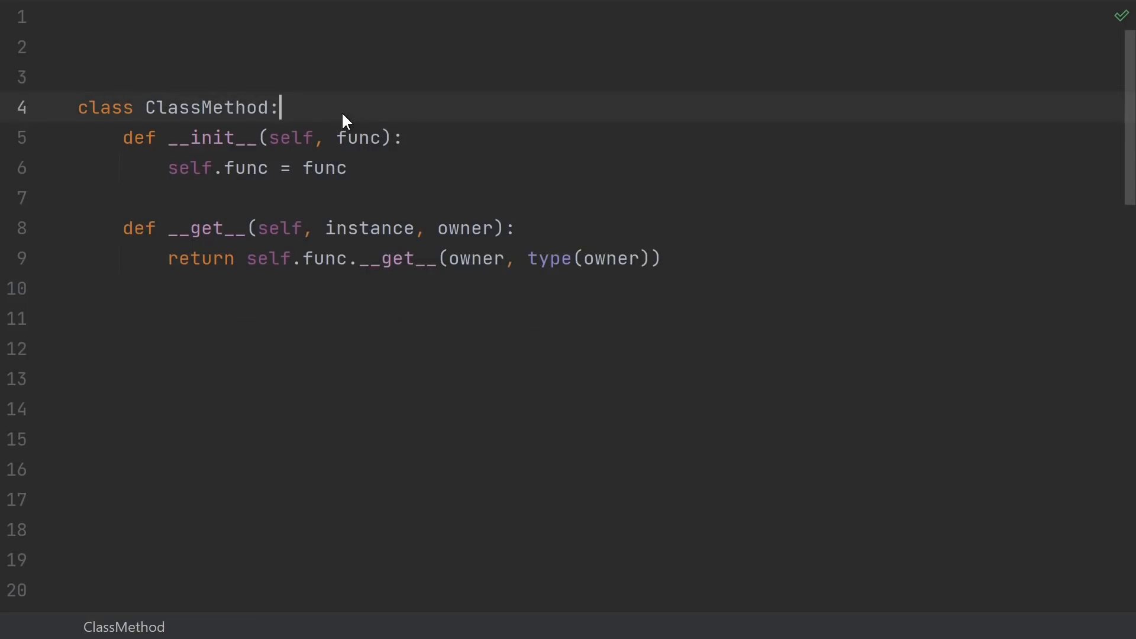
mouse_move(284, 206)
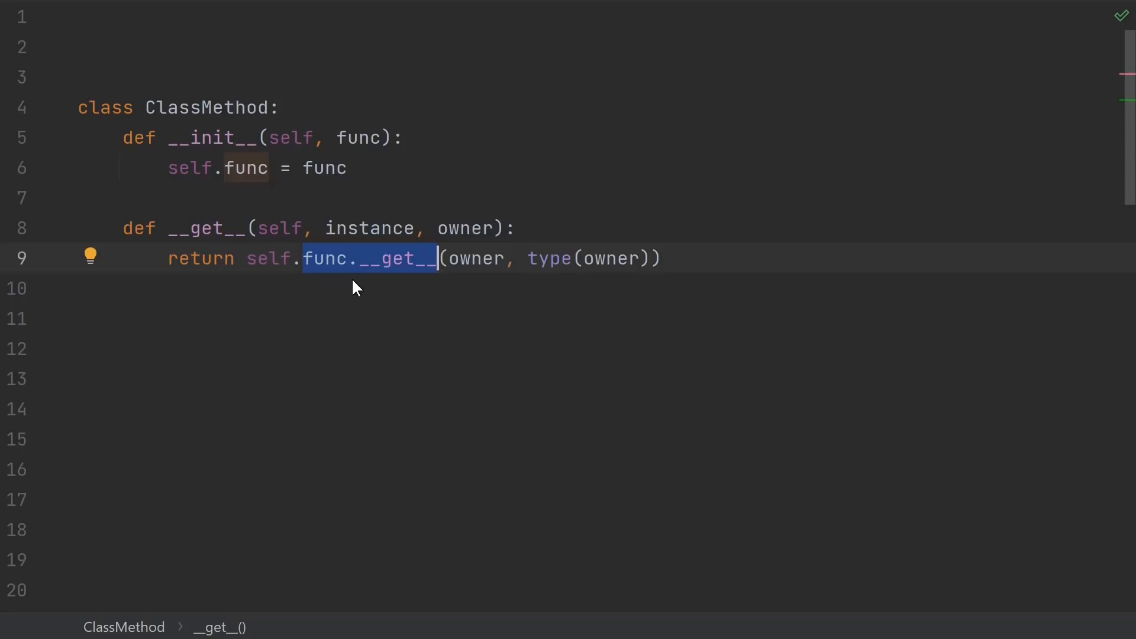
mouse_move(432, 285)
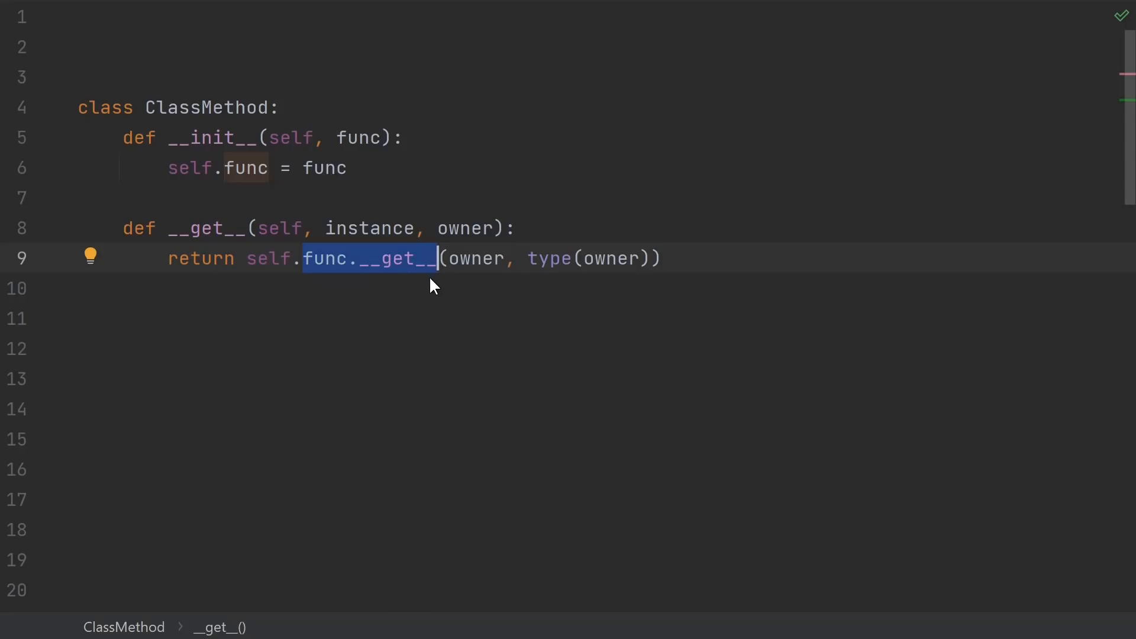
mouse_move(484, 283)
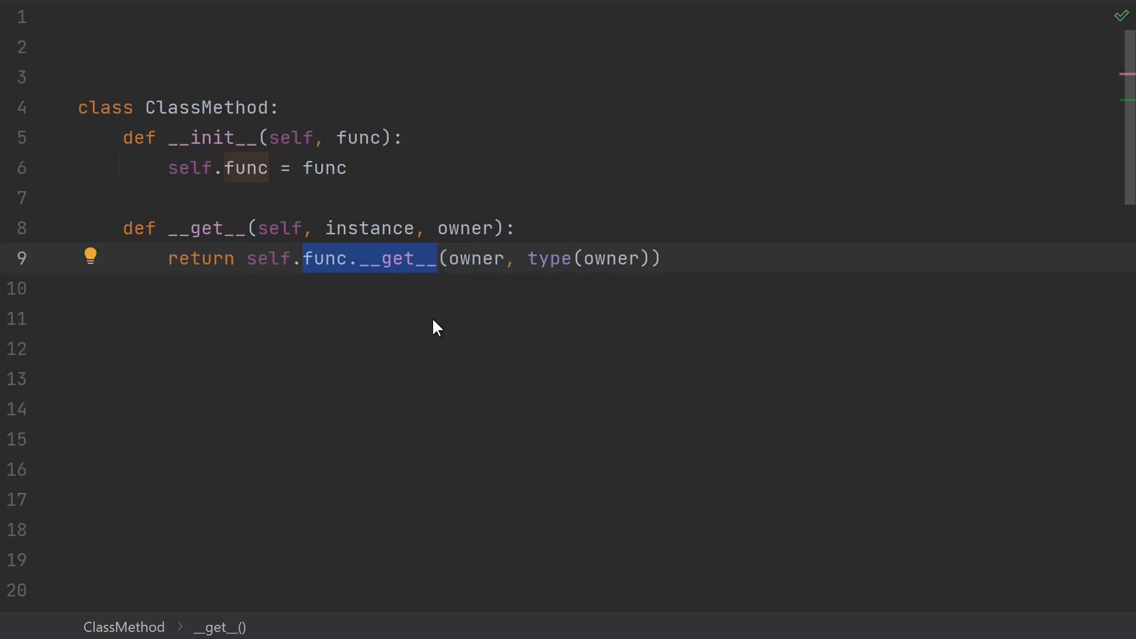
Make ClassMethod.__get__ return self.func.__get__(owner, type(owner)).
double_click(477, 259)
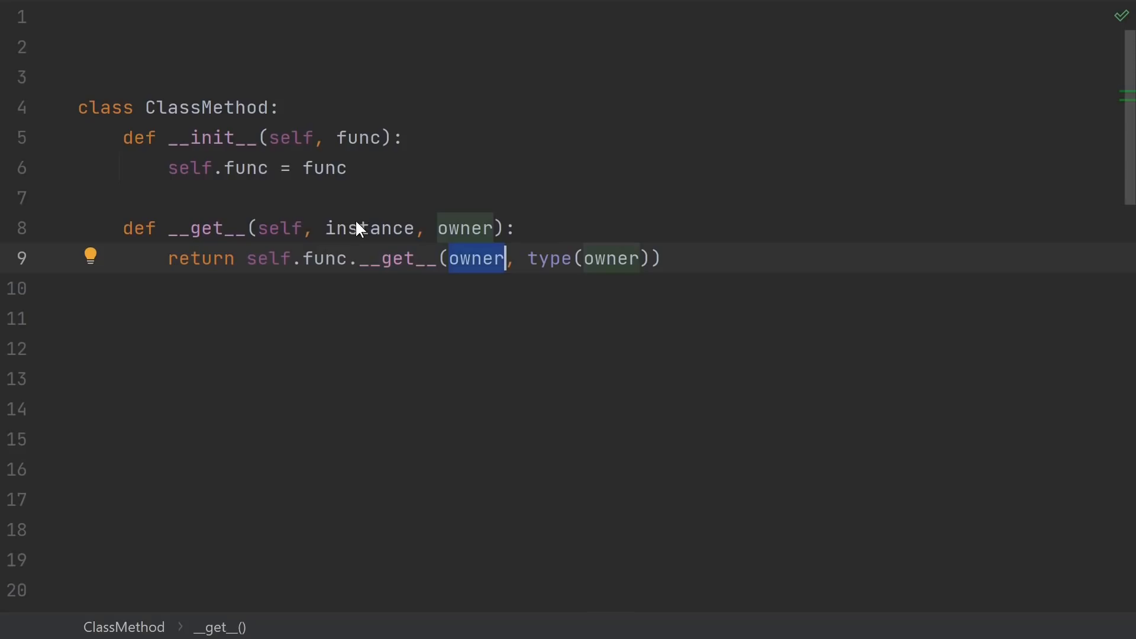
mouse_move(412, 283)
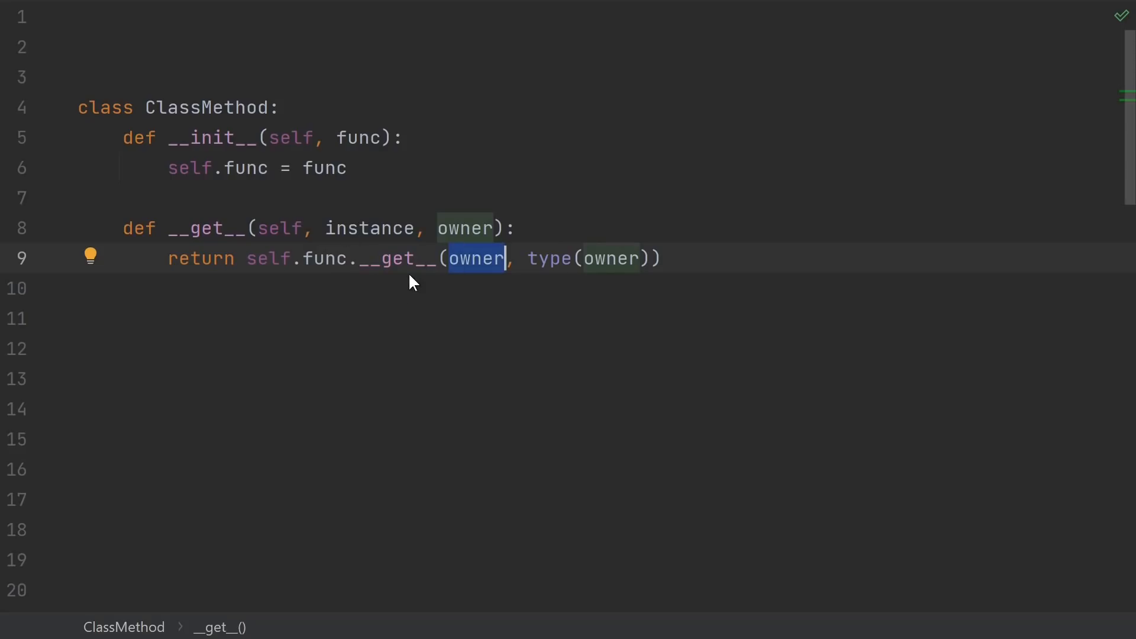
mouse_move(488, 282)
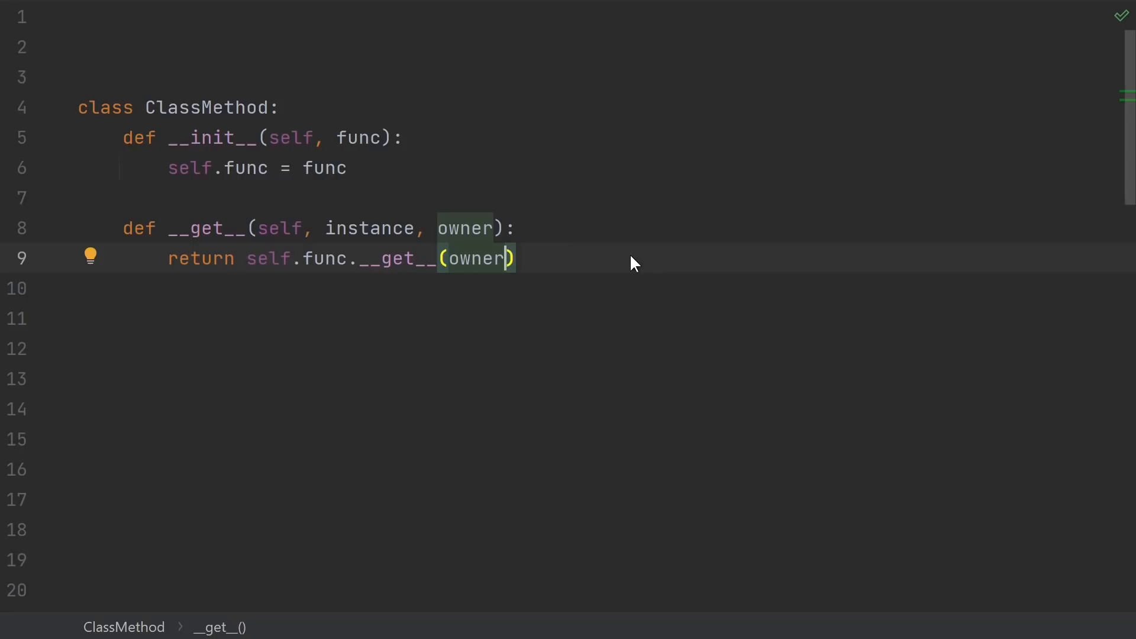
type(", type(owner)")
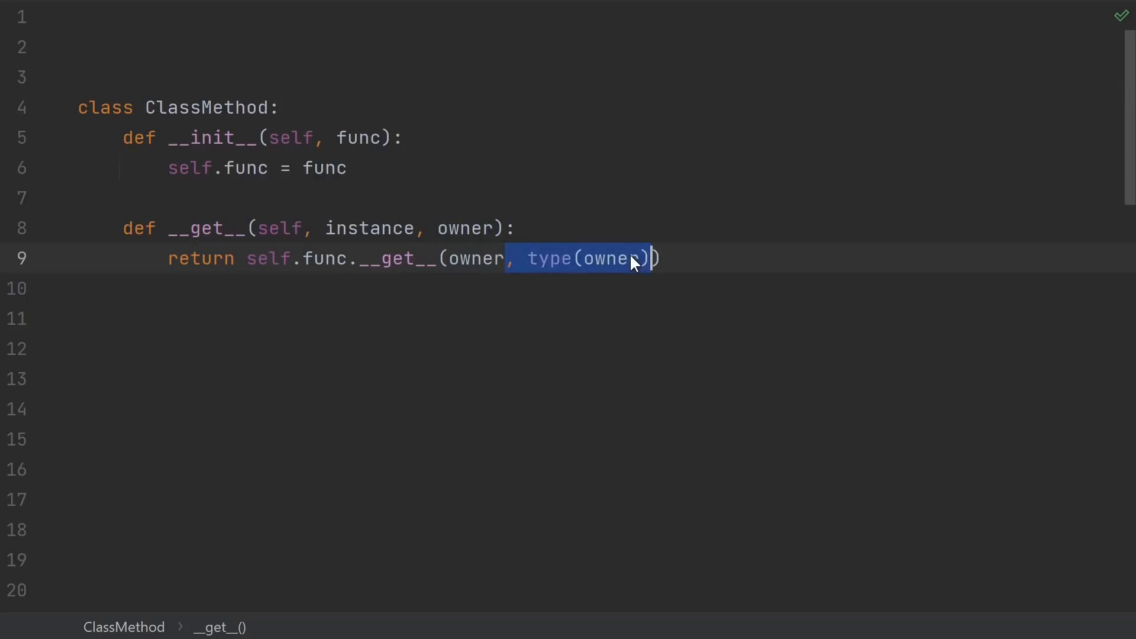